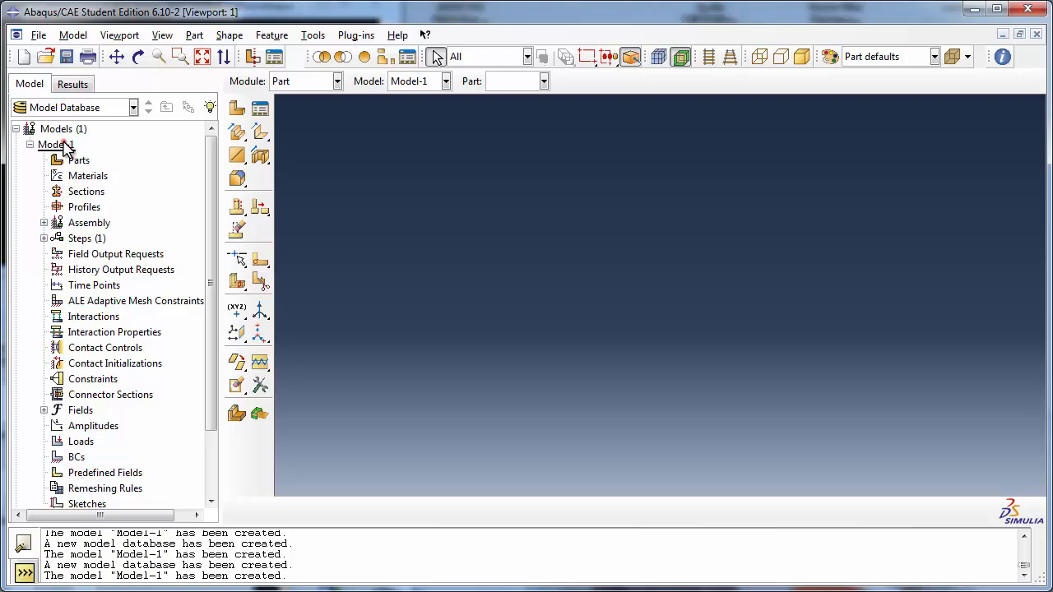
# Step: Rename Model-1 to 'Heat Transfer' via the model tree context menu
pyautogui.rightClick(53, 145)
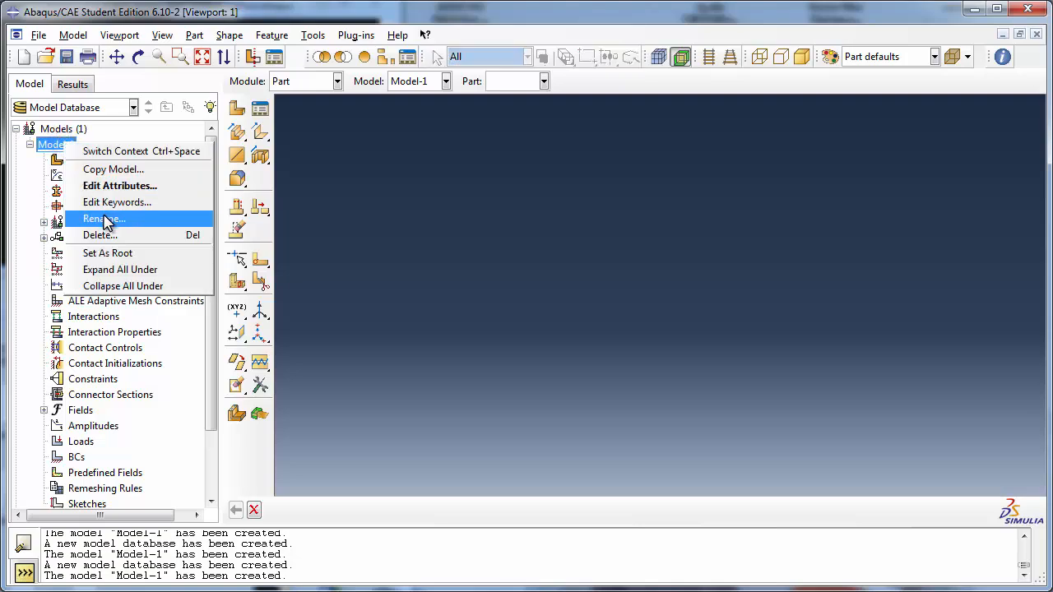
pyautogui.click(102, 219)
pyautogui.write('Heat')
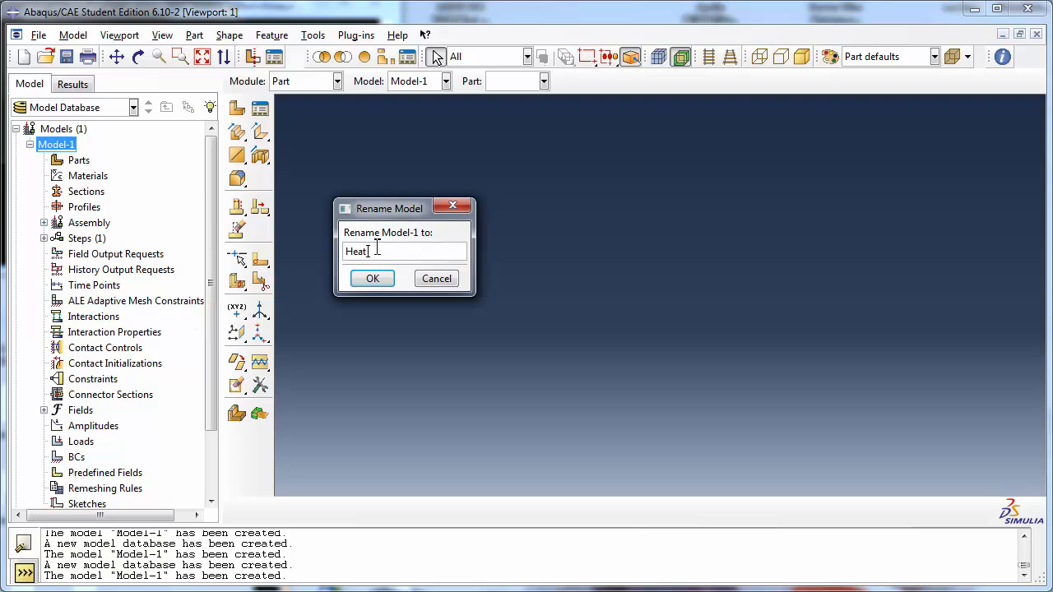
pyautogui.write('Transfer')
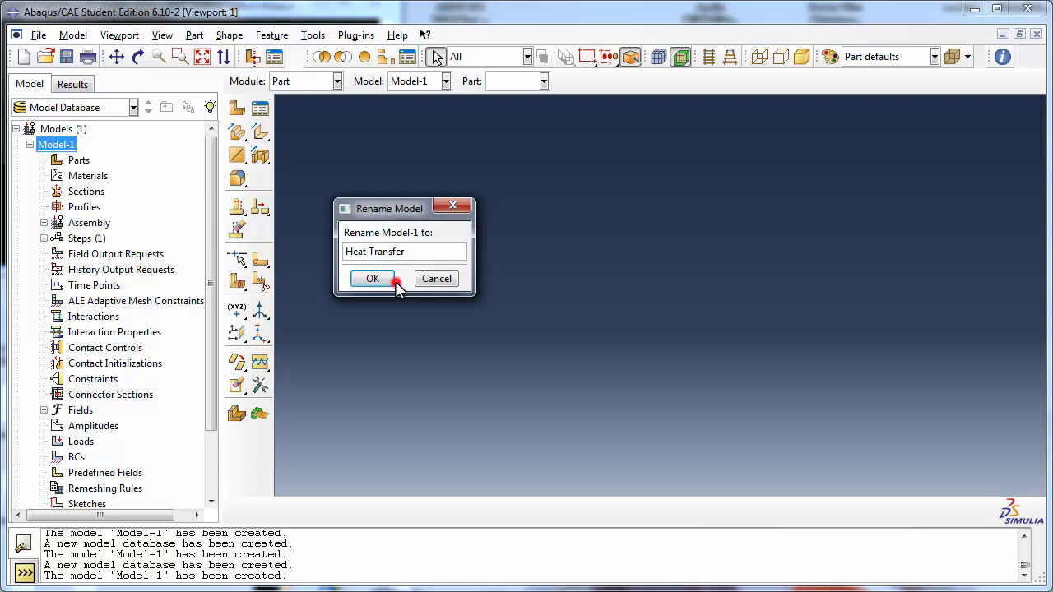
pyautogui.click(371, 278)
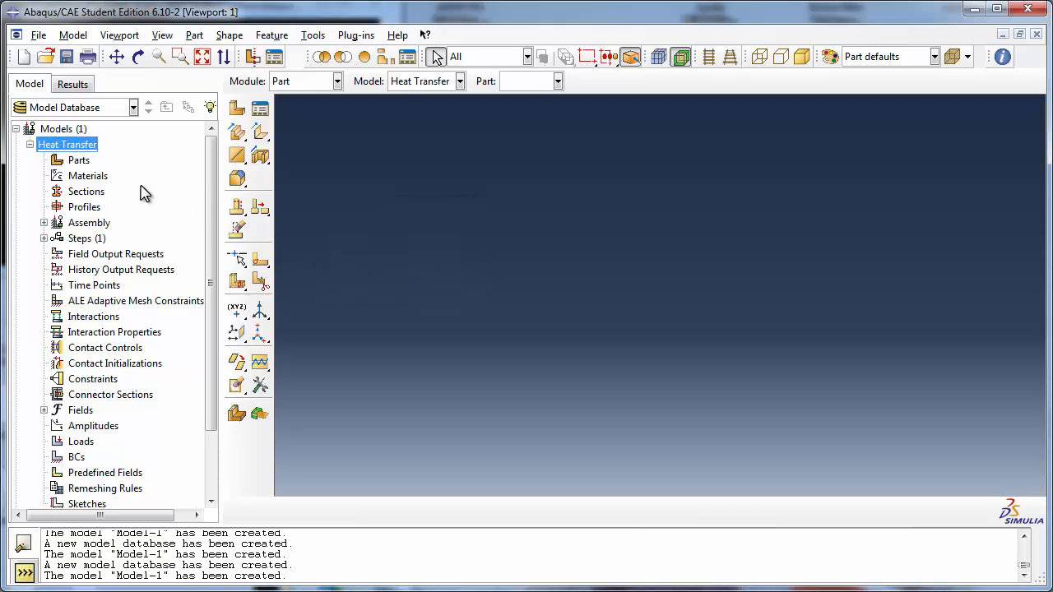
# Step: Create a 3D deformable solid extrusion part named 'Block' and enter its section sketch
pyautogui.doubleClick(79, 160)
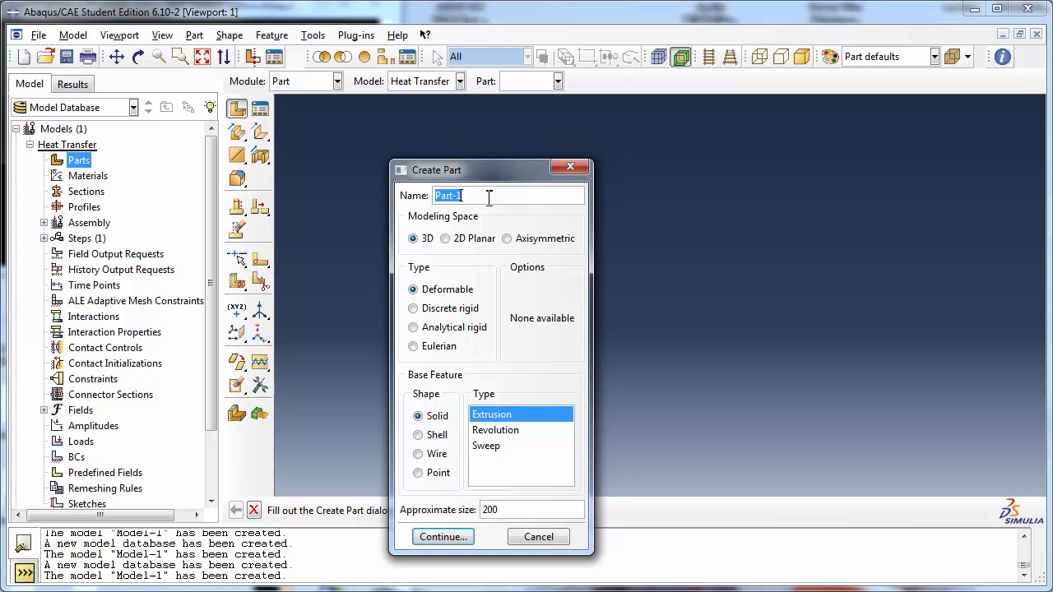
pyautogui.write('B')
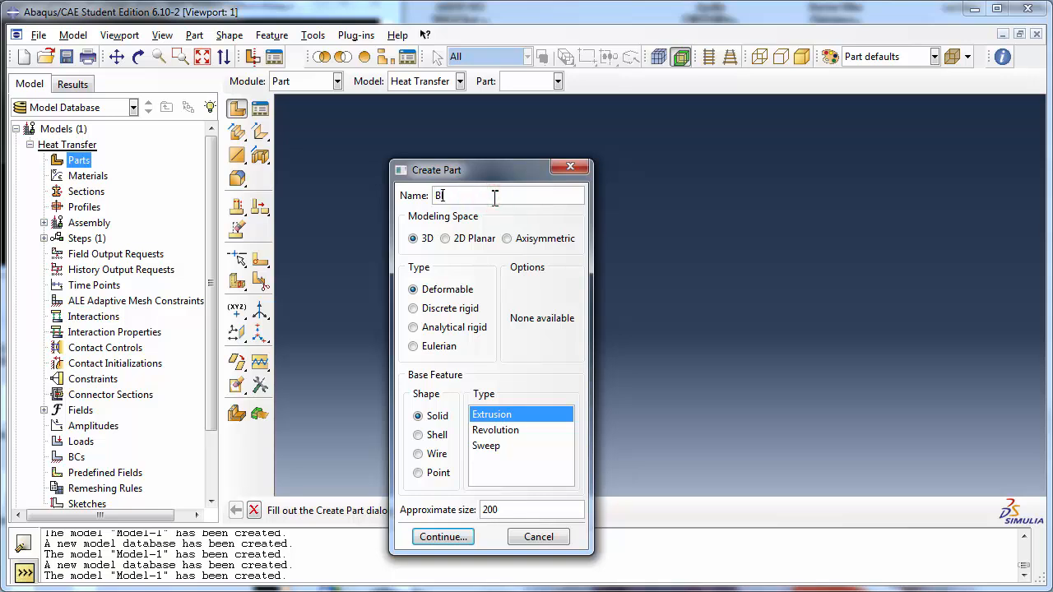
pyautogui.write('lock')
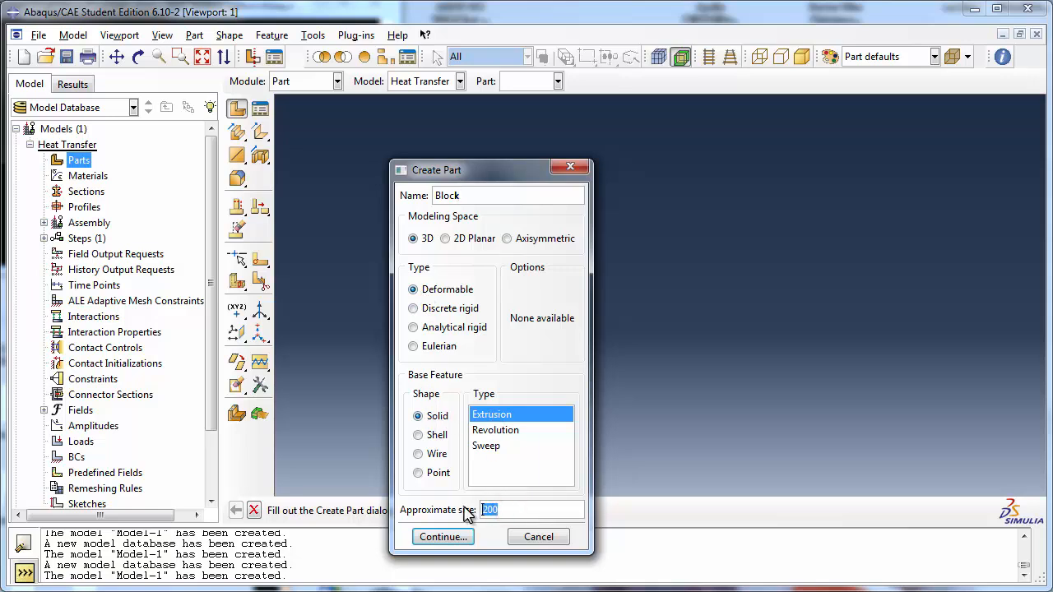
pyautogui.click(443, 537)
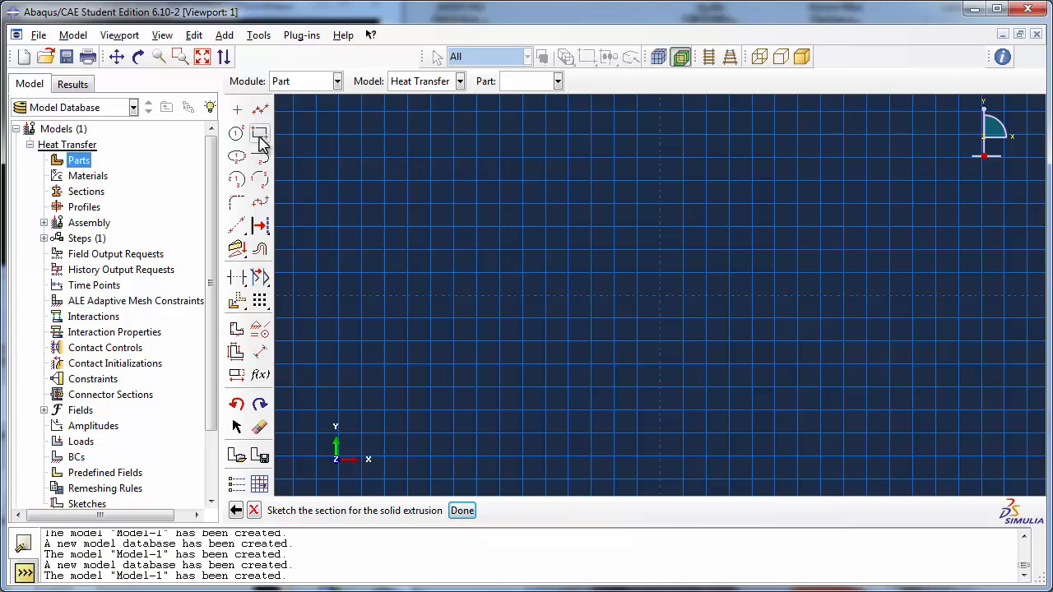
# Step: Sketch a rectangle and dimension its sides to 1, giving a 1 by 1 square profile
pyautogui.click(260, 133)
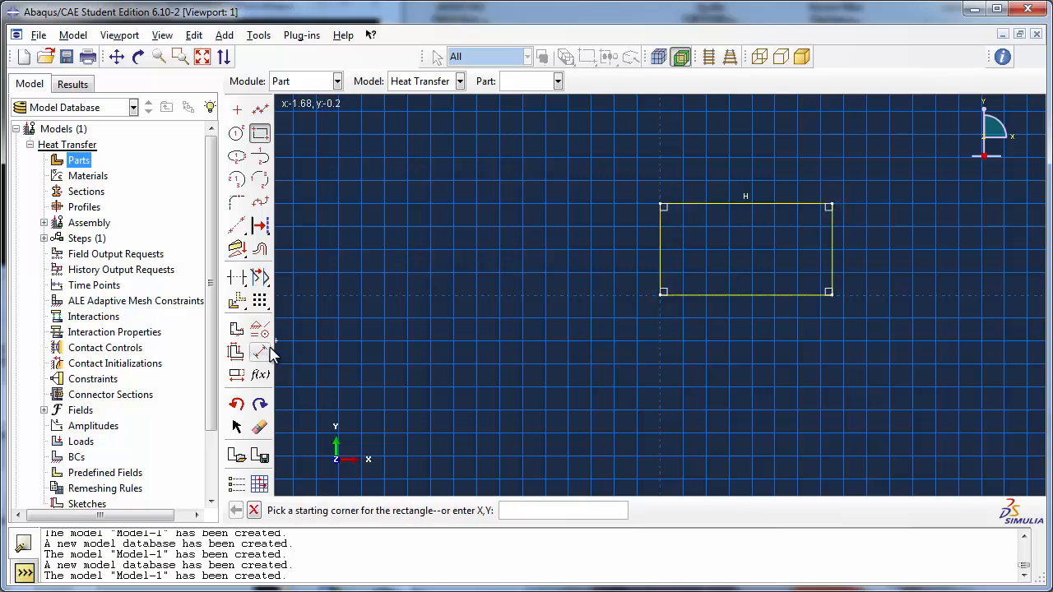
pyautogui.click(260, 352)
pyautogui.write('1')
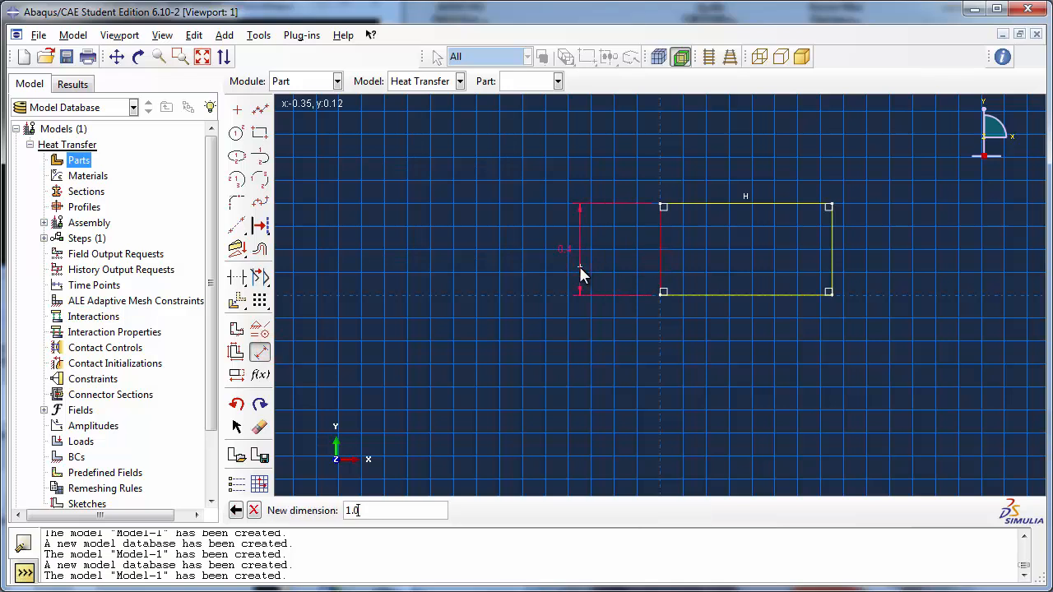
pyautogui.press('Return')
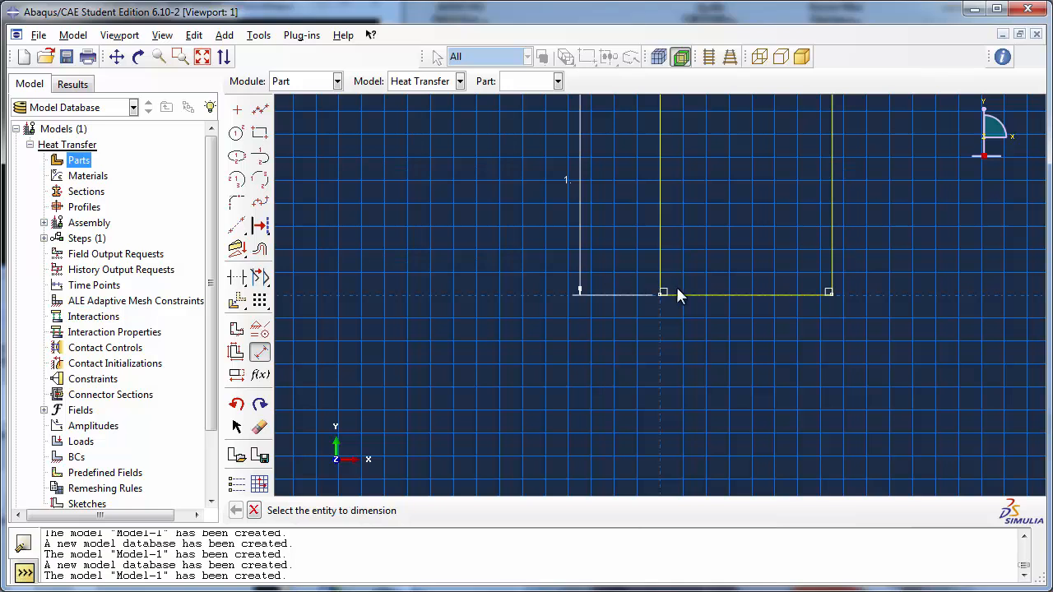
pyautogui.click(691, 349)
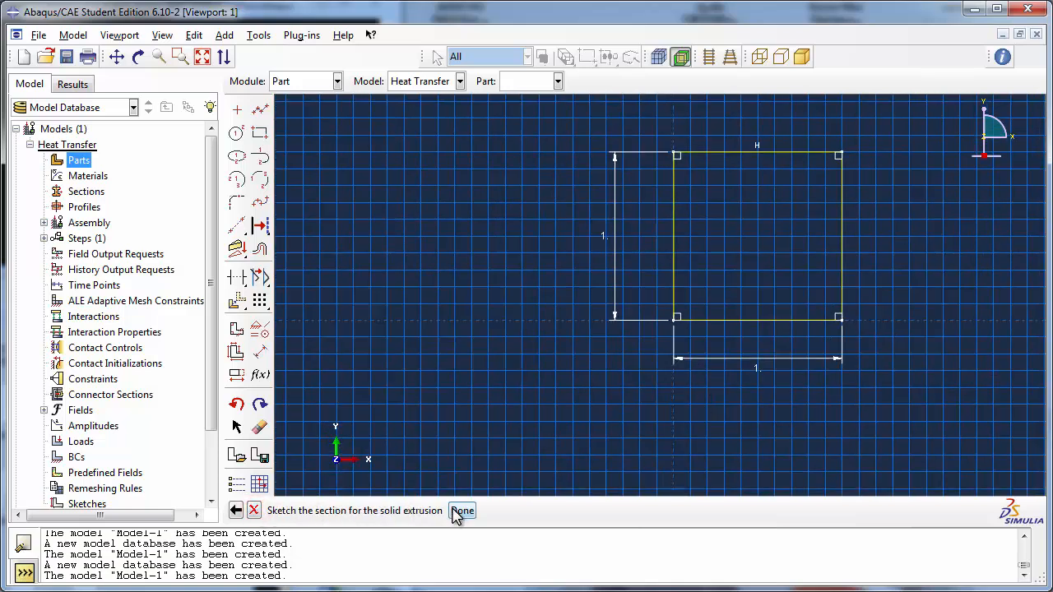
# Step: Finish the sketch and extrude the square section to a depth of 6.0
pyautogui.click(462, 510)
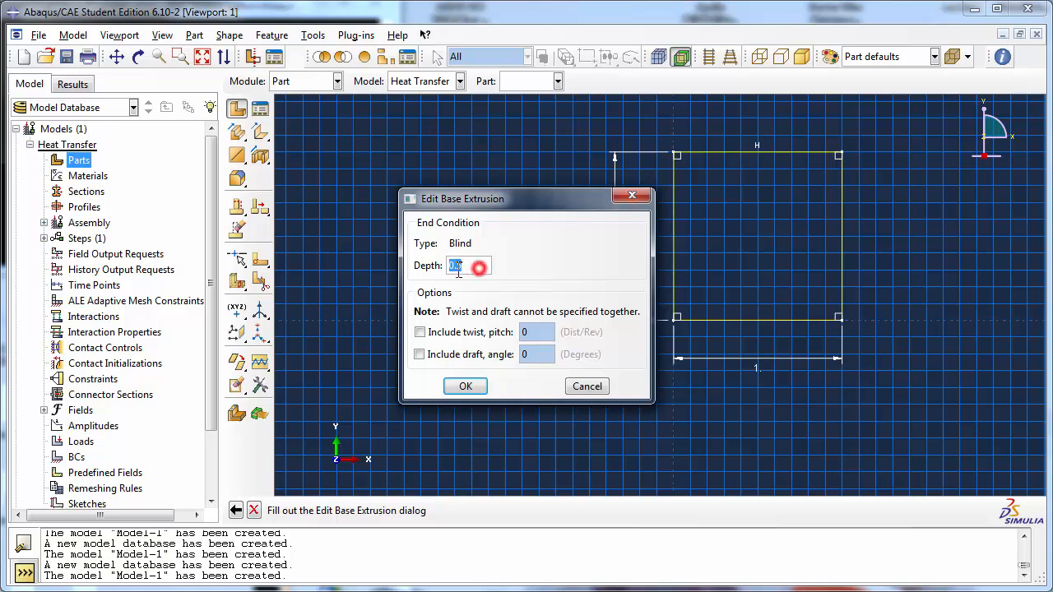
pyautogui.write('6.0')
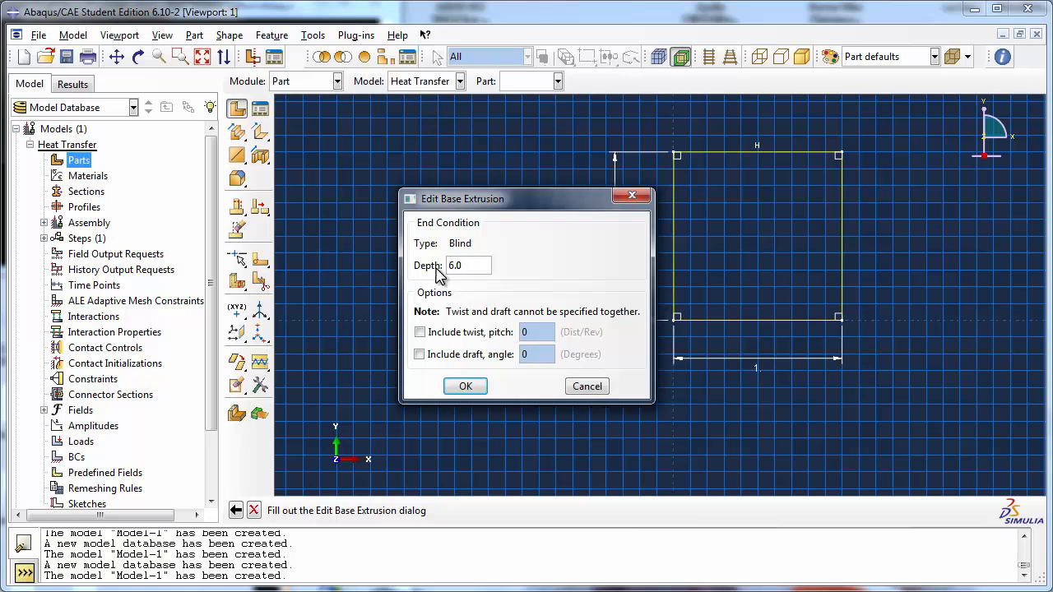
pyautogui.click(464, 385)
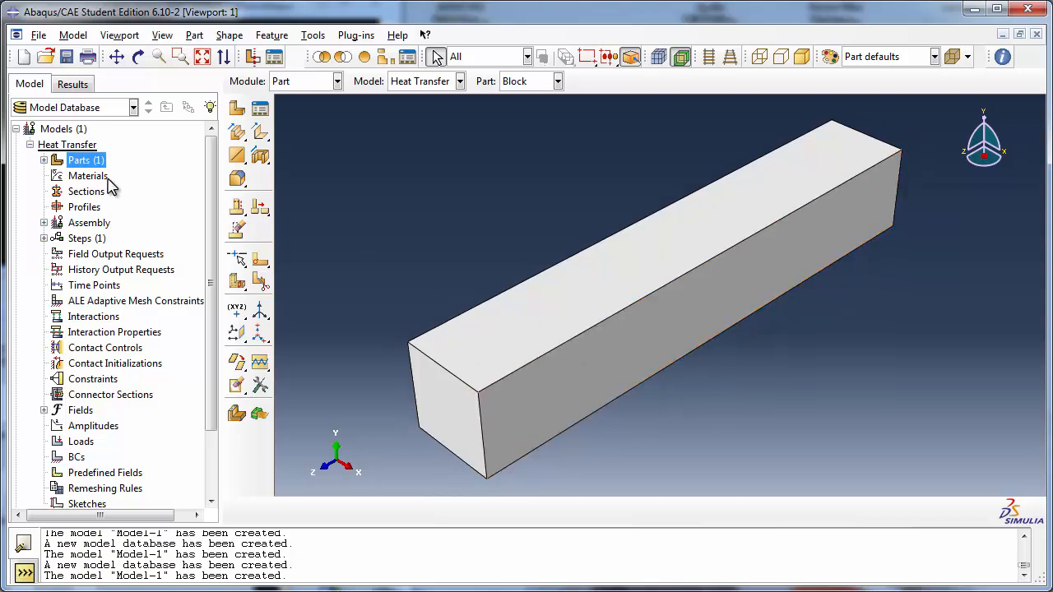
# Step: Define a 'Copper' material with isotropic thermal conductivity 401
pyautogui.doubleClick(89, 174)
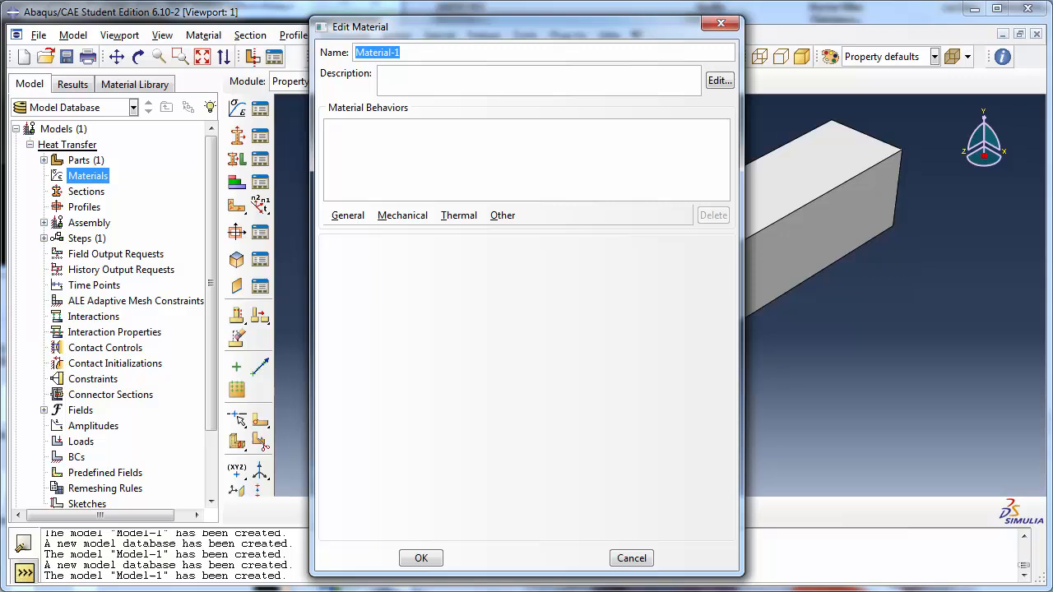
pyautogui.write('C')
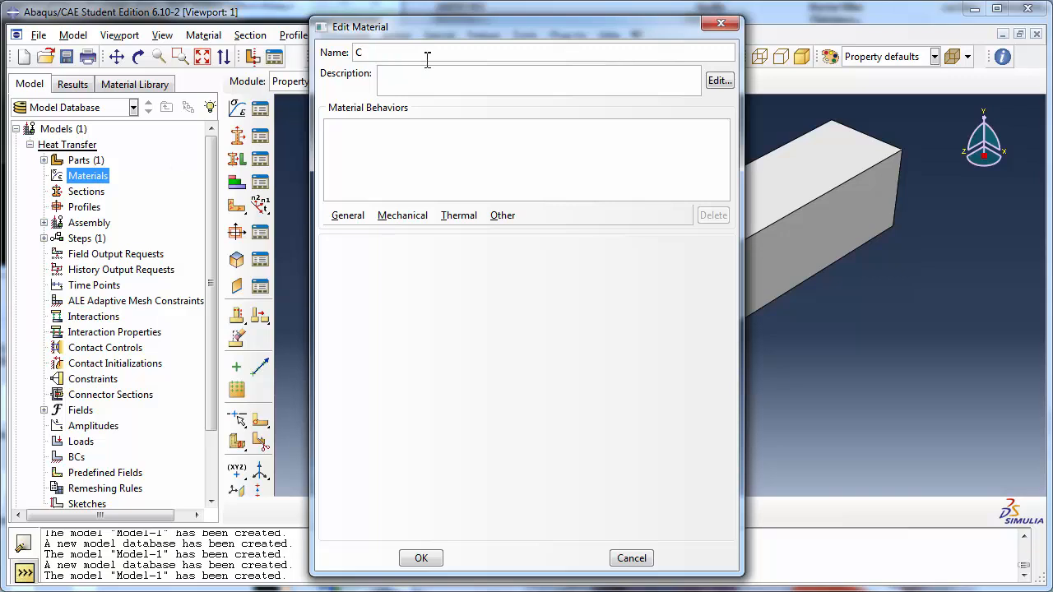
pyautogui.write('opper')
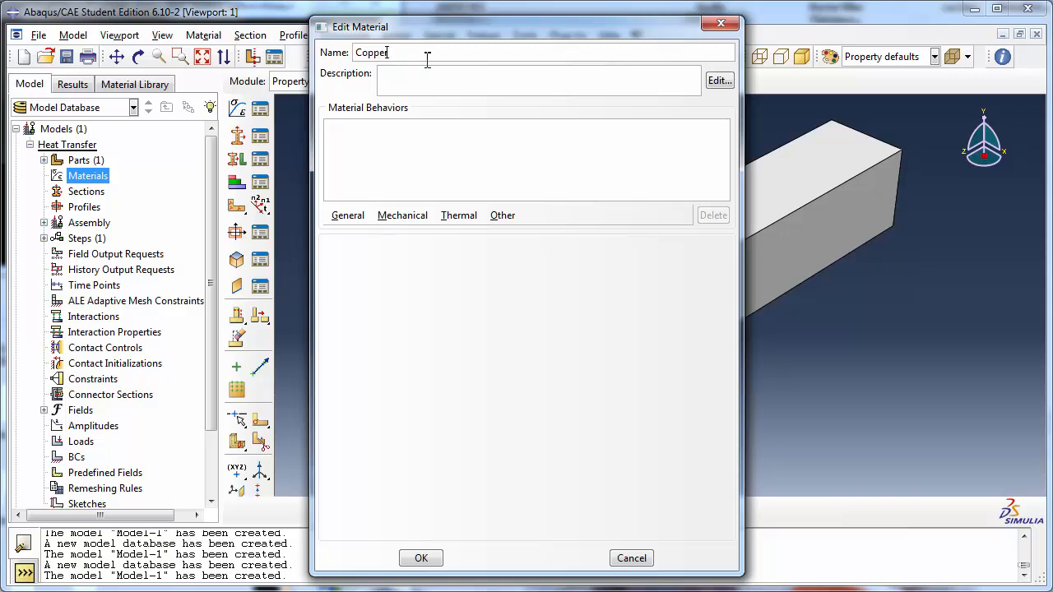
pyautogui.click(459, 214)
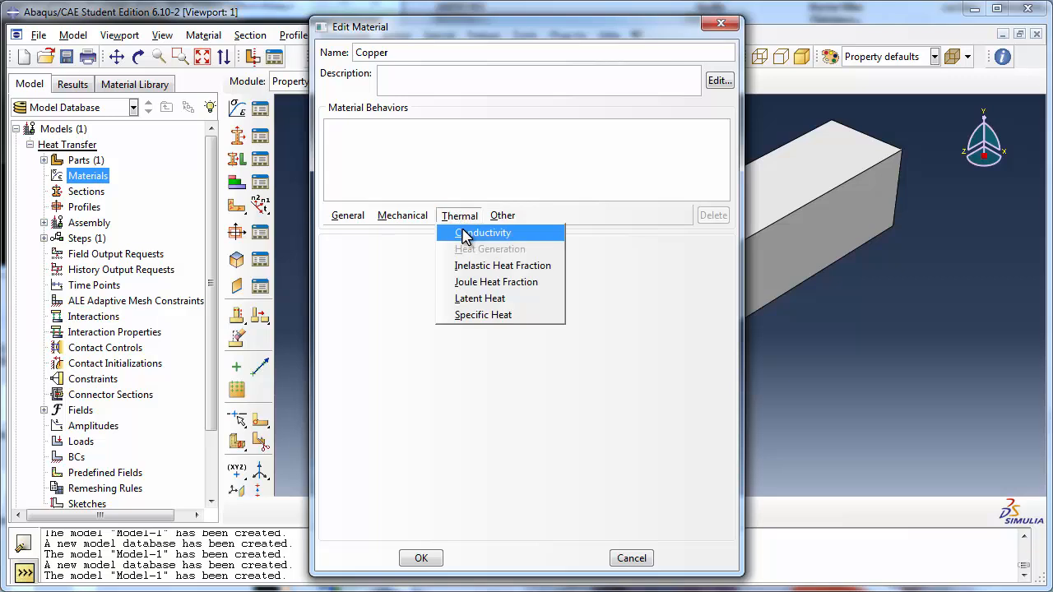
pyautogui.click(484, 233)
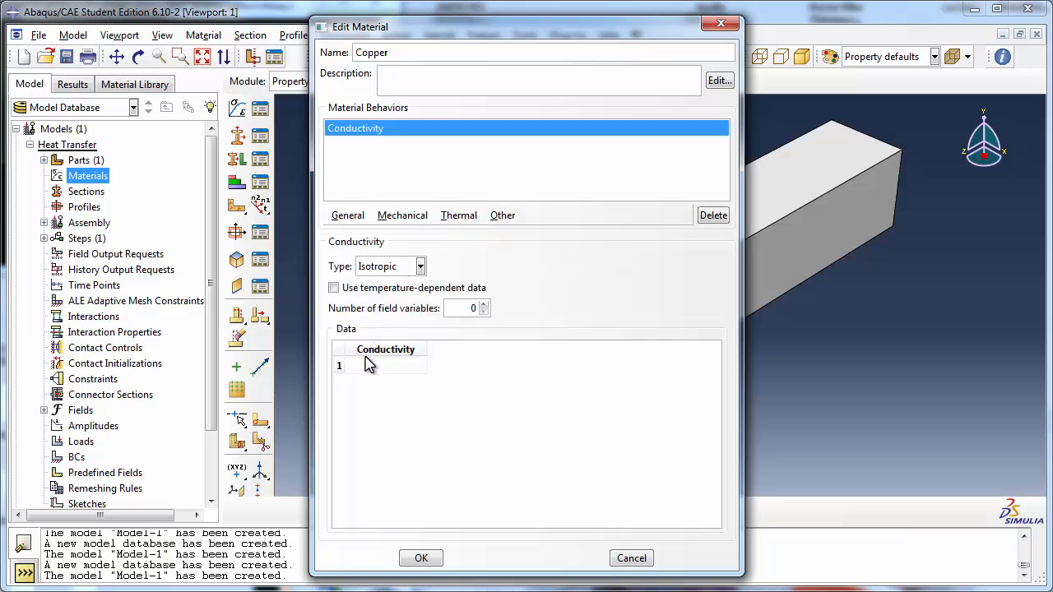
pyautogui.write('40')
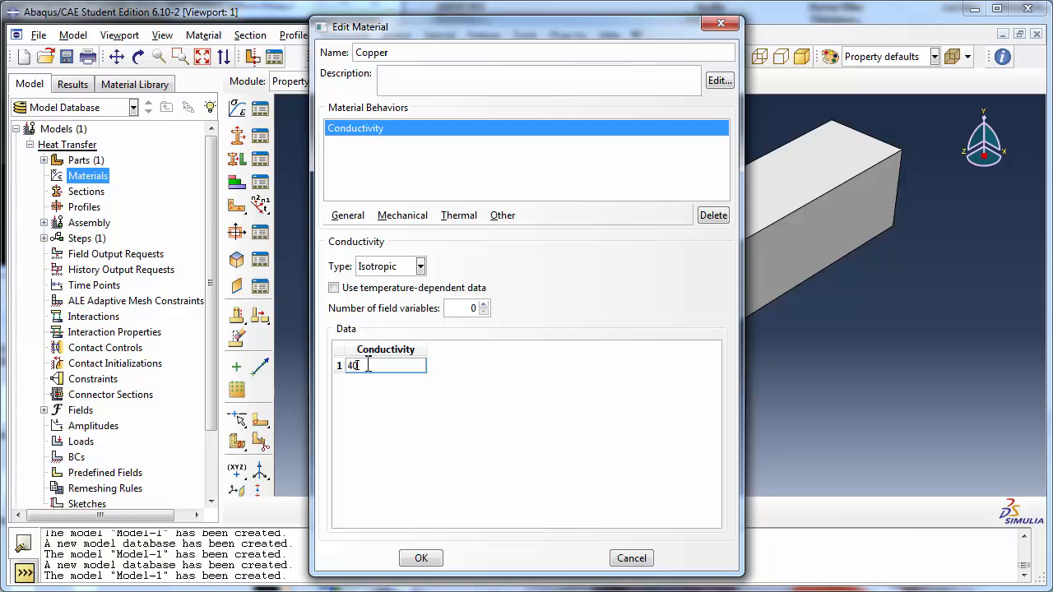
pyautogui.write('1')
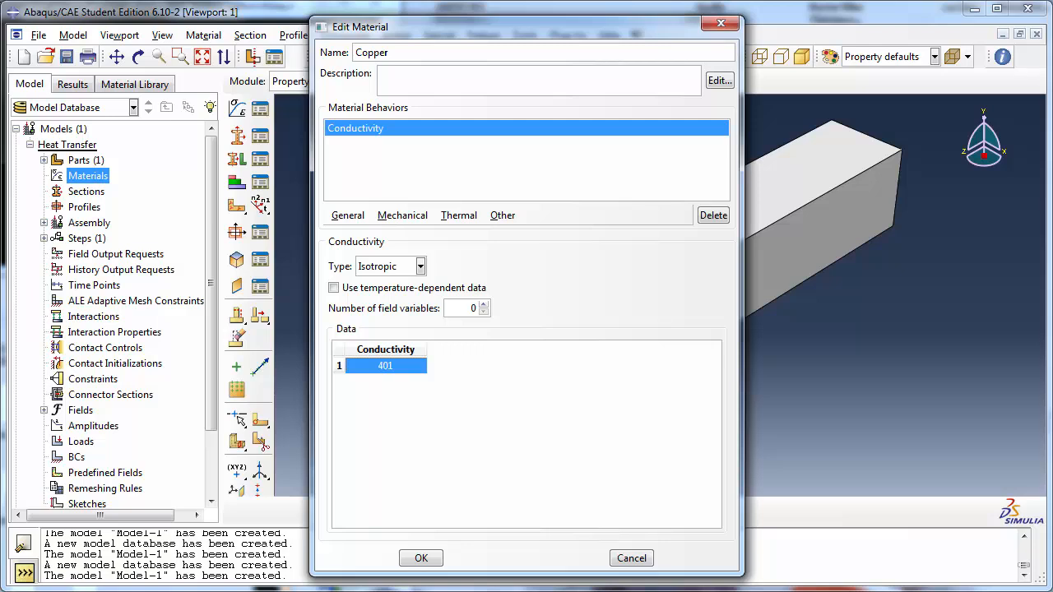
pyautogui.click(422, 558)
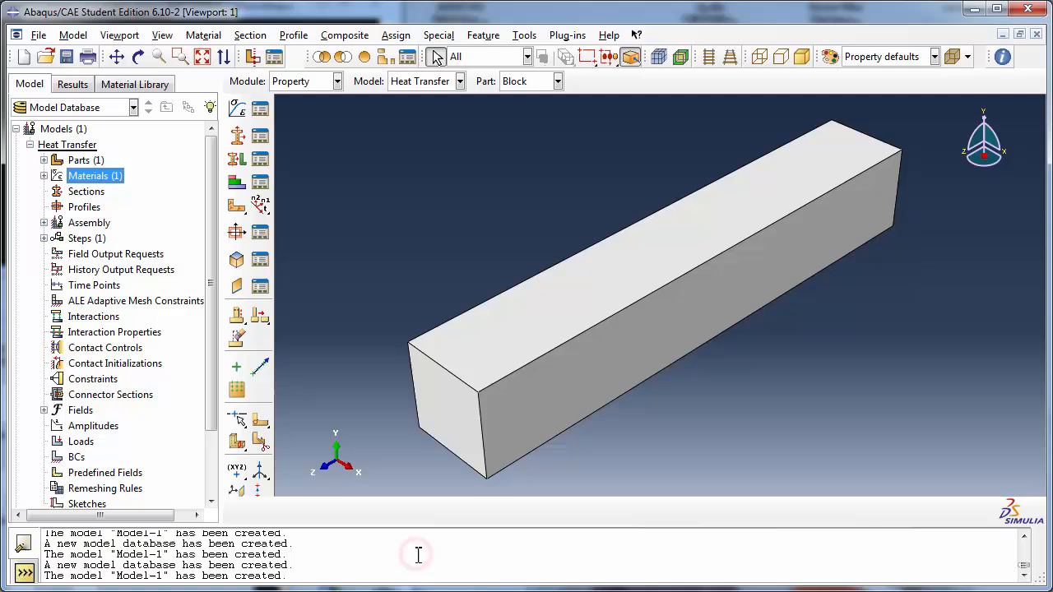
# Step: Create a solid homogeneous section 'Block Section' using the Copper material
pyautogui.doubleClick(86, 191)
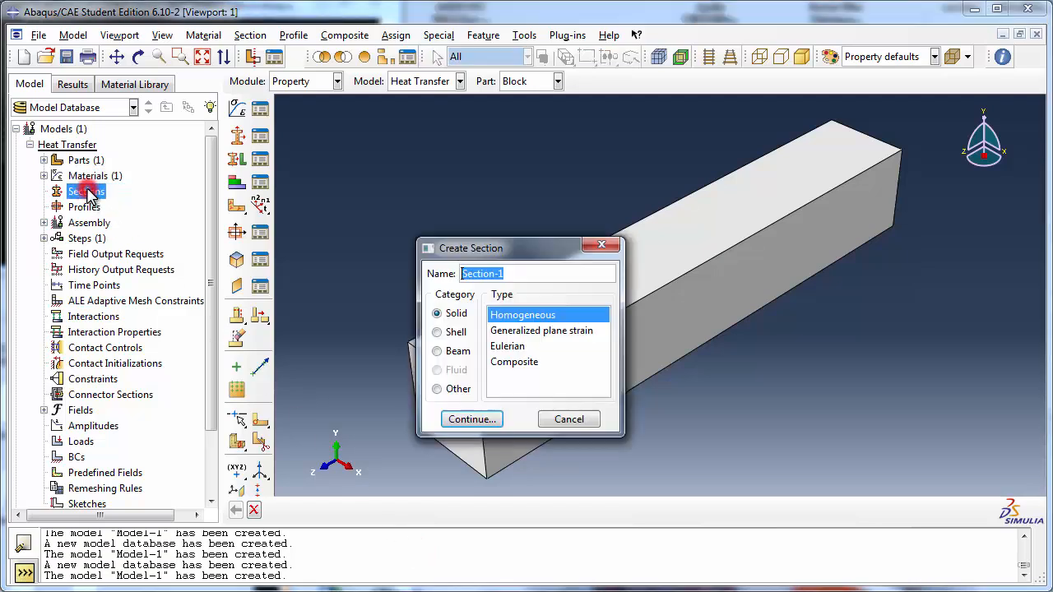
pyautogui.write('B')
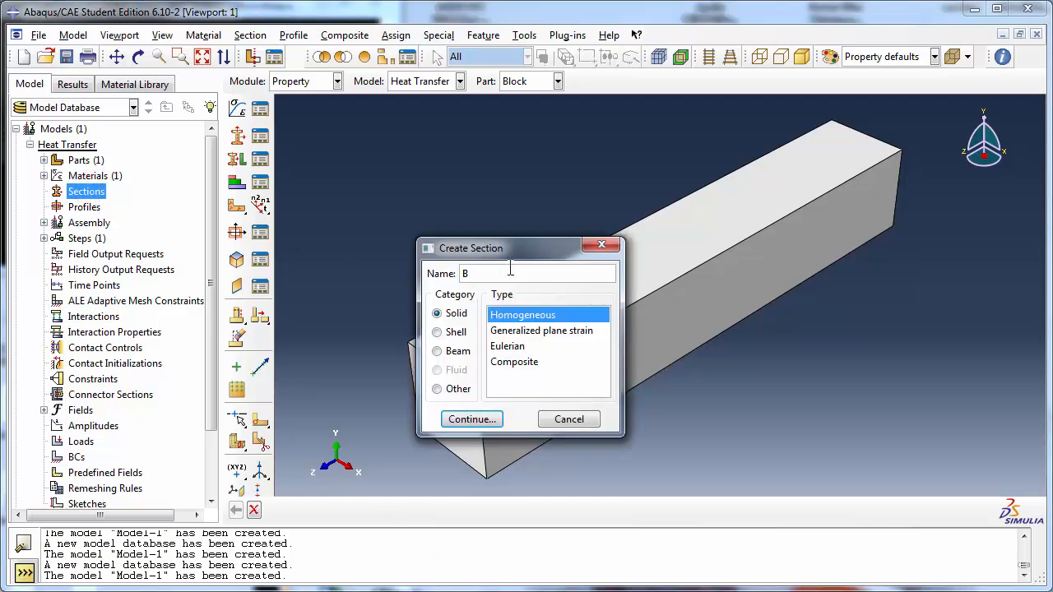
pyautogui.write('lock Se')
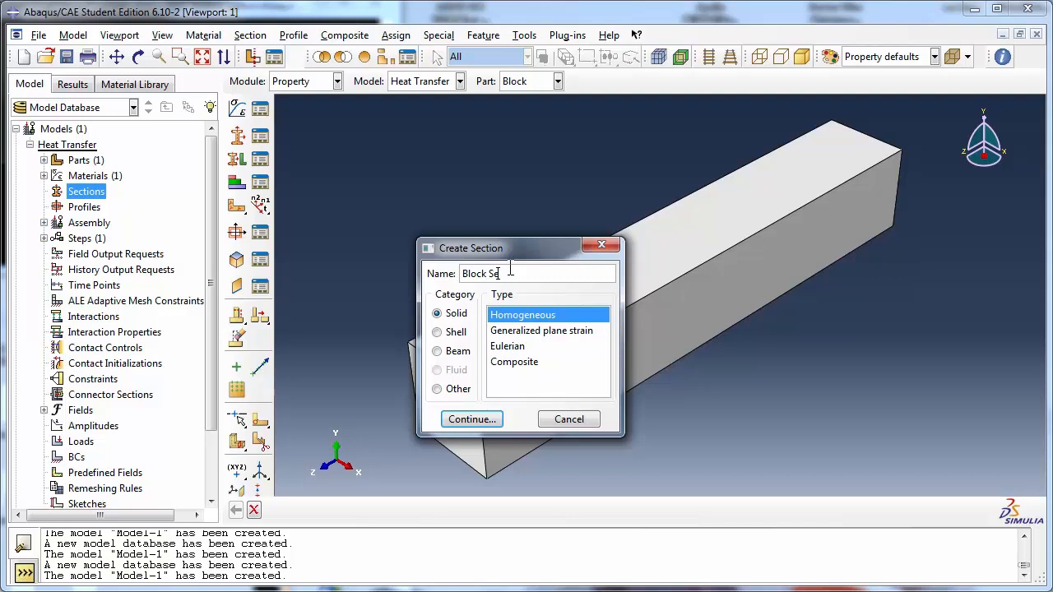
pyautogui.write('ction')
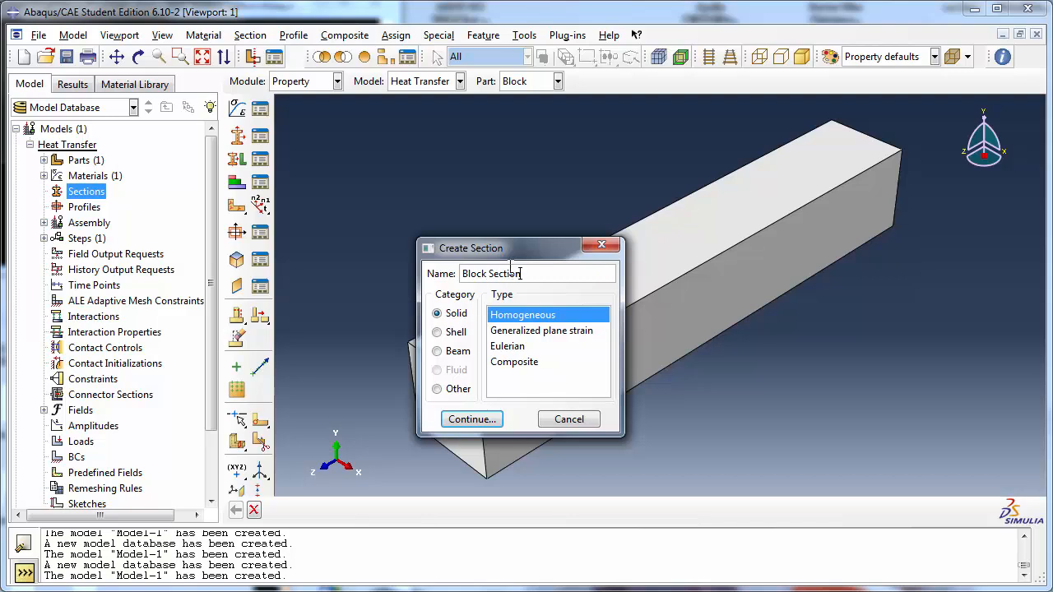
pyautogui.click(471, 420)
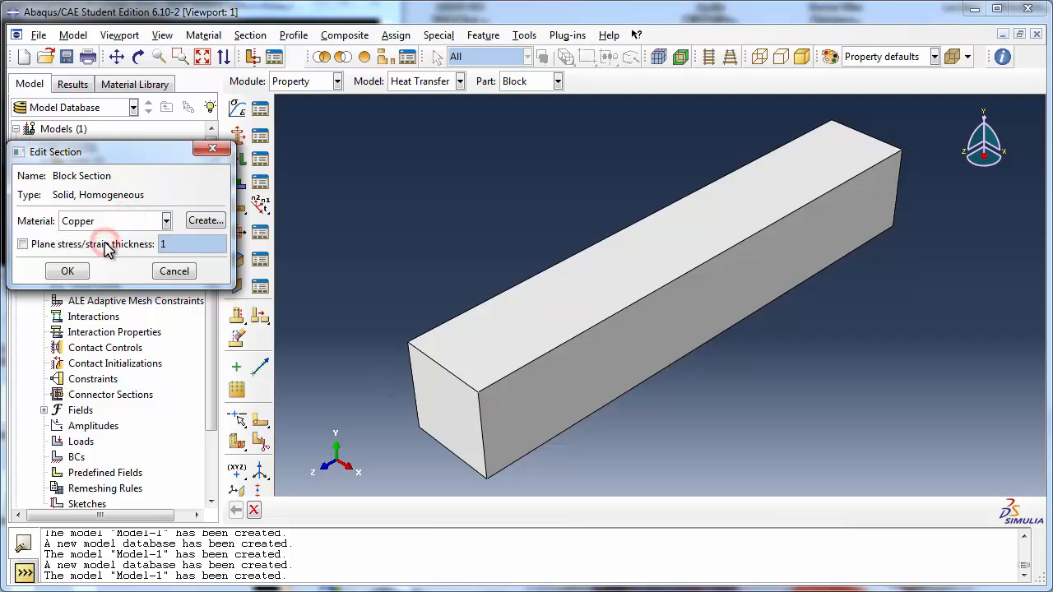
pyautogui.click(66, 270)
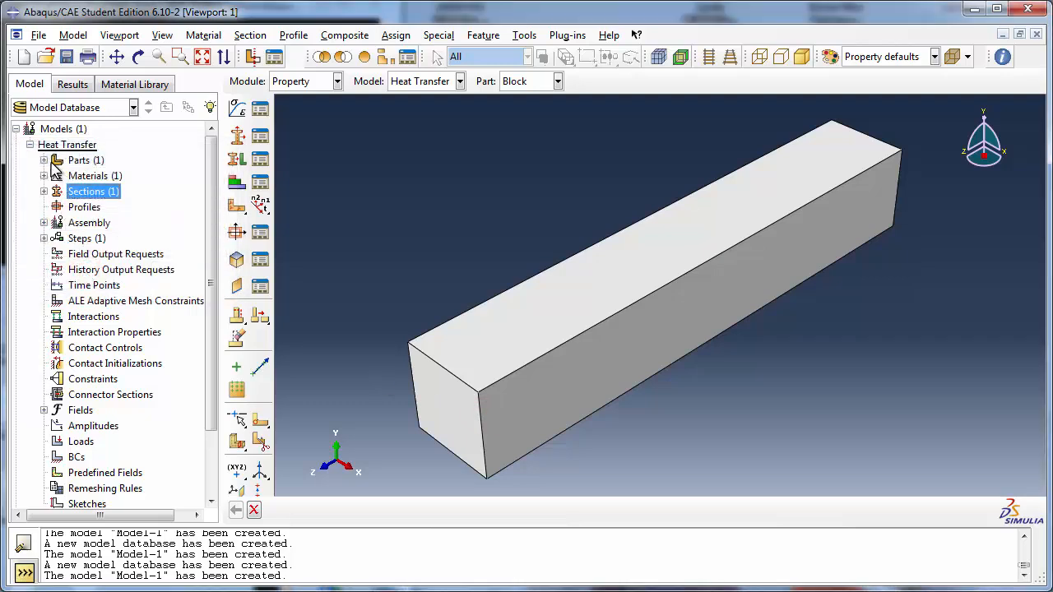
# Step: Assign Block Section to the entire block by box-selecting it as the region
pyautogui.click(44, 159)
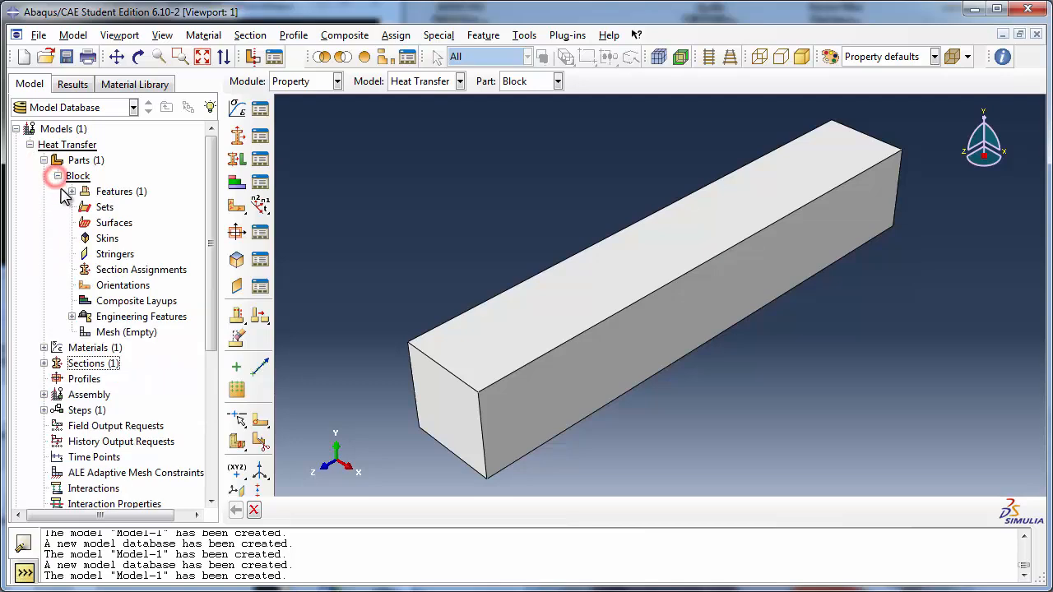
pyautogui.doubleClick(141, 270)
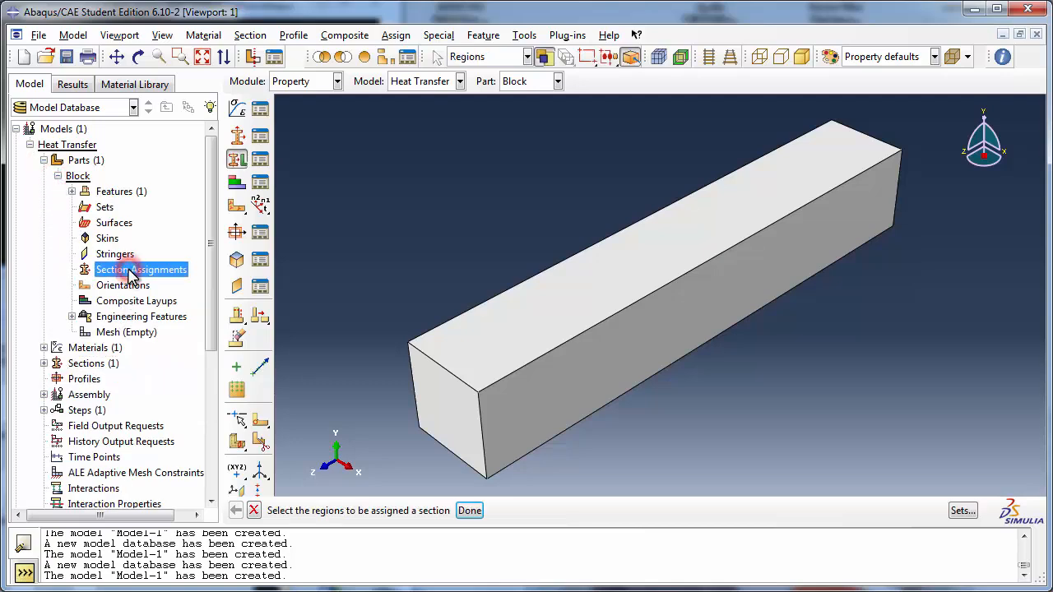
pyautogui.moveTo(464, 392)
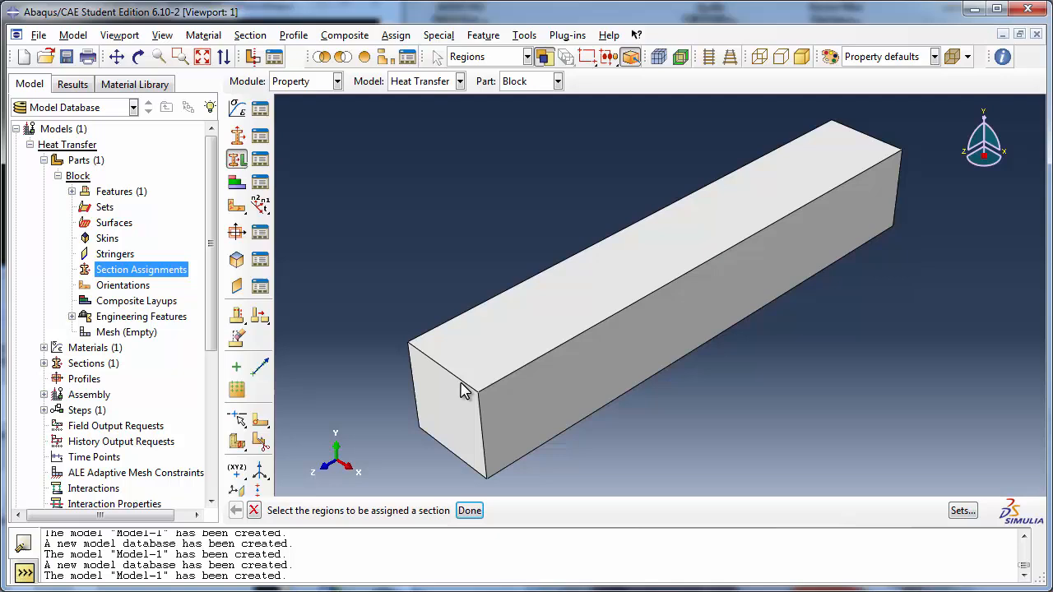
pyautogui.moveTo(337, 107); pyautogui.dragTo(806, 458)
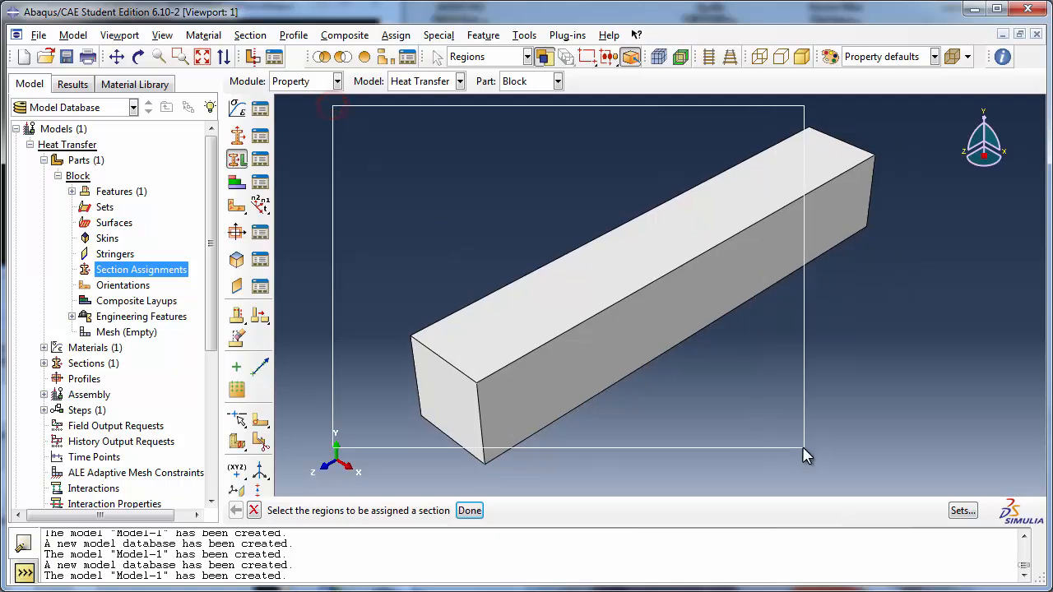
pyautogui.click(469, 510)
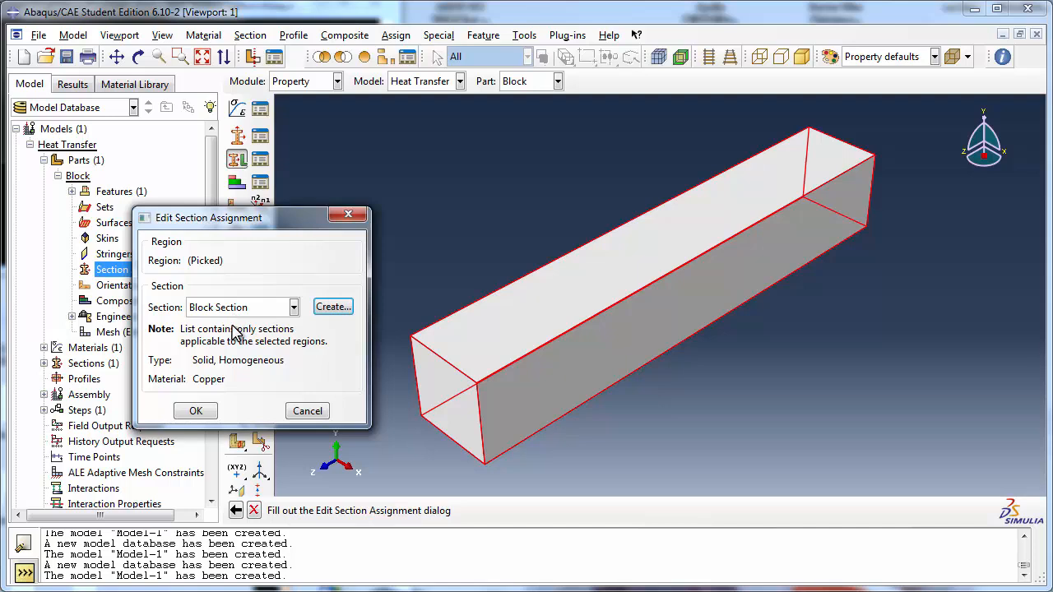
pyautogui.click(195, 411)
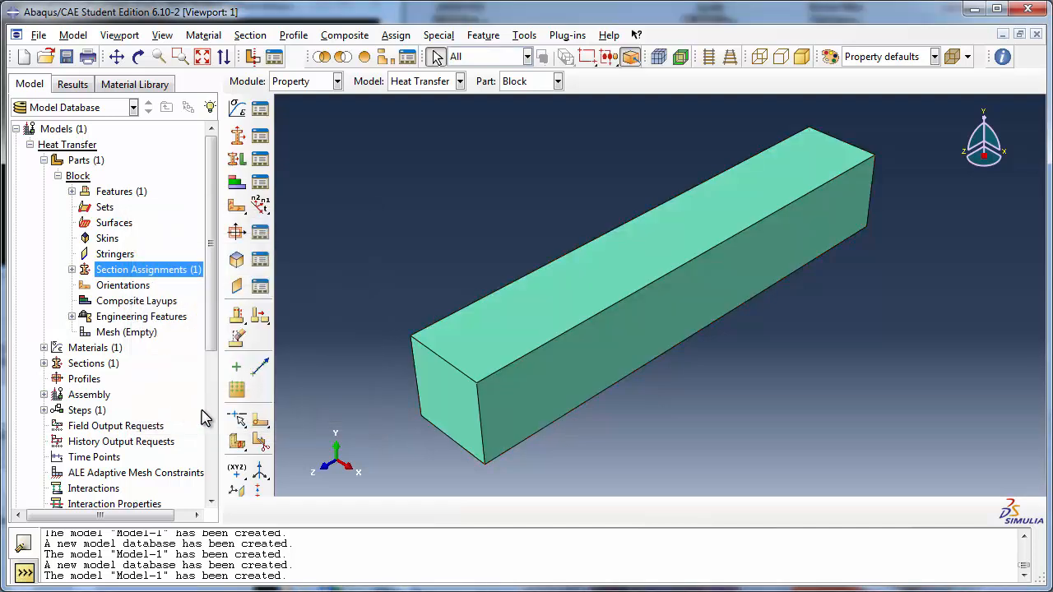
pyautogui.moveTo(75, 204)
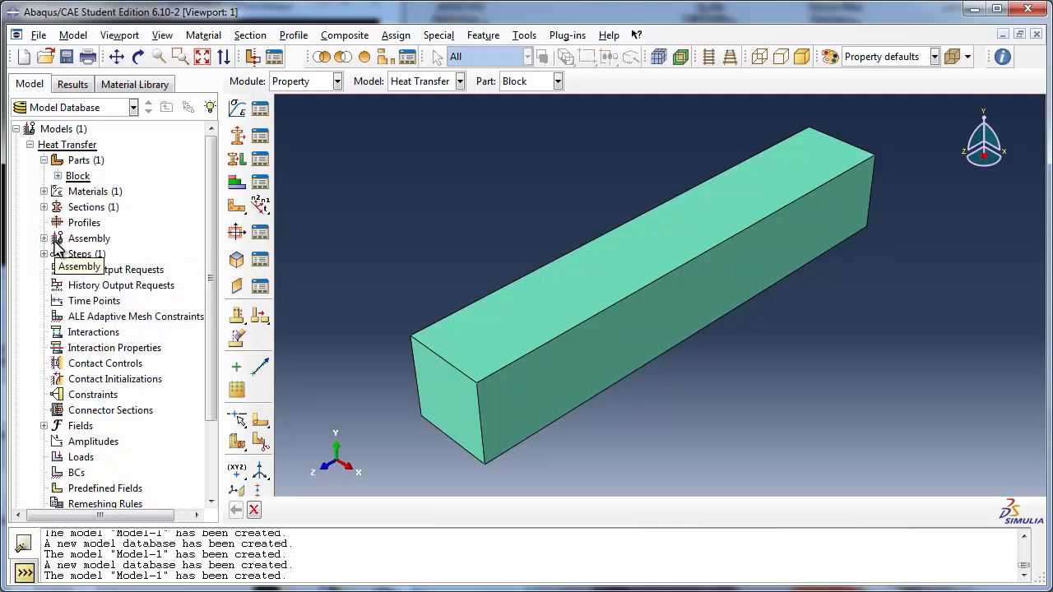
# Step: Add a dependent instance of the Block part to the assembly
pyautogui.click(44, 239)
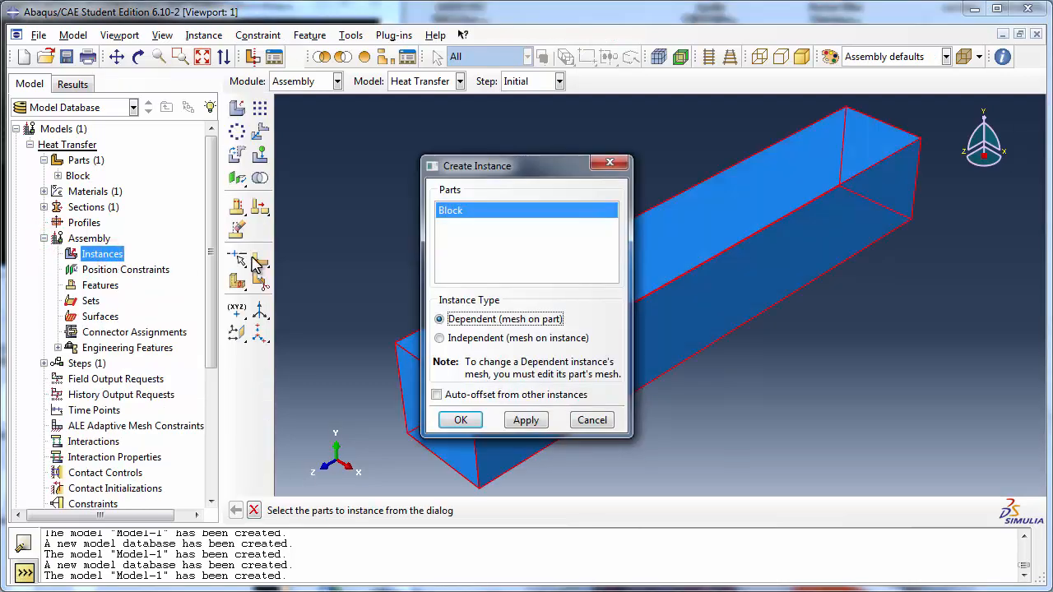
pyautogui.moveTo(460, 420)
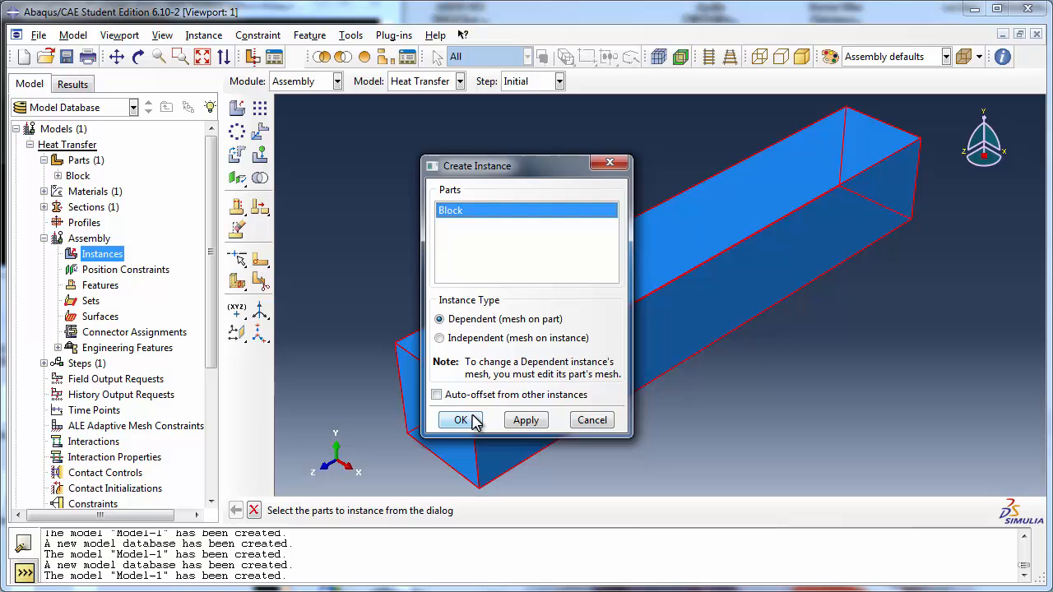
pyautogui.click(460, 420)
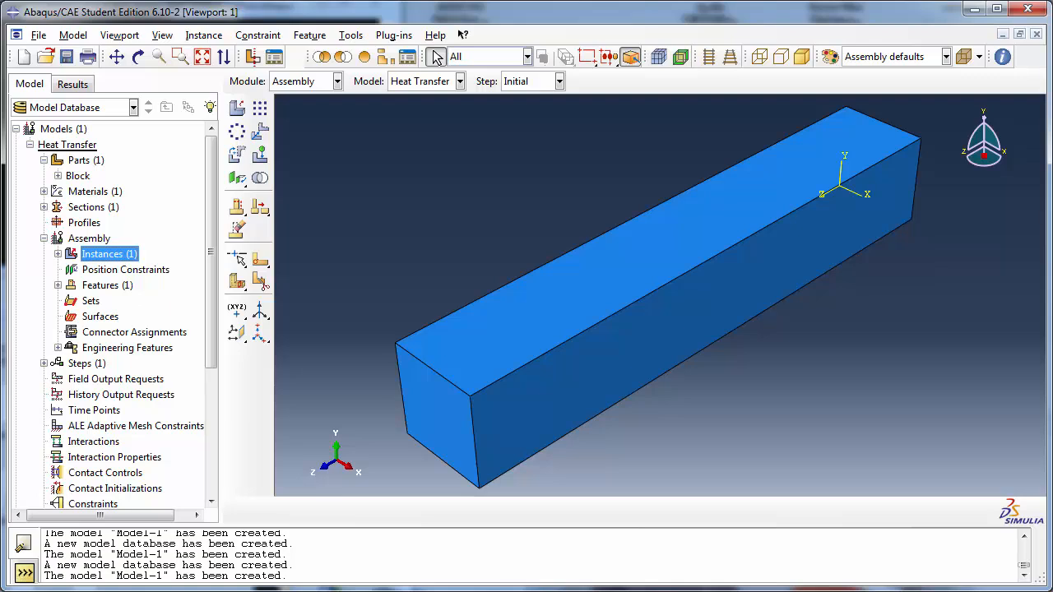
pyautogui.moveTo(349, 112)
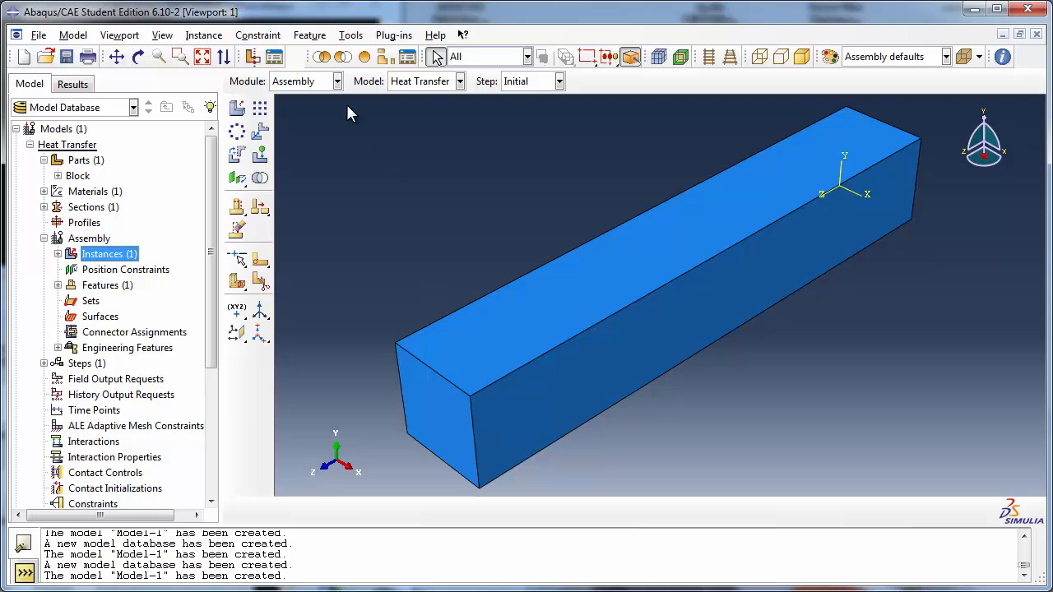
# Step: Switch the working module back to Part to edit the Block
pyautogui.click(338, 81)
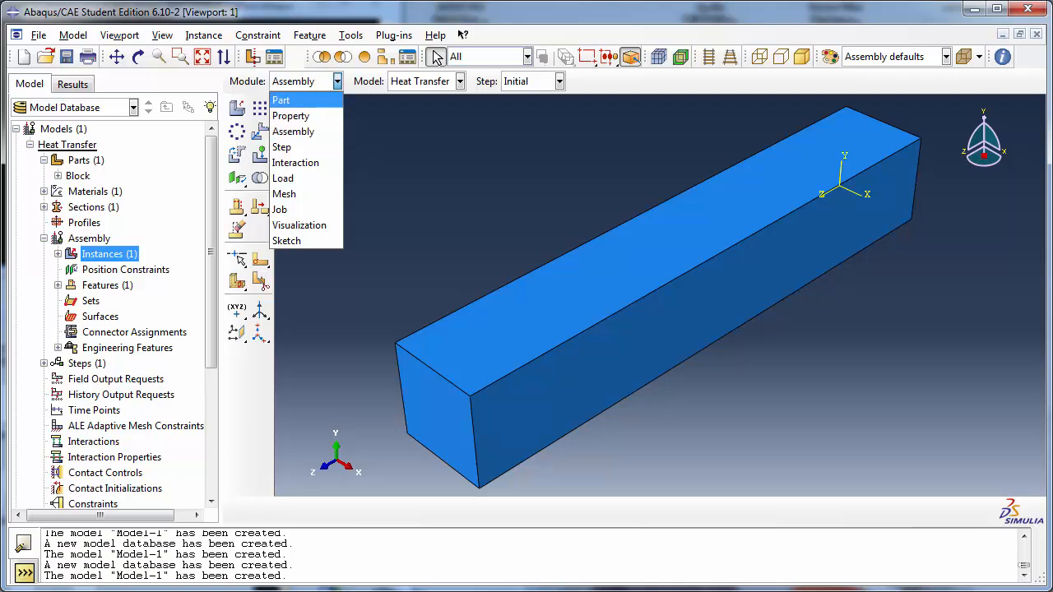
pyautogui.click(282, 101)
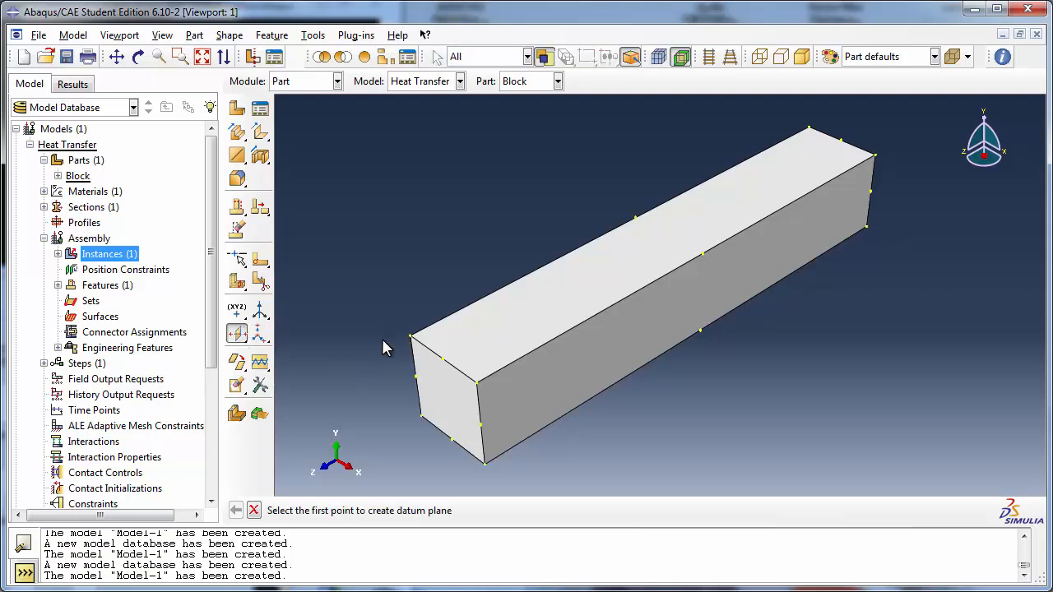
pyautogui.moveTo(428, 426)
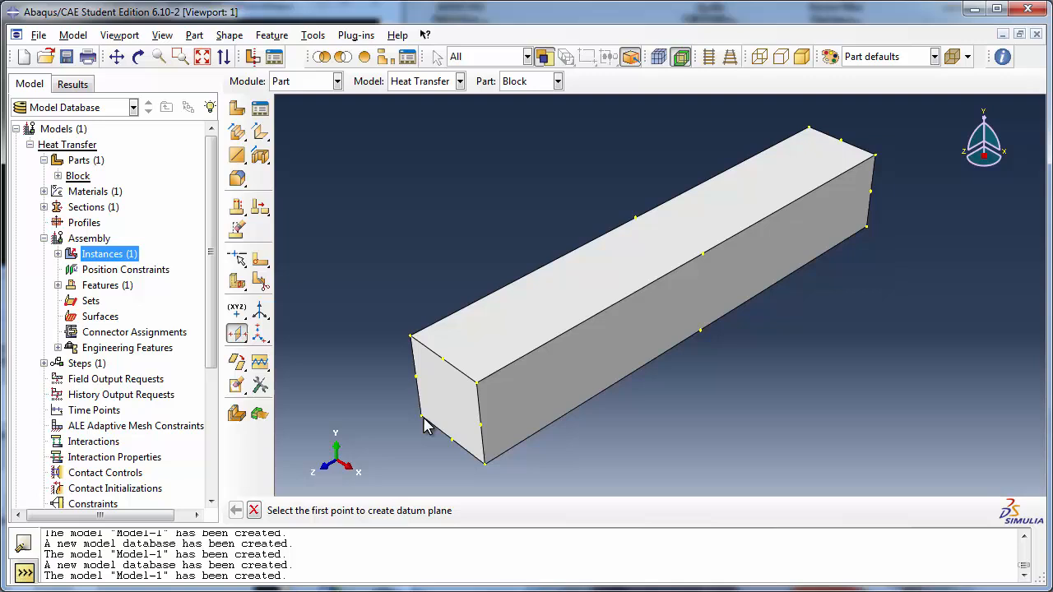
# Step: Place a datum plane through two picked points across the middle of the block's length
pyautogui.click(421, 415)
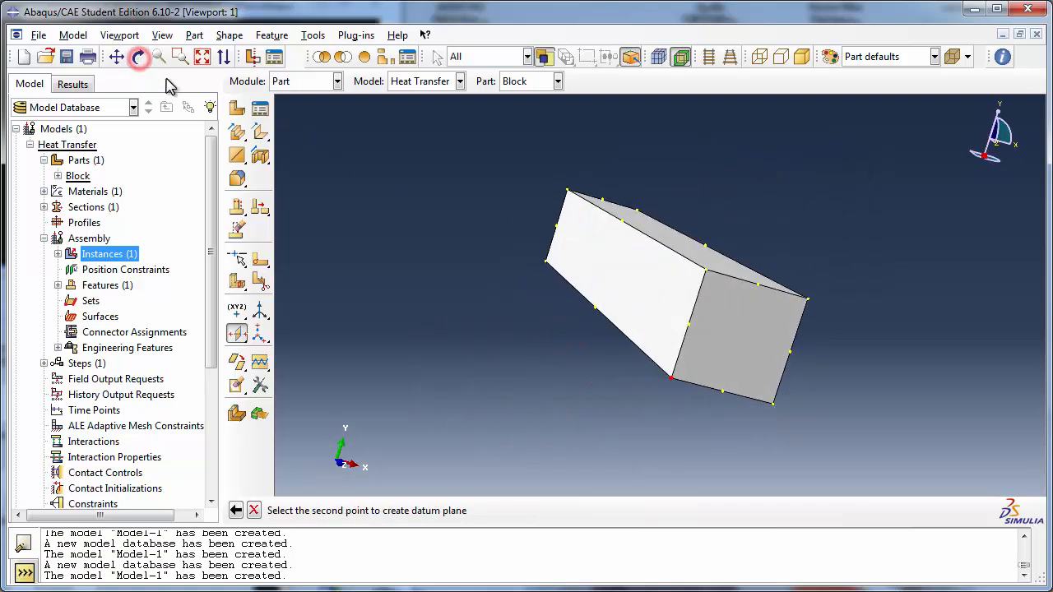
pyautogui.click(546, 265)
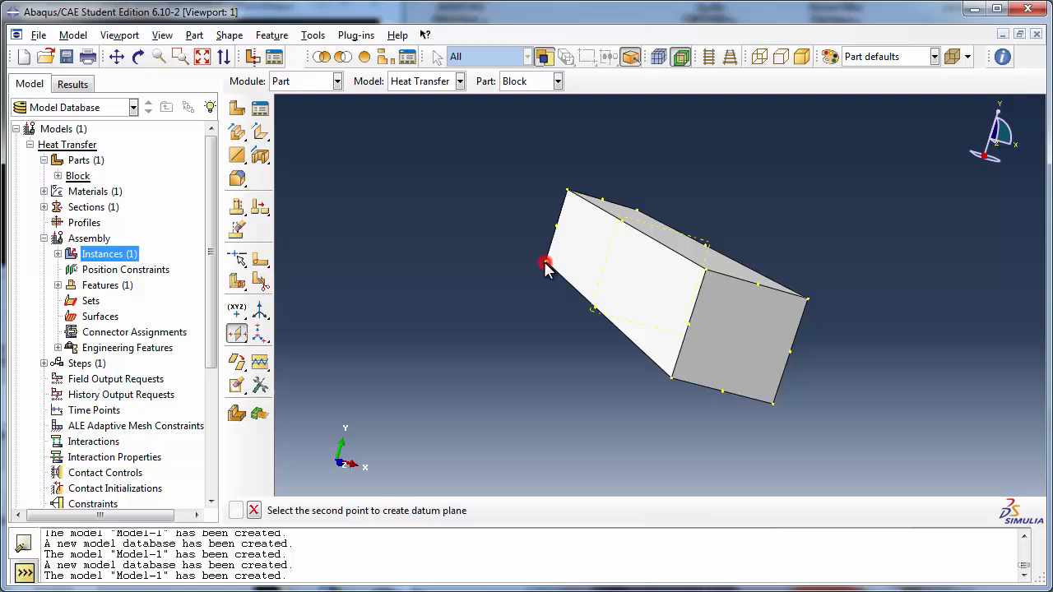
pyautogui.click(138, 56)
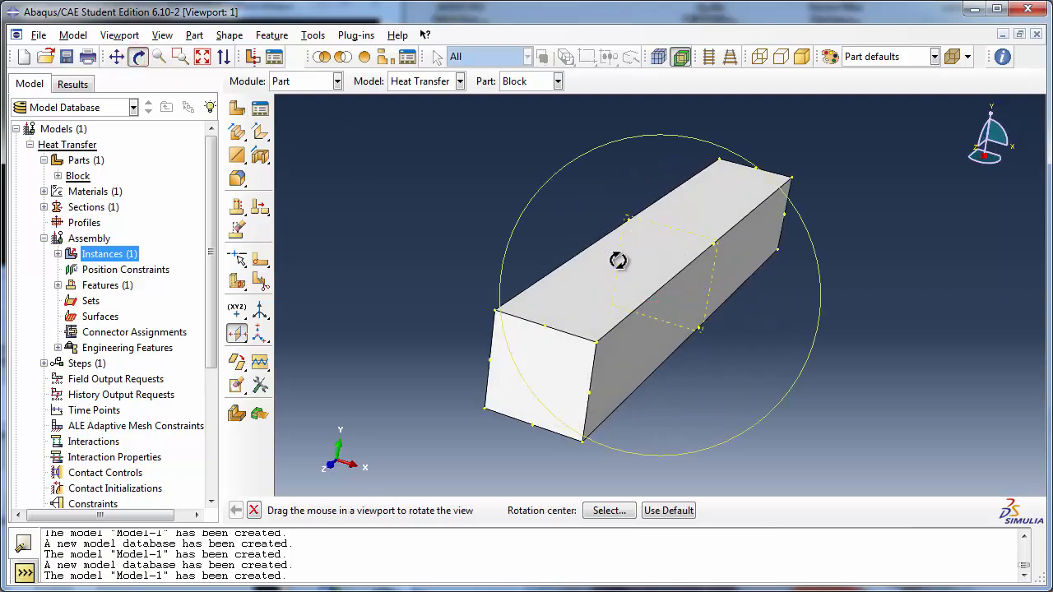
pyautogui.click(253, 510)
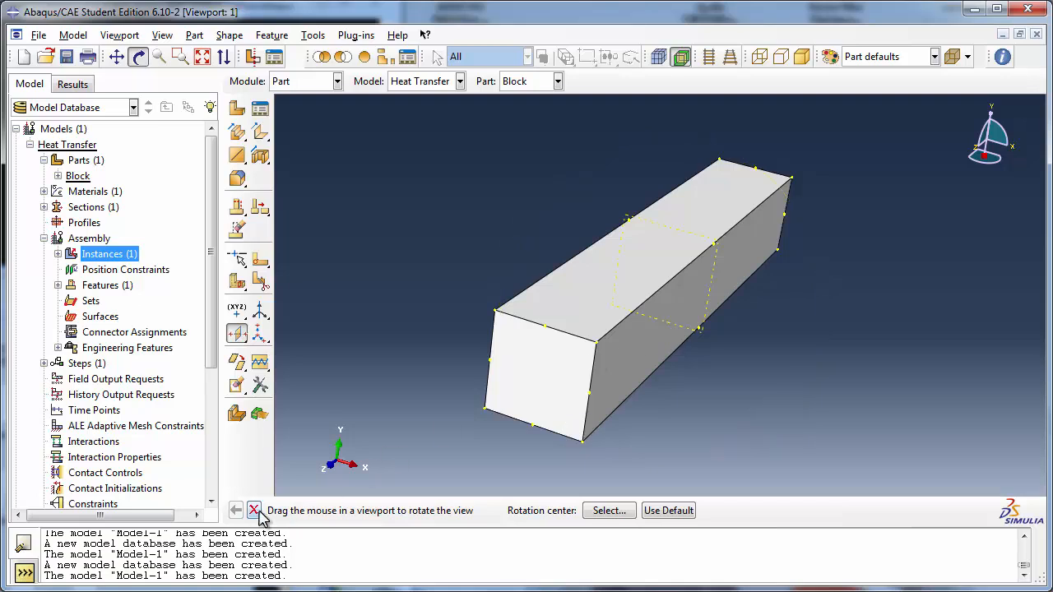
pyautogui.click(253, 510)
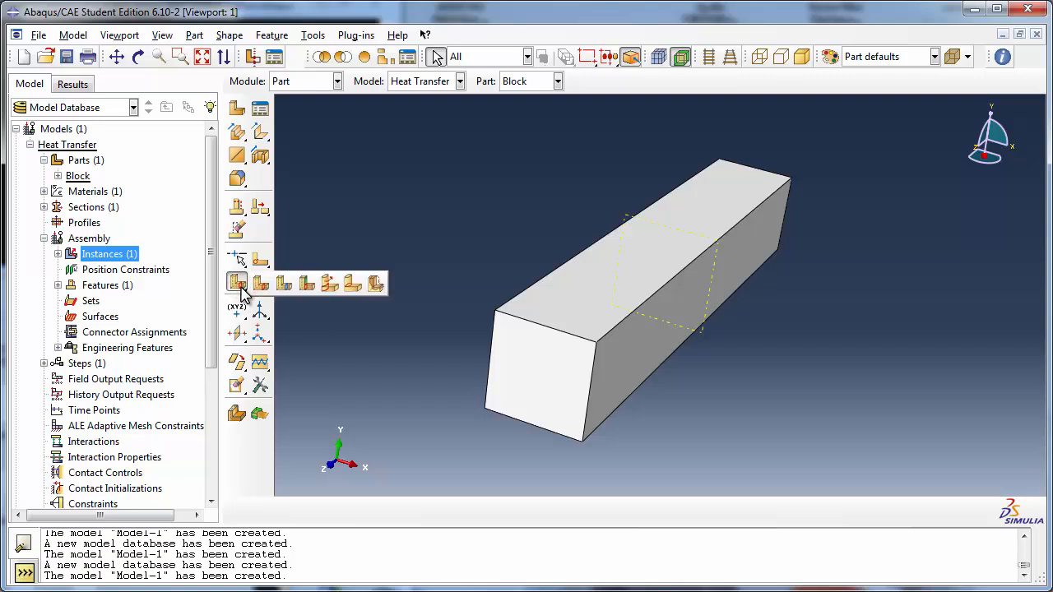
pyautogui.moveTo(283, 283)
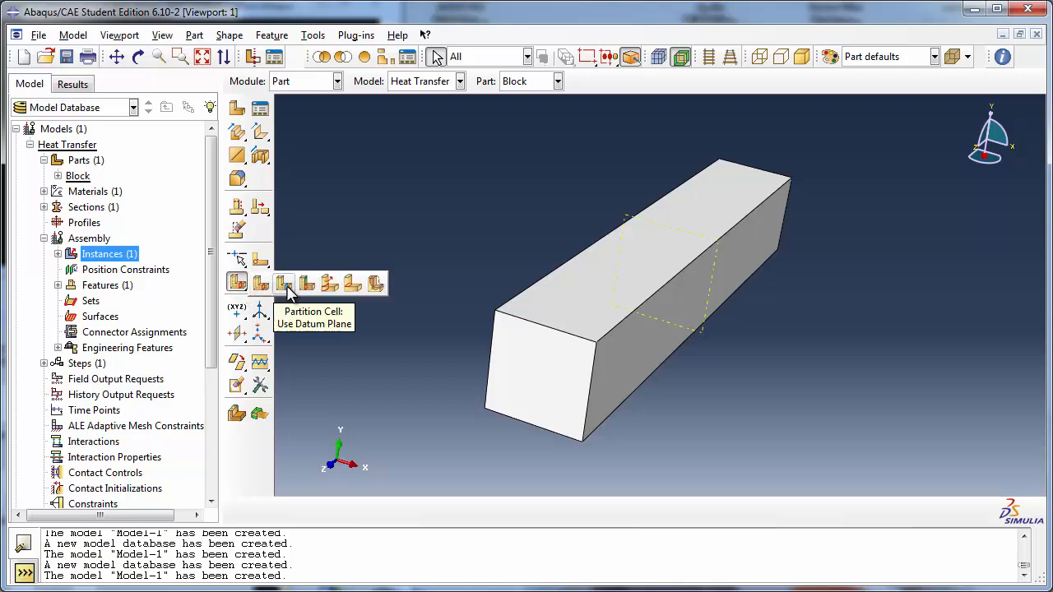
# Step: Partition the block into two cells at the mid-length datum plane
pyautogui.click(283, 283)
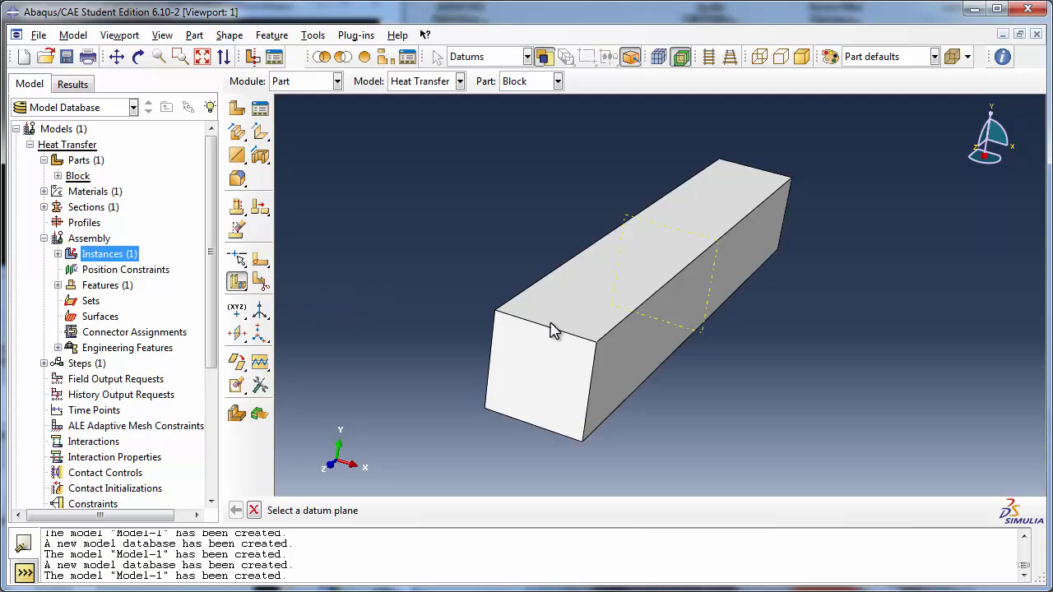
pyautogui.moveTo(352, 520)
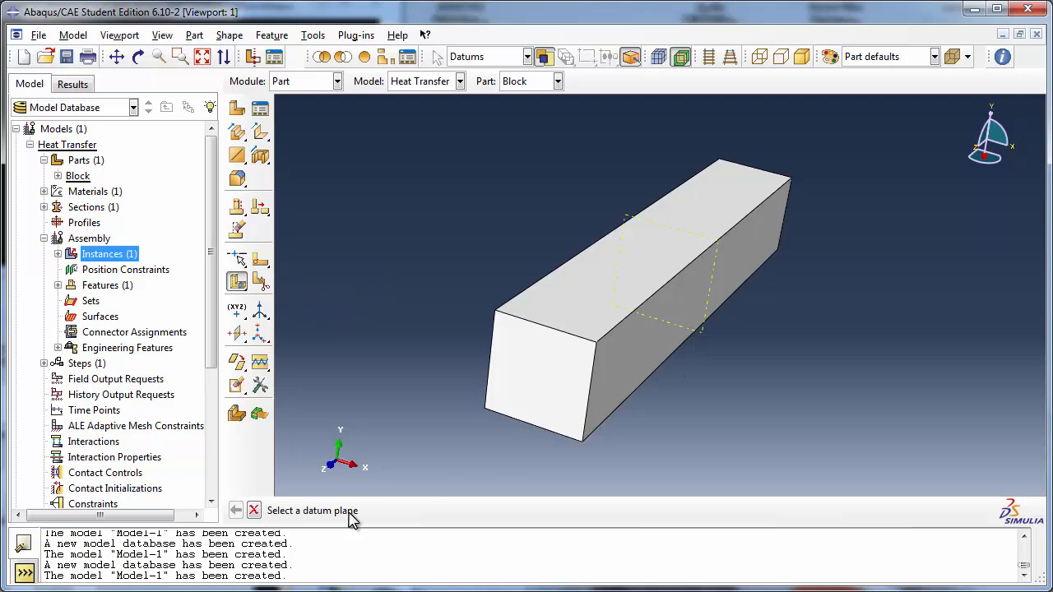
pyautogui.moveTo(704, 337)
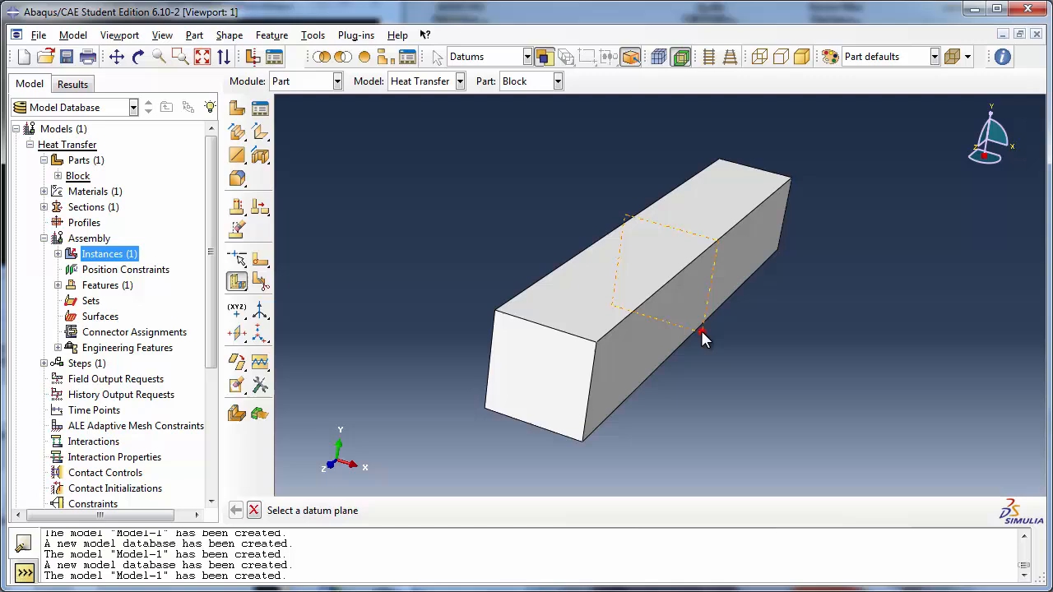
pyautogui.click(704, 333)
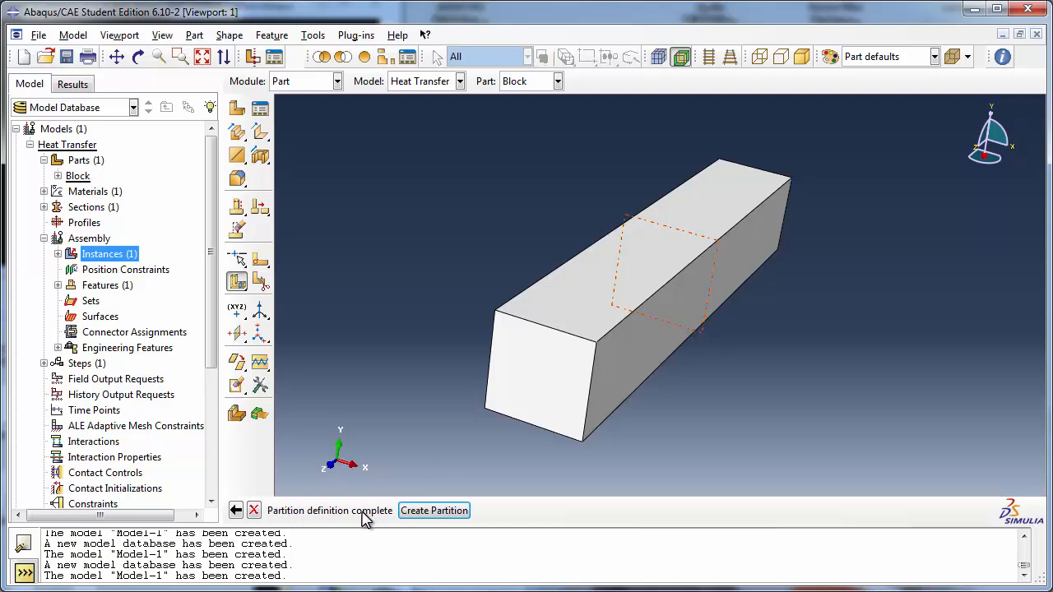
pyautogui.click(434, 510)
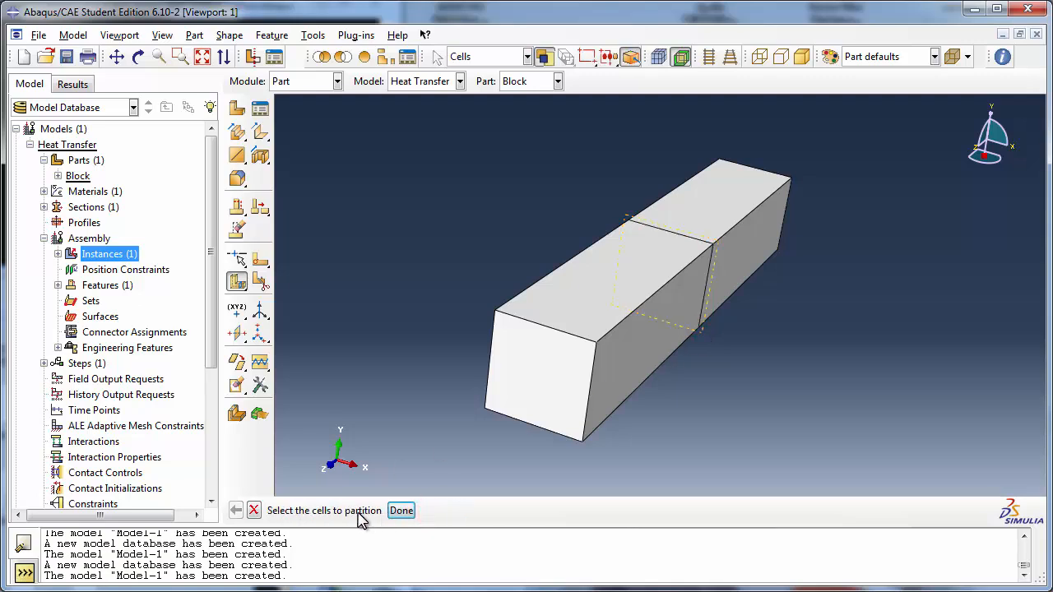
pyautogui.click(402, 510)
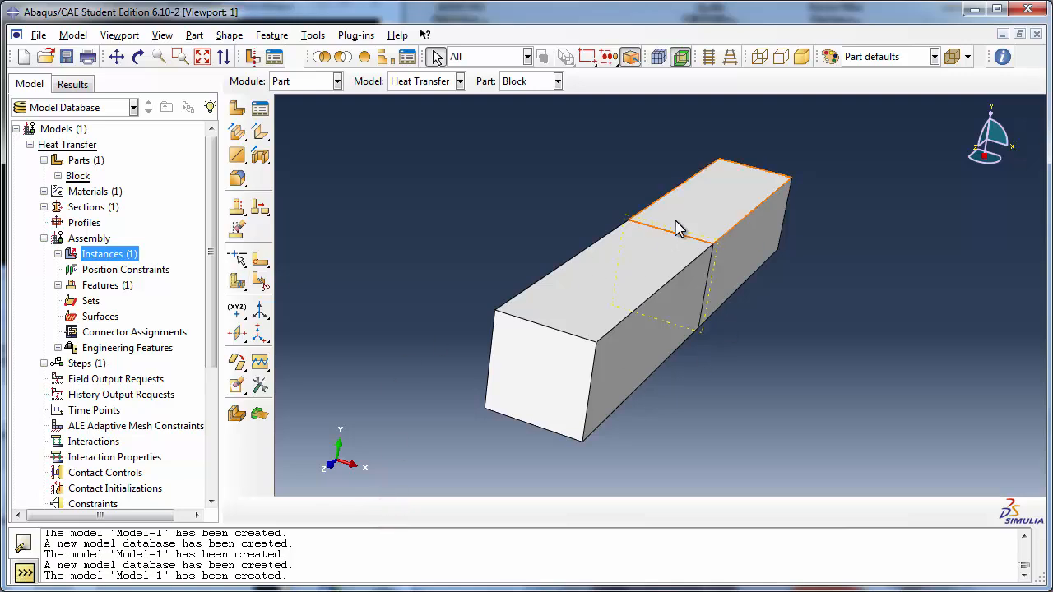
pyautogui.click(140, 56)
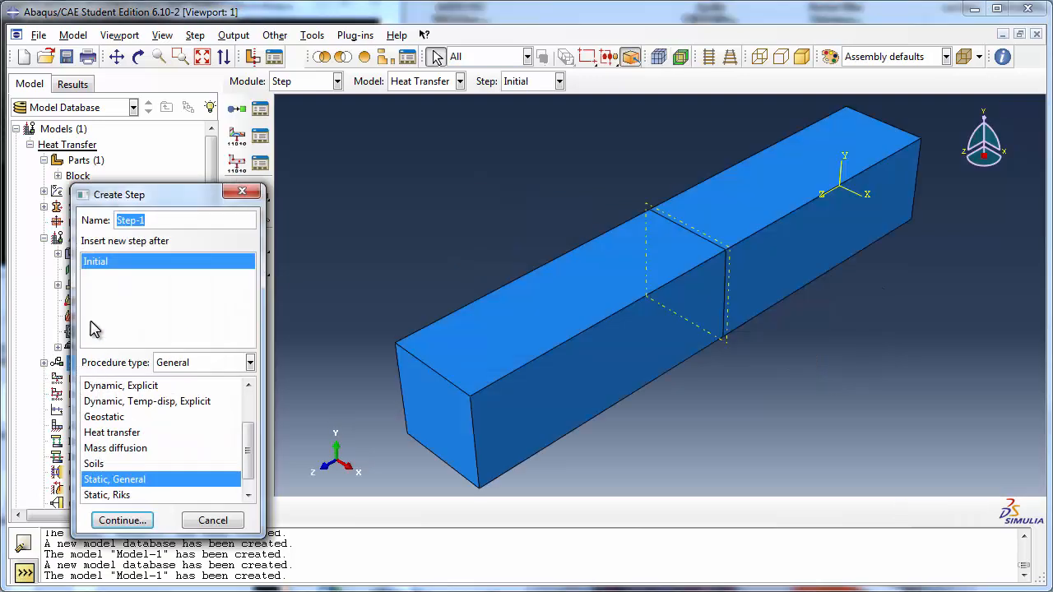
# Step: Name the new heat transfer step 'Heating Step' and move on to its description
pyautogui.write('H')
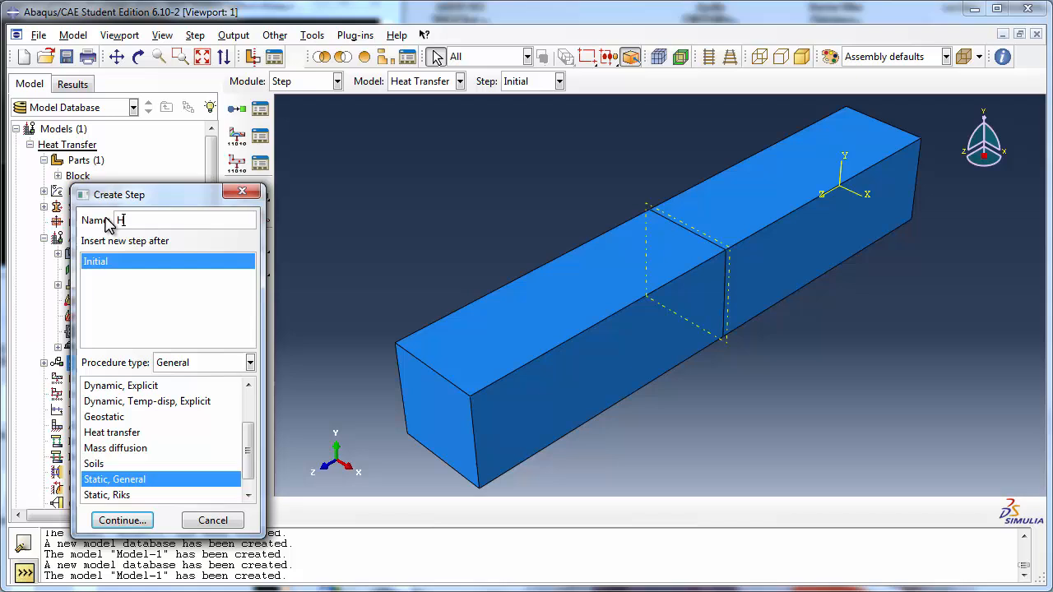
pyautogui.write('eating St')
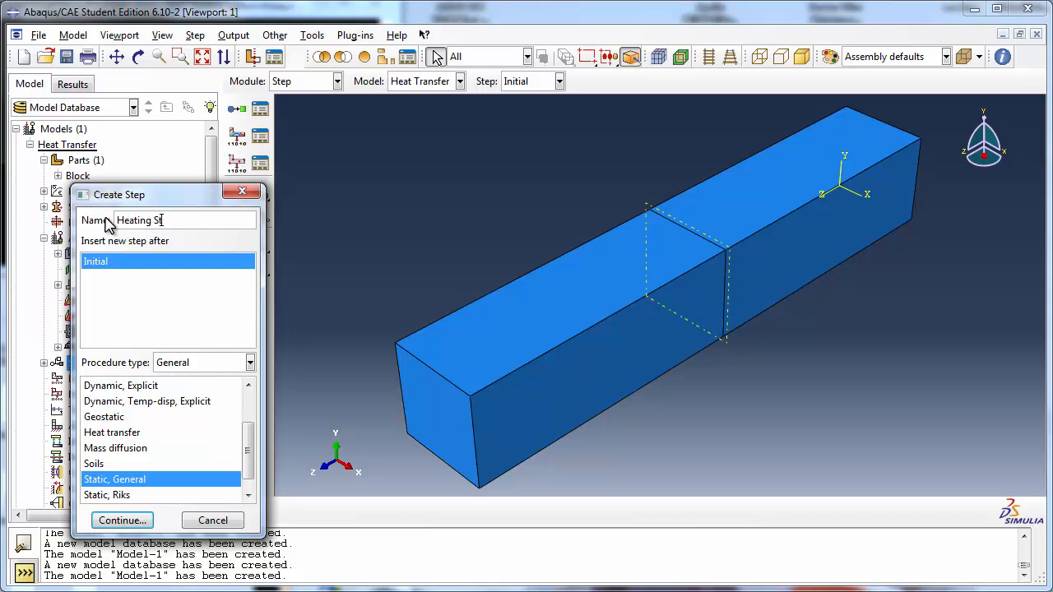
pyautogui.write('ep')
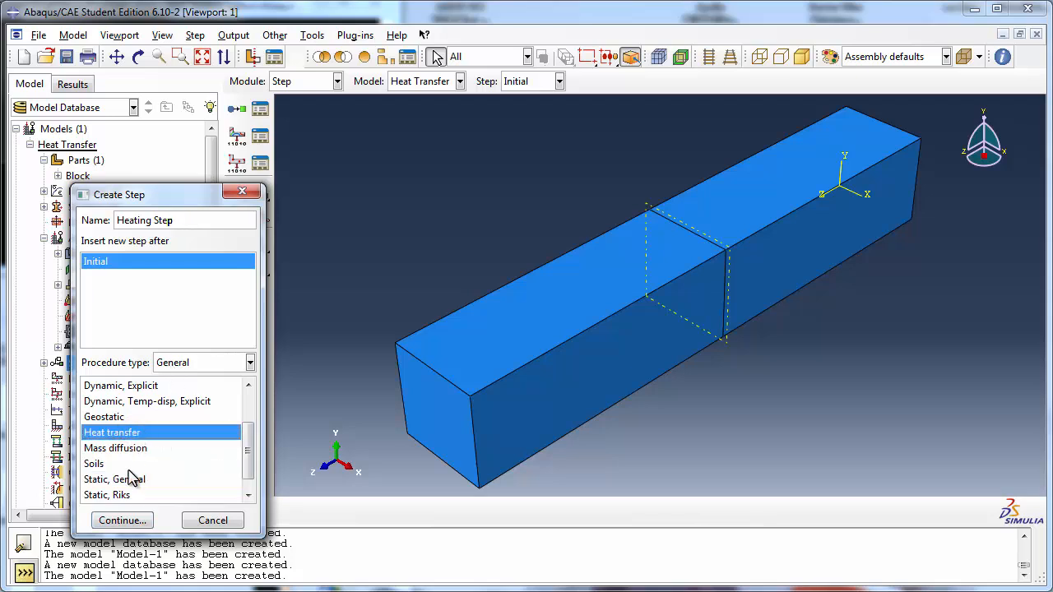
pyautogui.click(122, 520)
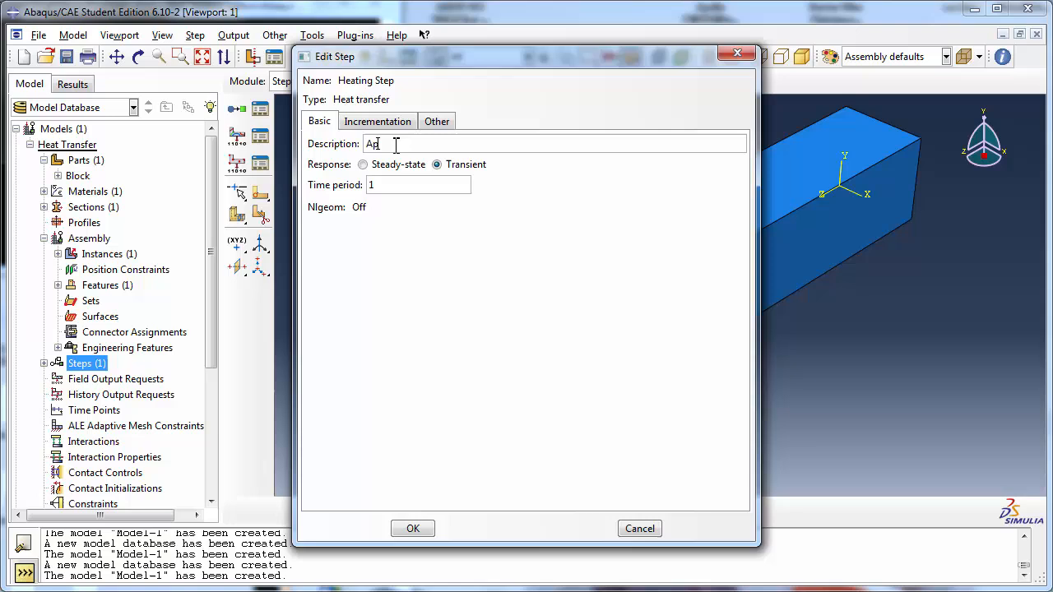
# Step: Enter the step description 'Apply heat in this step'
pyautogui.write('ply')
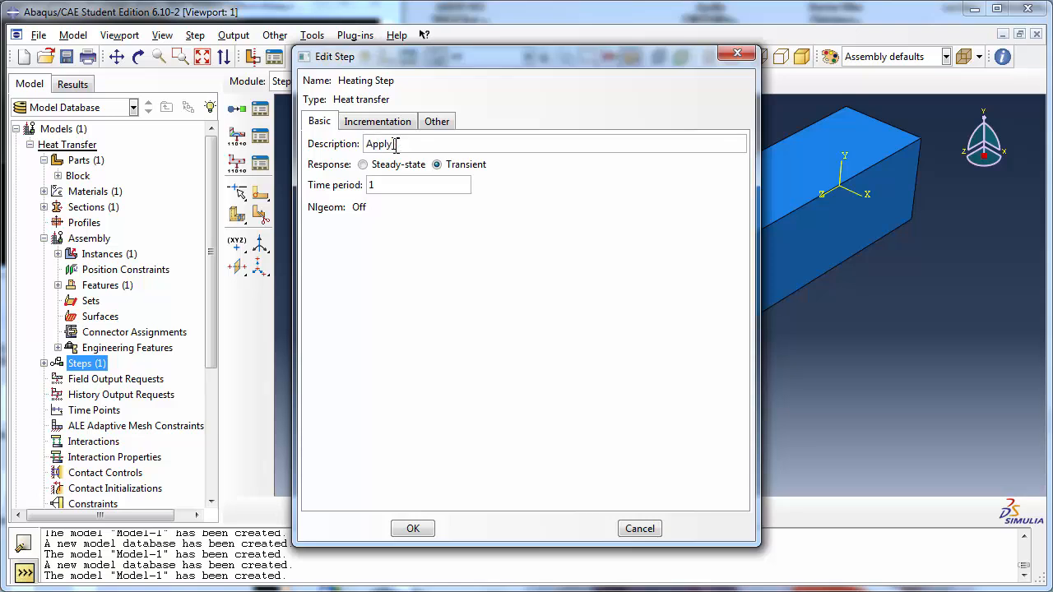
pyautogui.write('heat in this')
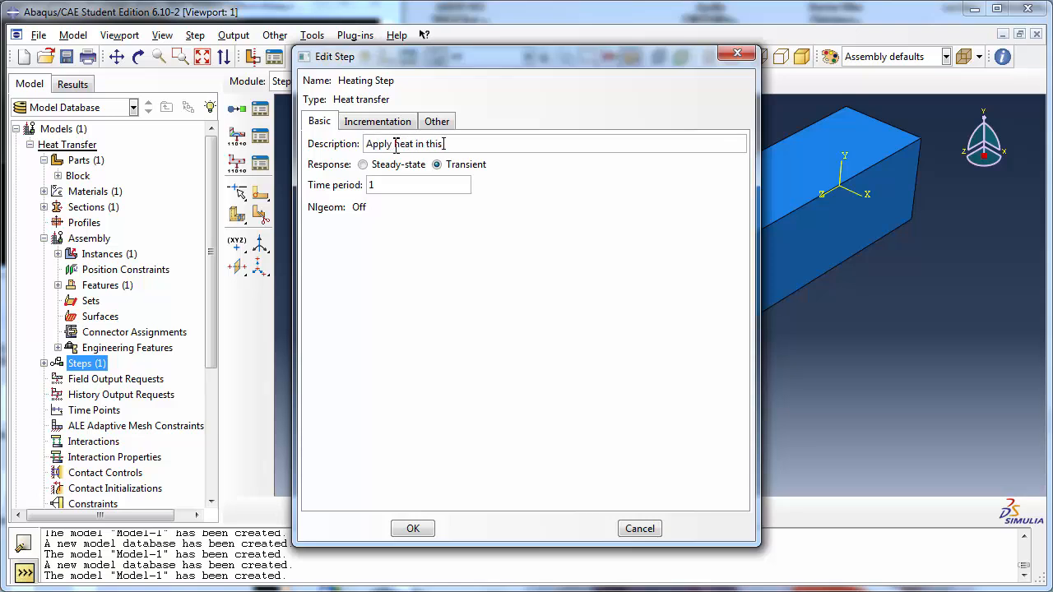
pyautogui.write('step')
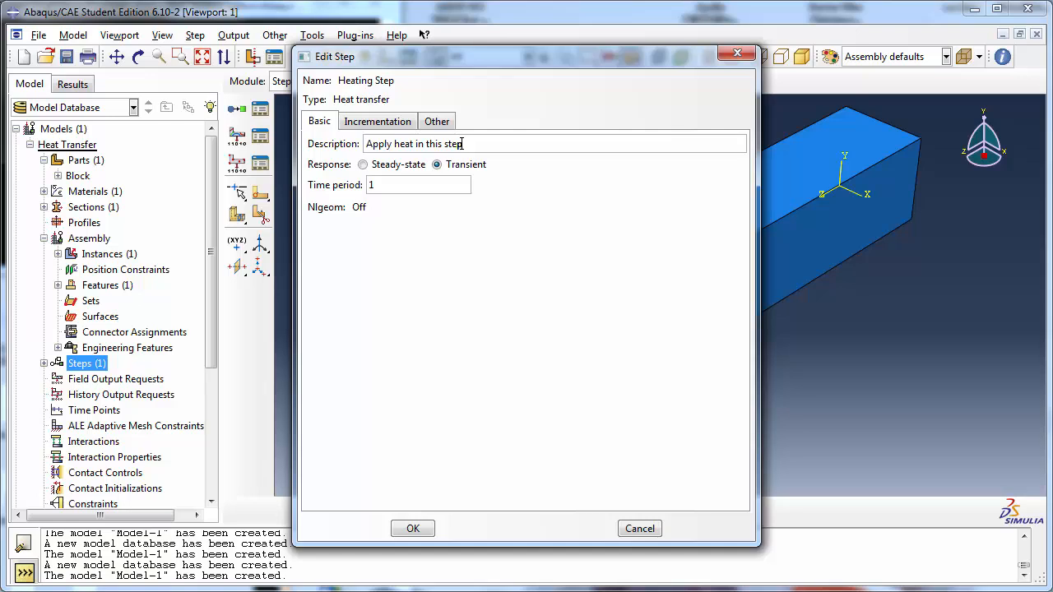
pyautogui.moveTo(403, 175)
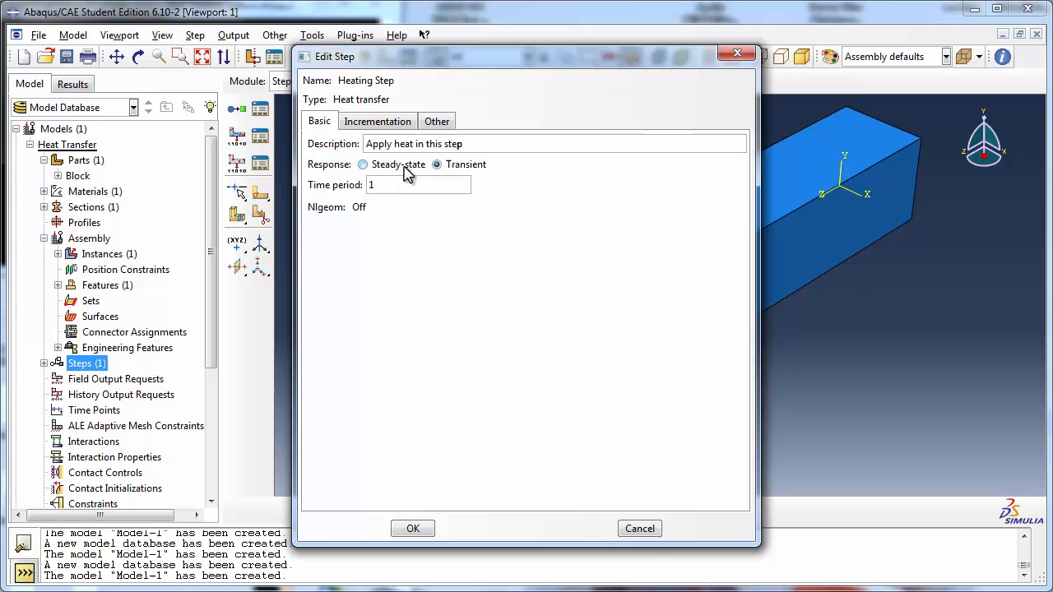
# Step: Toggle the response between Steady-state and Transient, acknowledging the load variation notices, ending on Steady-state
pyautogui.click(362, 164)
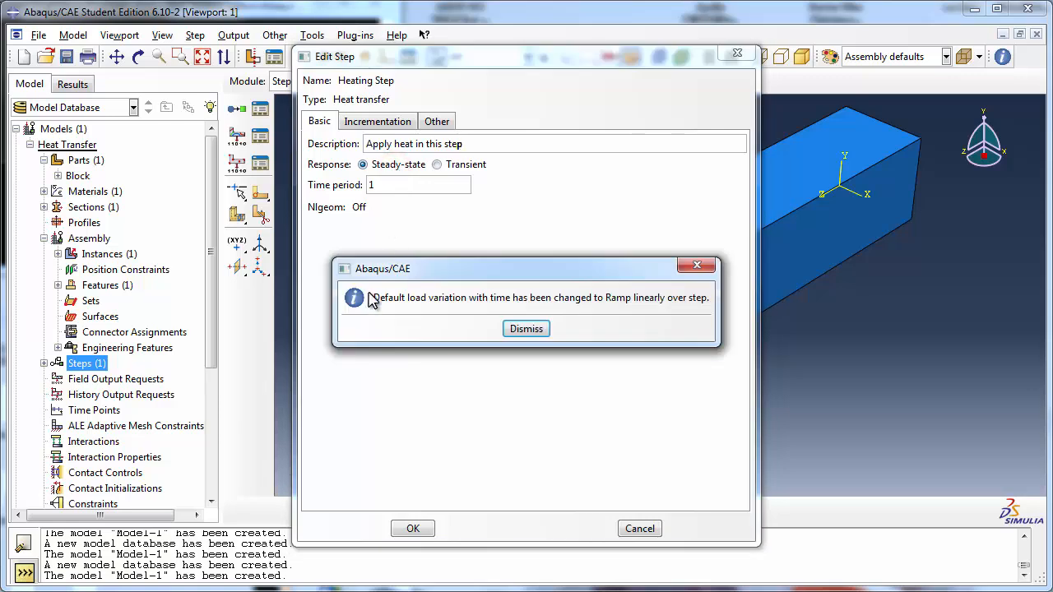
pyautogui.moveTo(600, 311)
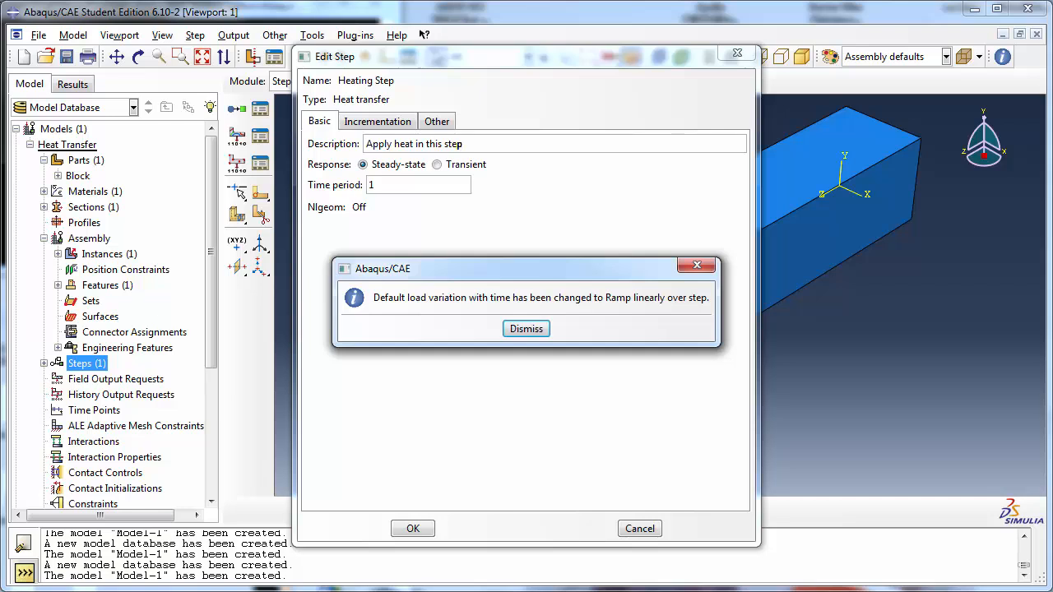
pyautogui.click(527, 329)
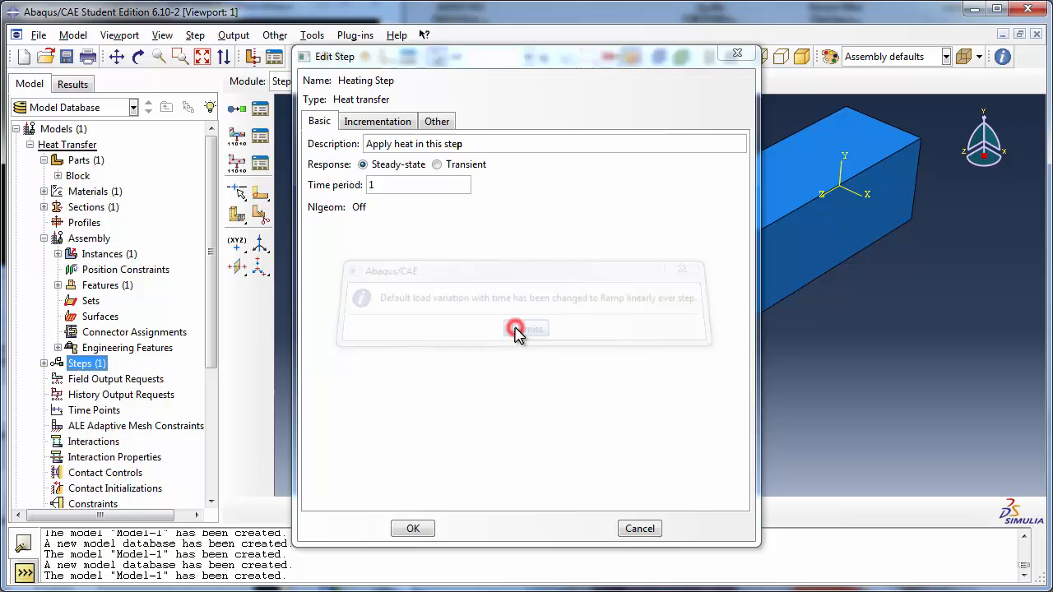
pyautogui.click(527, 329)
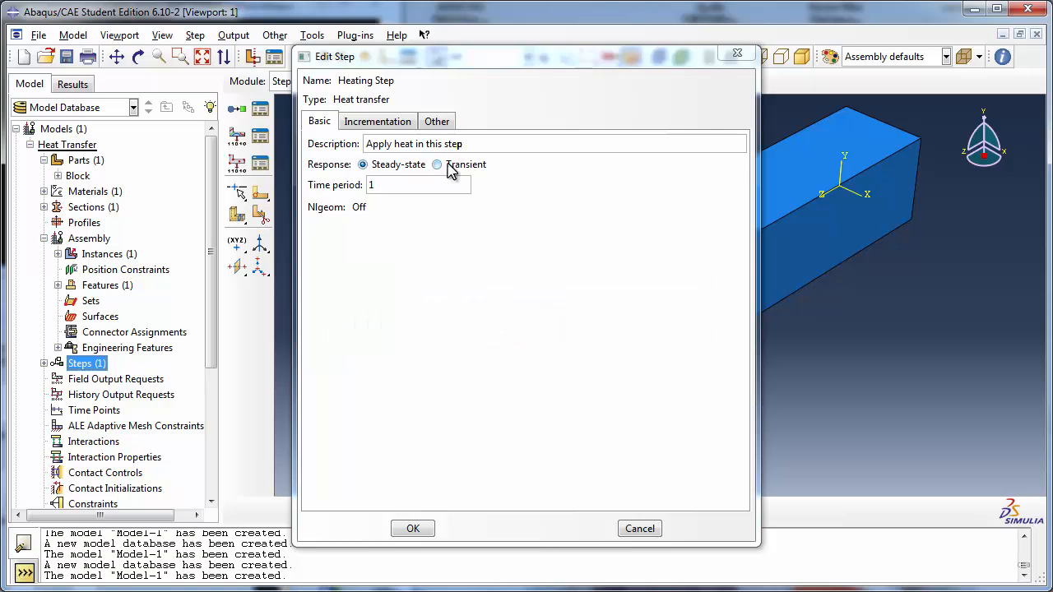
pyautogui.click(437, 165)
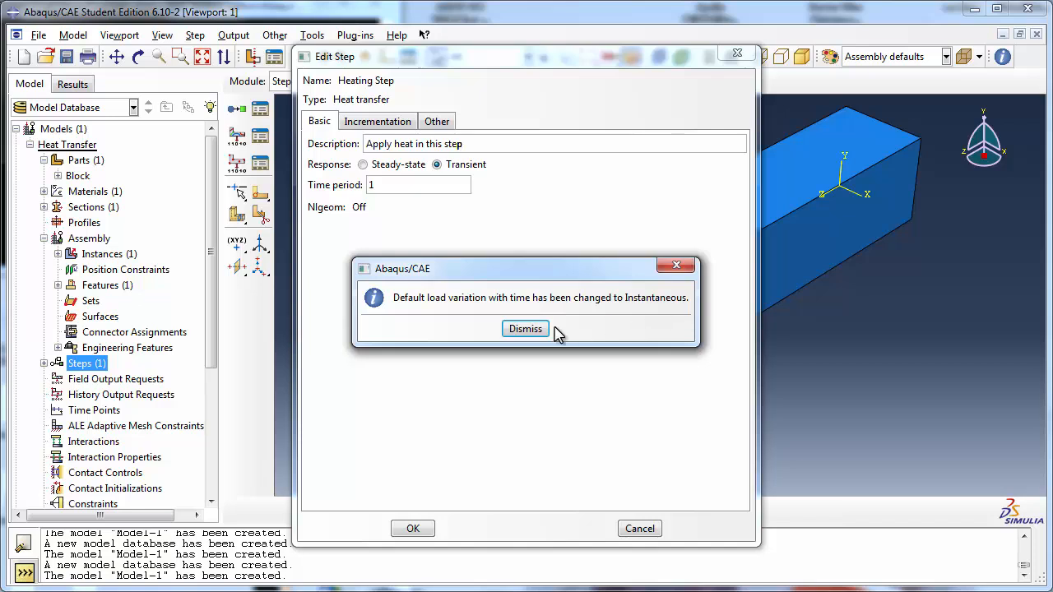
pyautogui.click(525, 329)
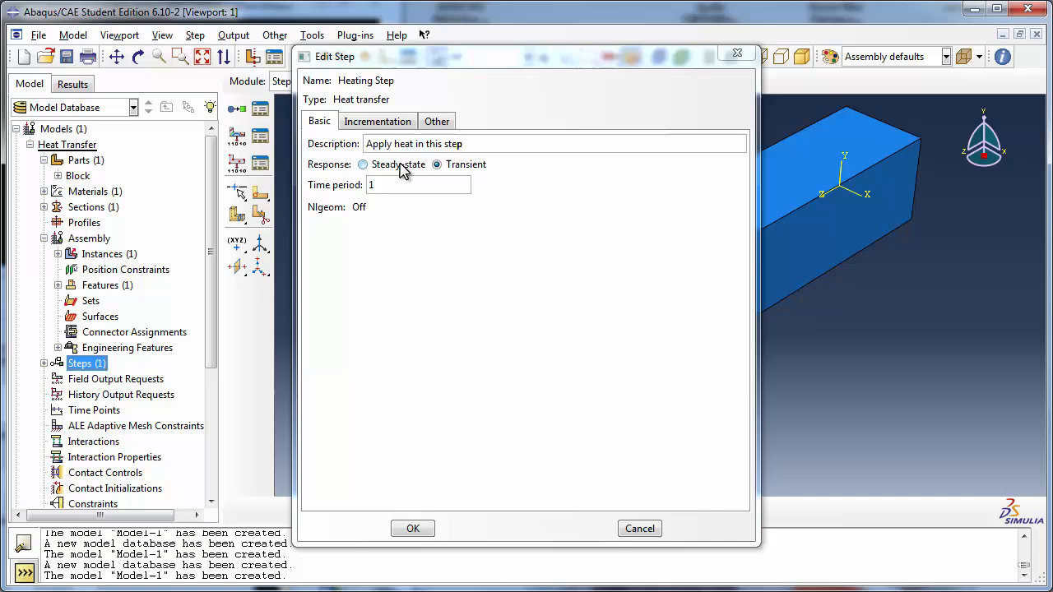
pyautogui.click(362, 165)
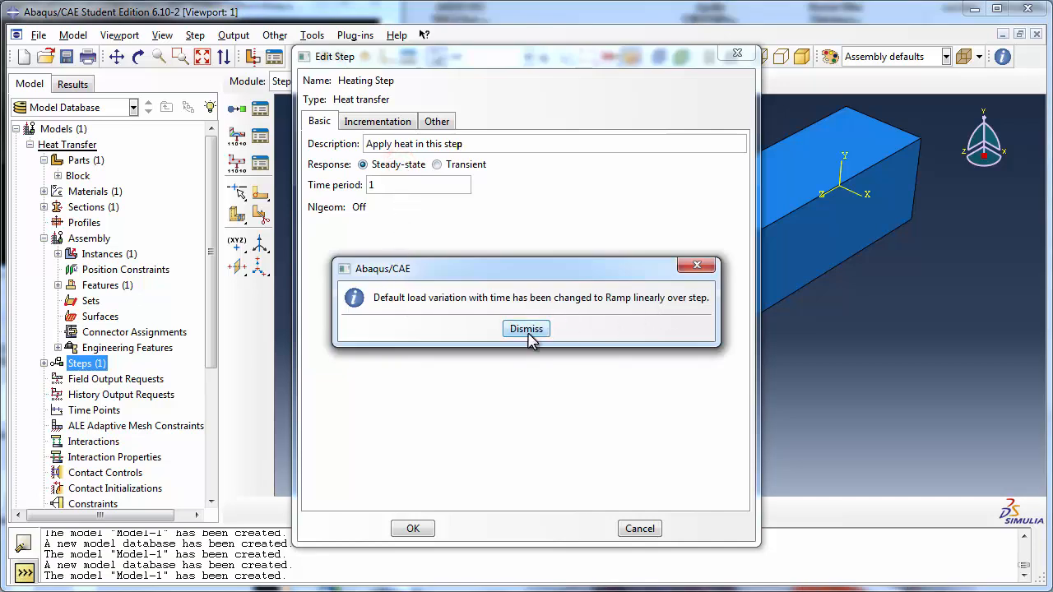
pyautogui.click(526, 330)
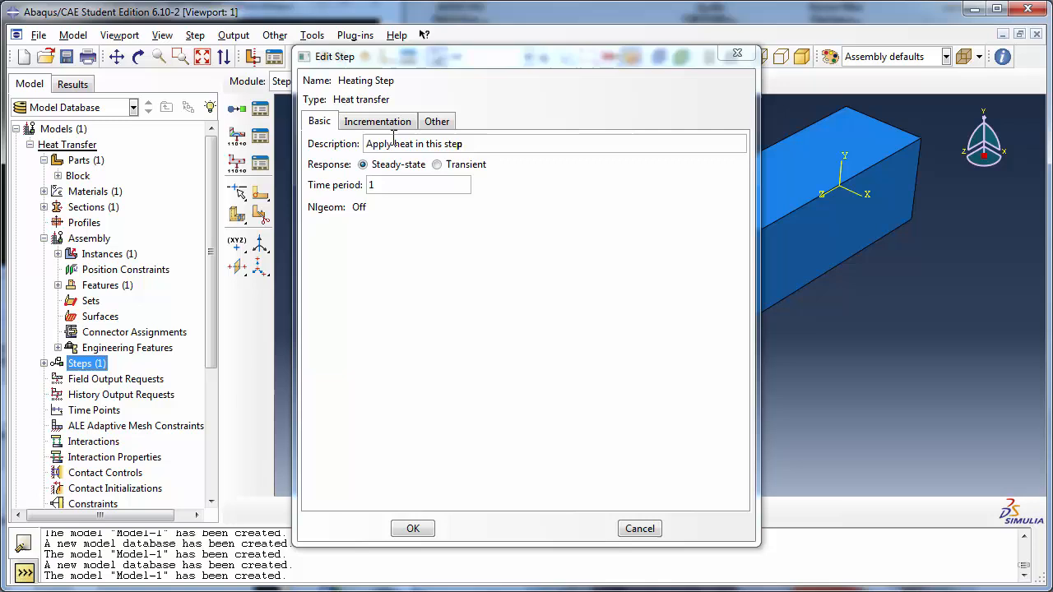
# Step: Verify Ramp linearly over step in the Other settings, confirm the step, and expand the Steps list
pyautogui.click(437, 122)
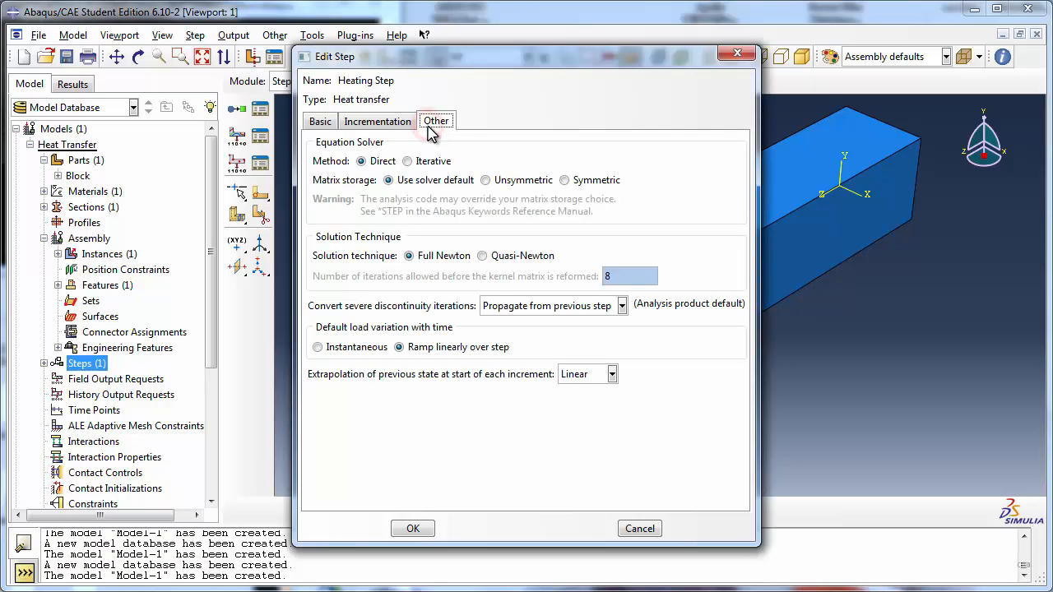
pyautogui.moveTo(380, 336)
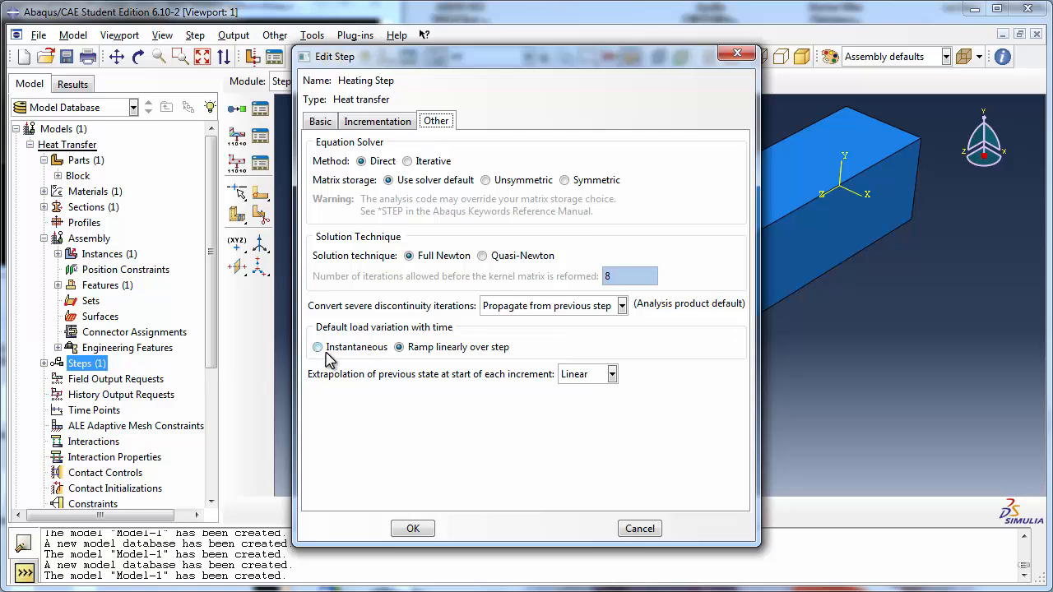
pyautogui.moveTo(450, 346)
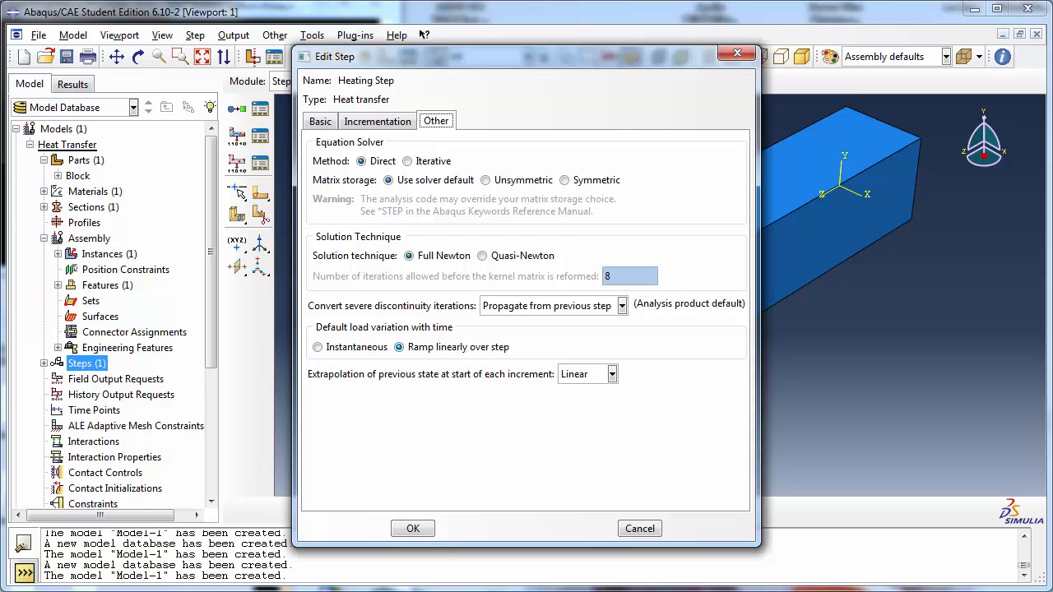
pyautogui.moveTo(419, 346)
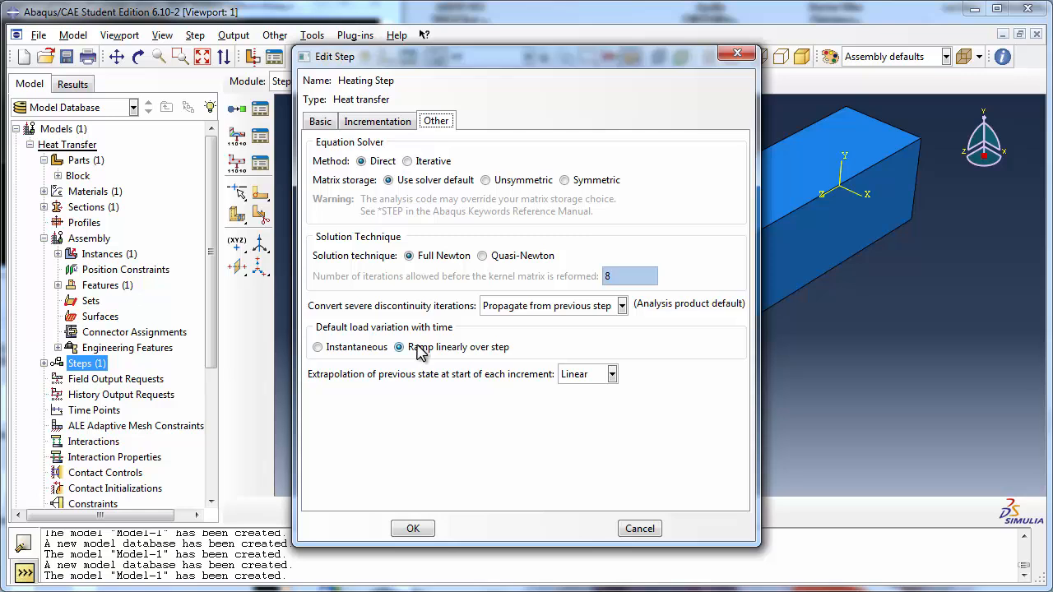
pyautogui.click(319, 122)
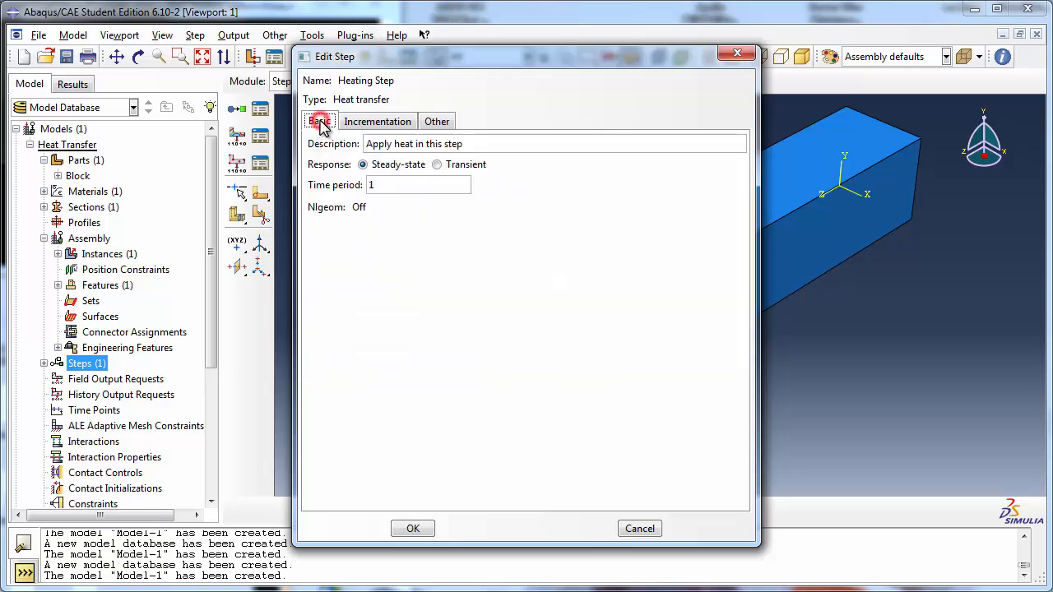
pyautogui.moveTo(388, 173)
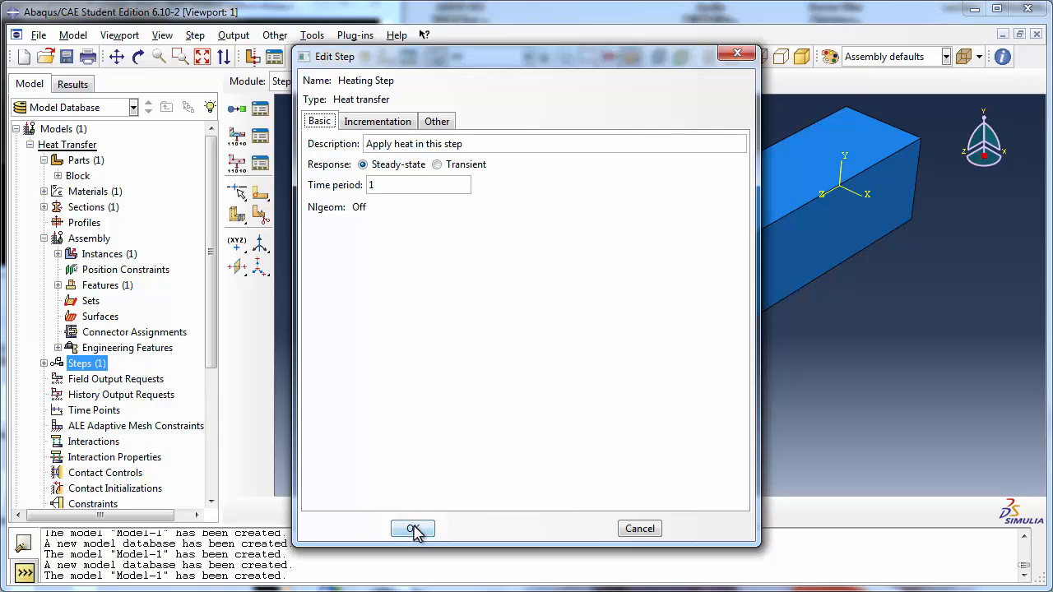
pyautogui.click(412, 528)
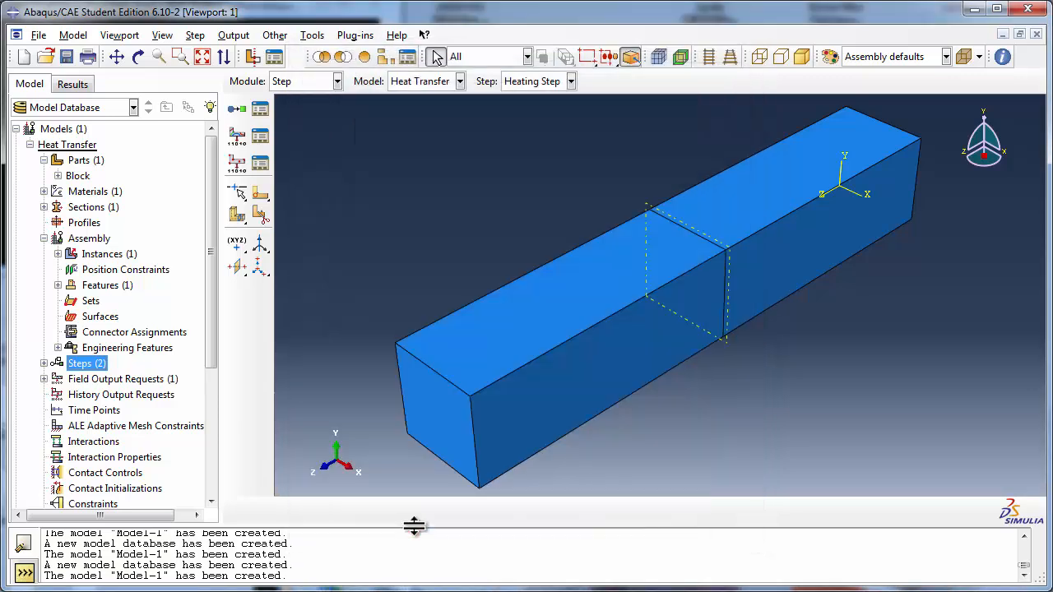
pyautogui.click(44, 363)
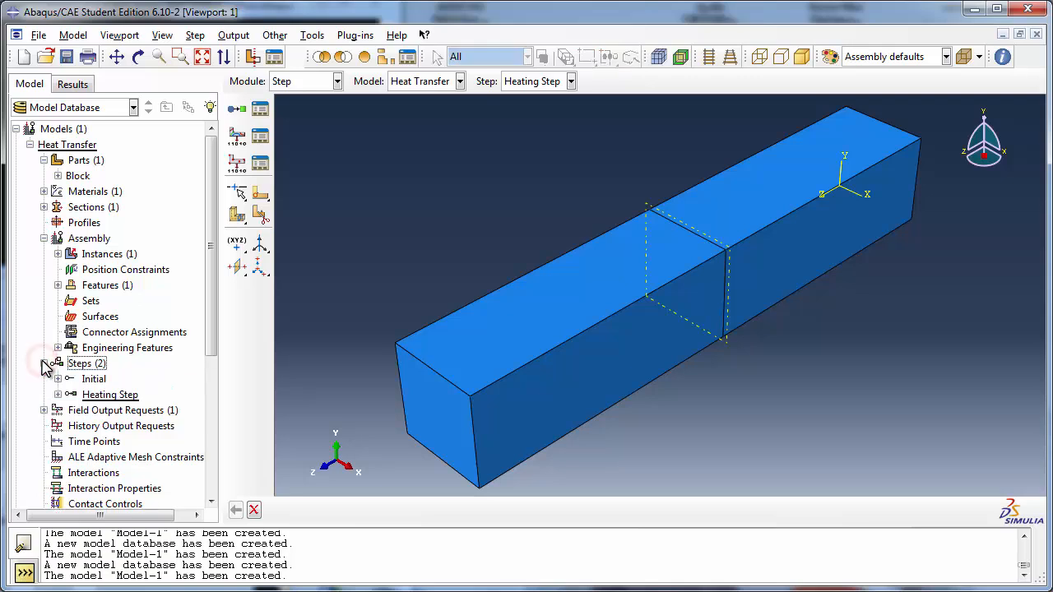
# Step: Name the new boundary condition 'Const Temp Surf 1' and keep it in the Heating Step
pyautogui.scroll(-3)
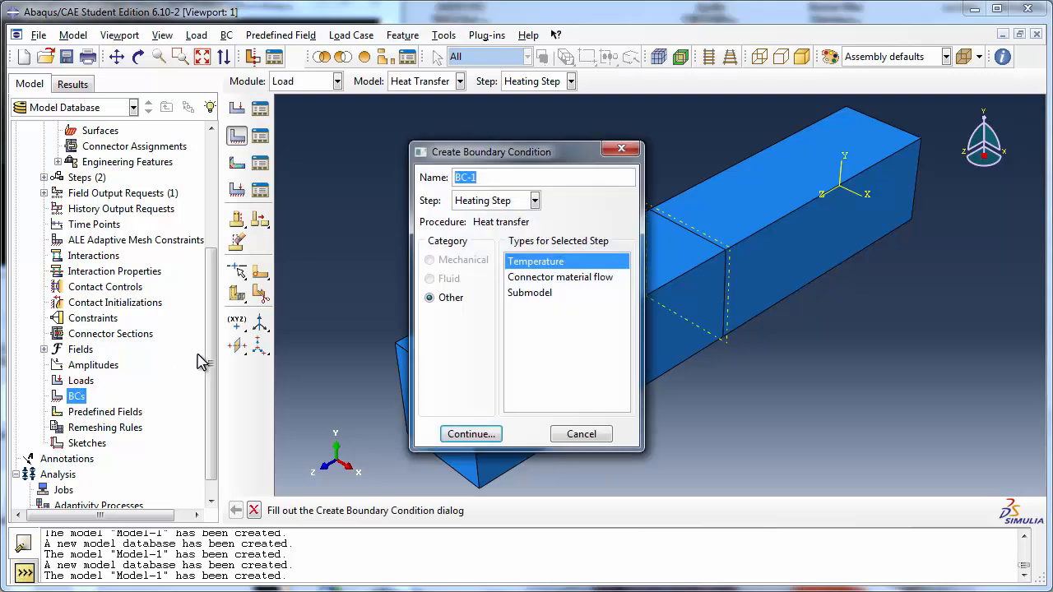
pyautogui.write('C')
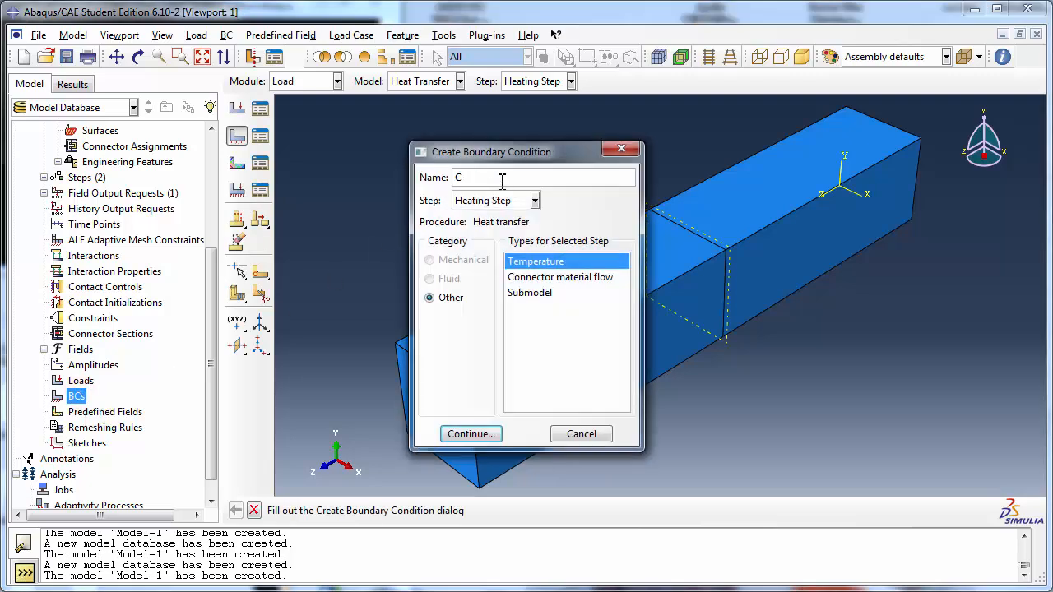
pyautogui.write('onst Temp')
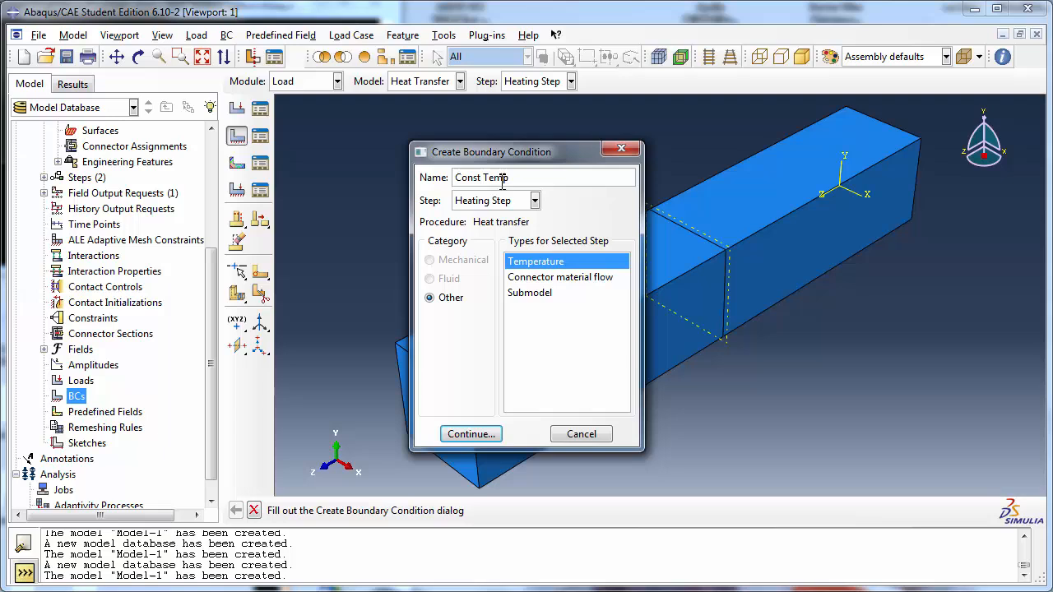
pyautogui.write('Surf 1')
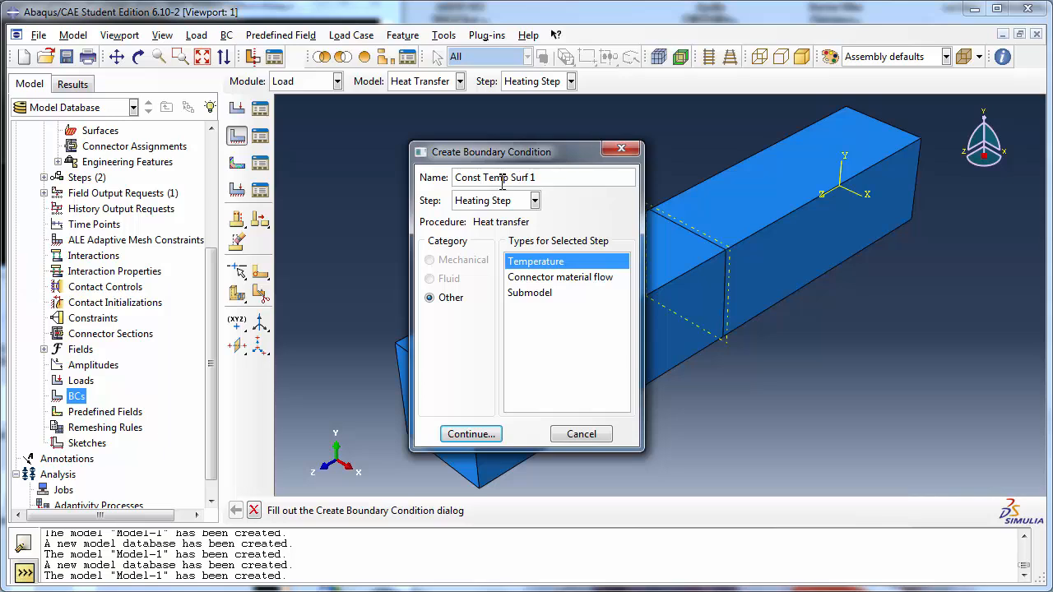
pyautogui.click(535, 201)
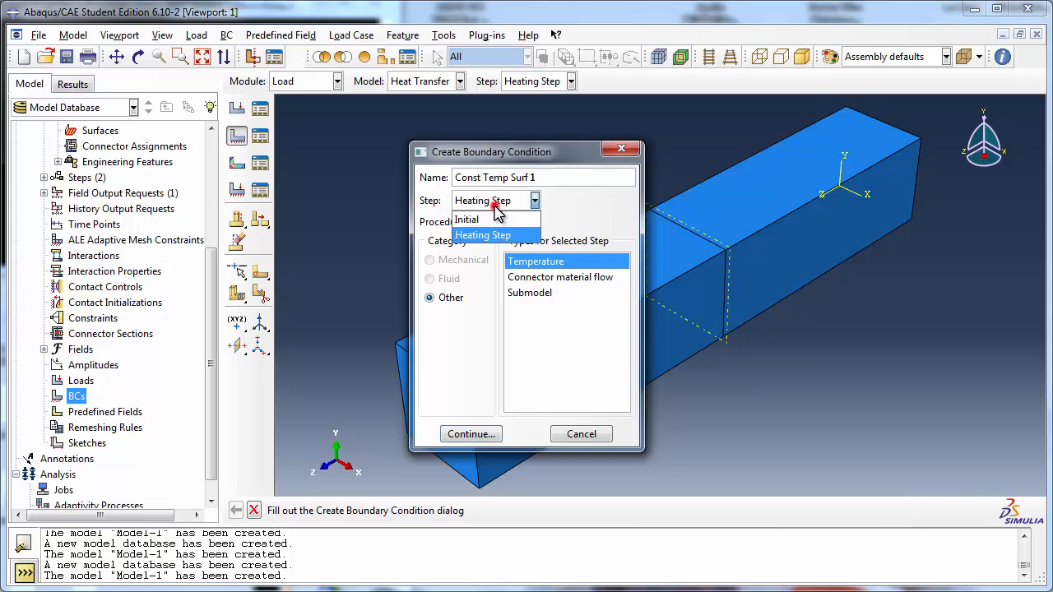
pyautogui.click(482, 233)
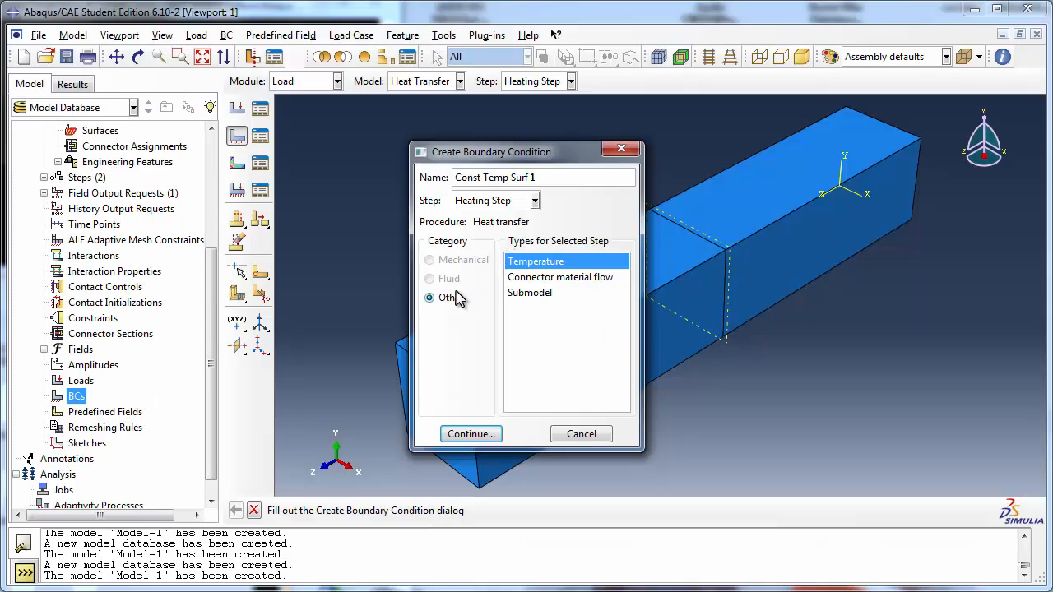
# Step: Continue to region selection and assign the block's near end face to Const Temp Surf 1
pyautogui.click(470, 435)
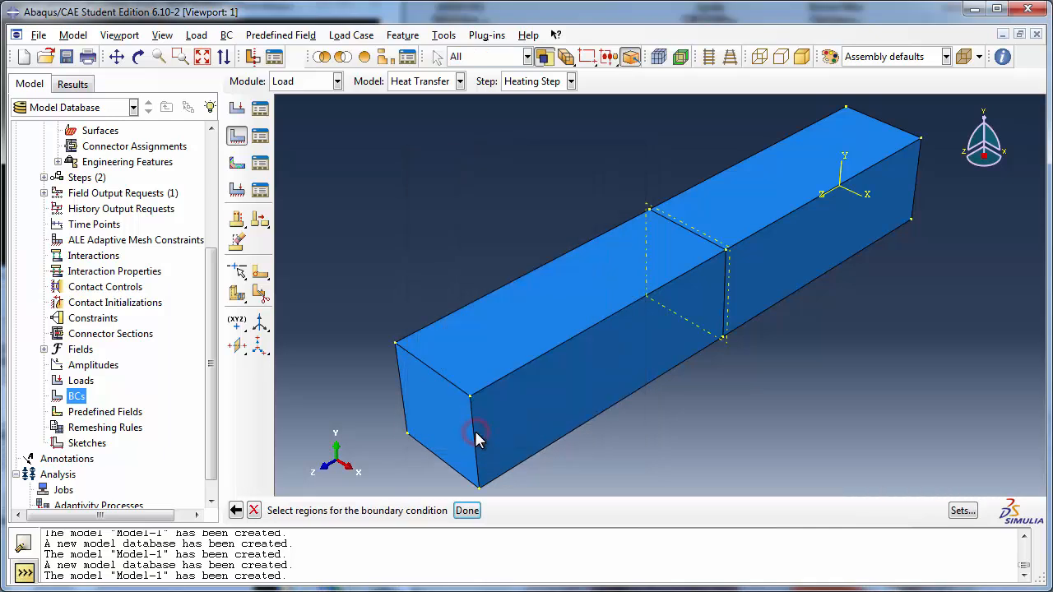
pyautogui.moveTo(398, 516)
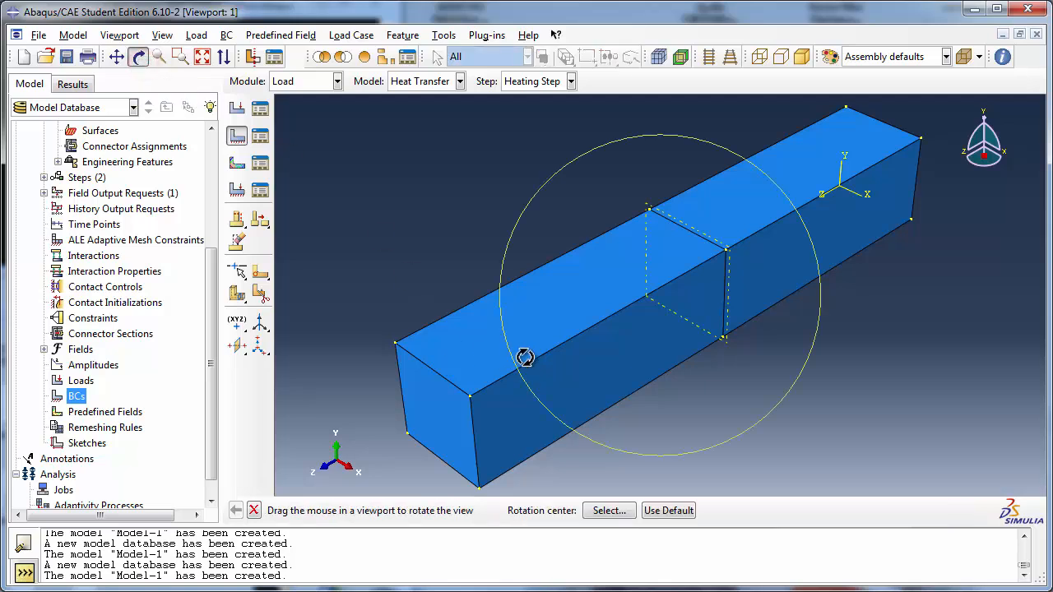
pyautogui.moveTo(525, 358); pyautogui.dragTo(543, 301)
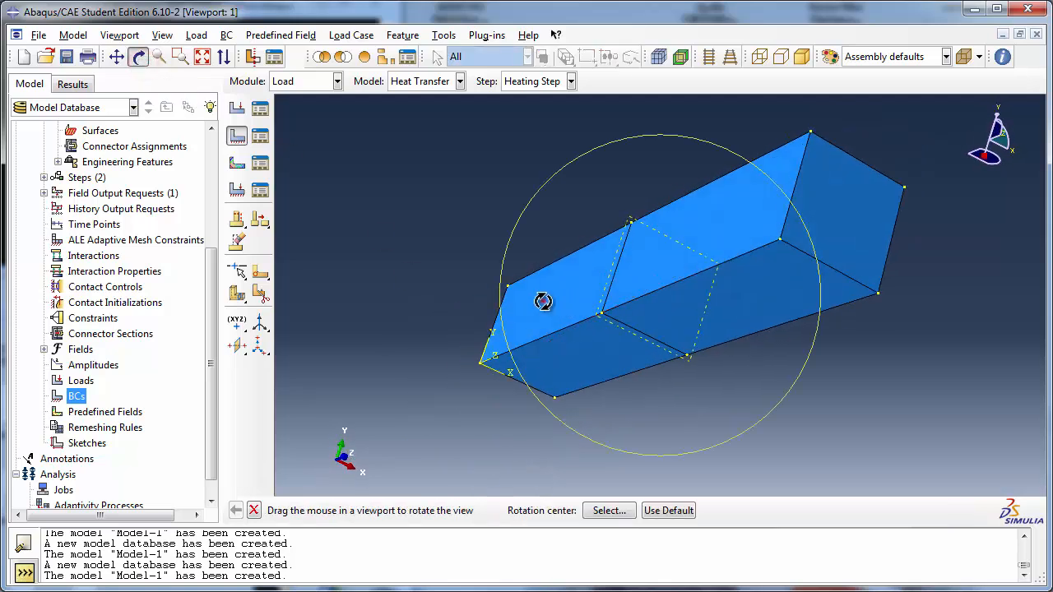
pyautogui.moveTo(543, 300); pyautogui.dragTo(644, 283)
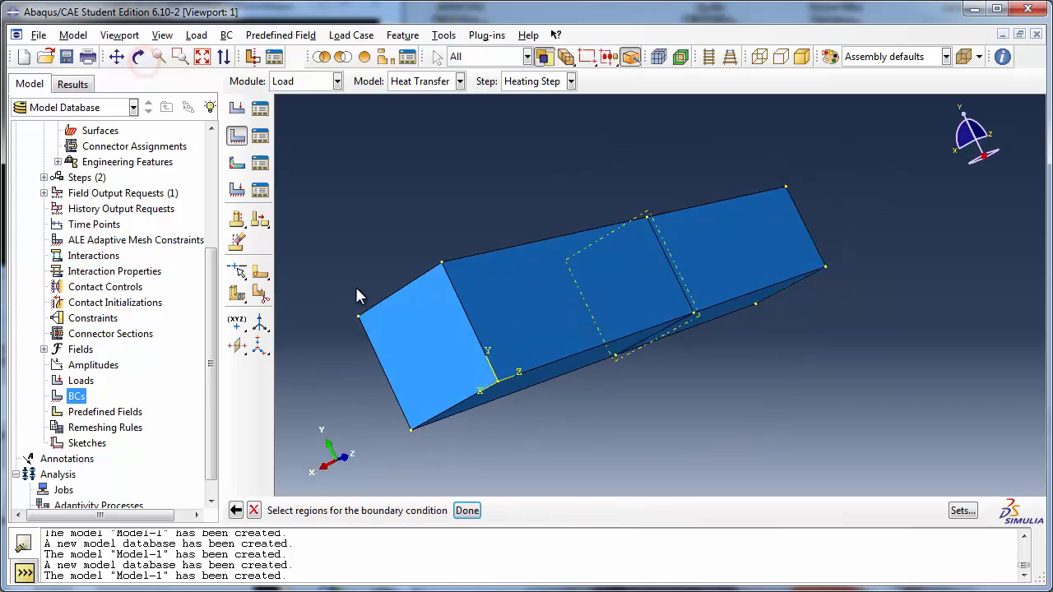
pyautogui.click(403, 346)
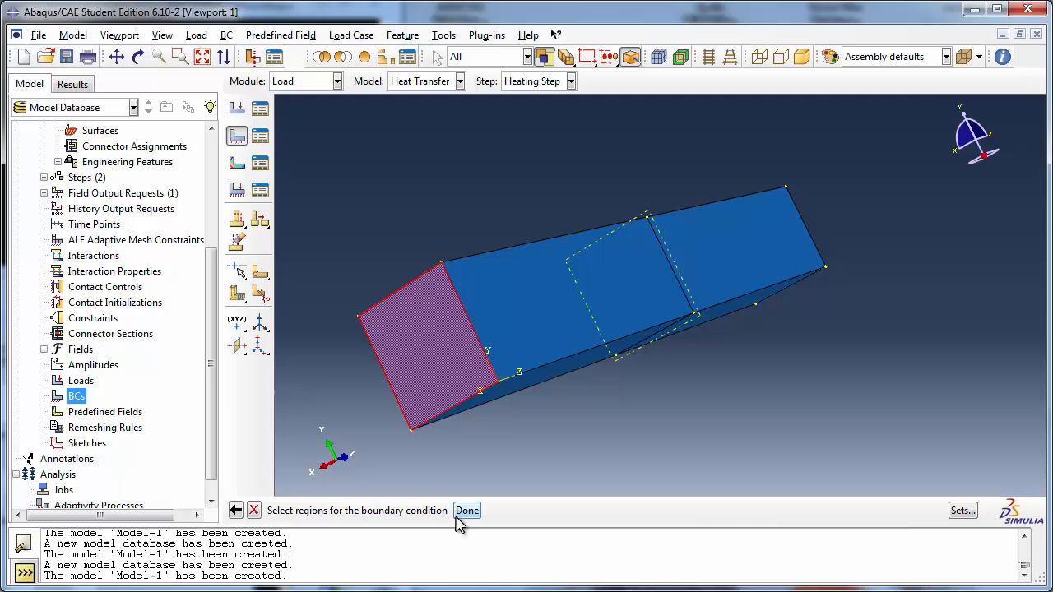
pyautogui.click(467, 510)
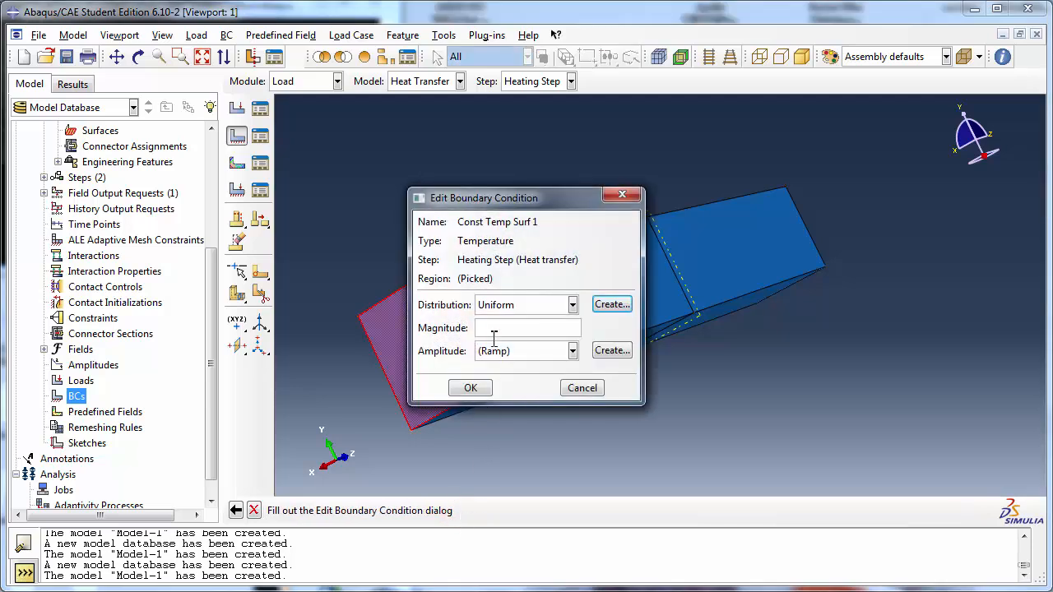
# Step: Set a uniform temperature magnitude of 400 with Ramp amplitude and apply the condition
pyautogui.click(573, 305)
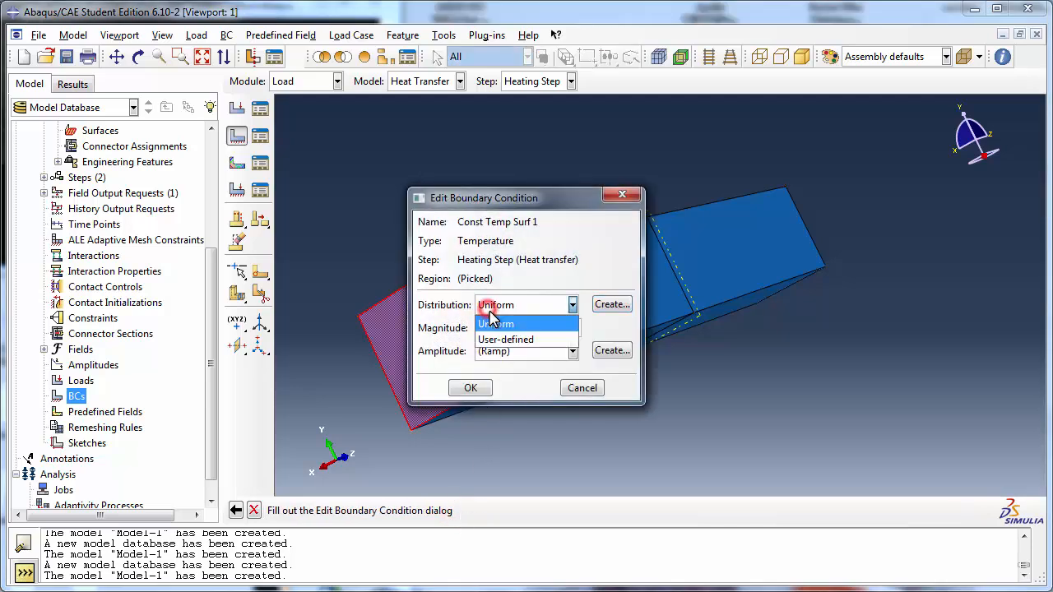
pyautogui.click(495, 323)
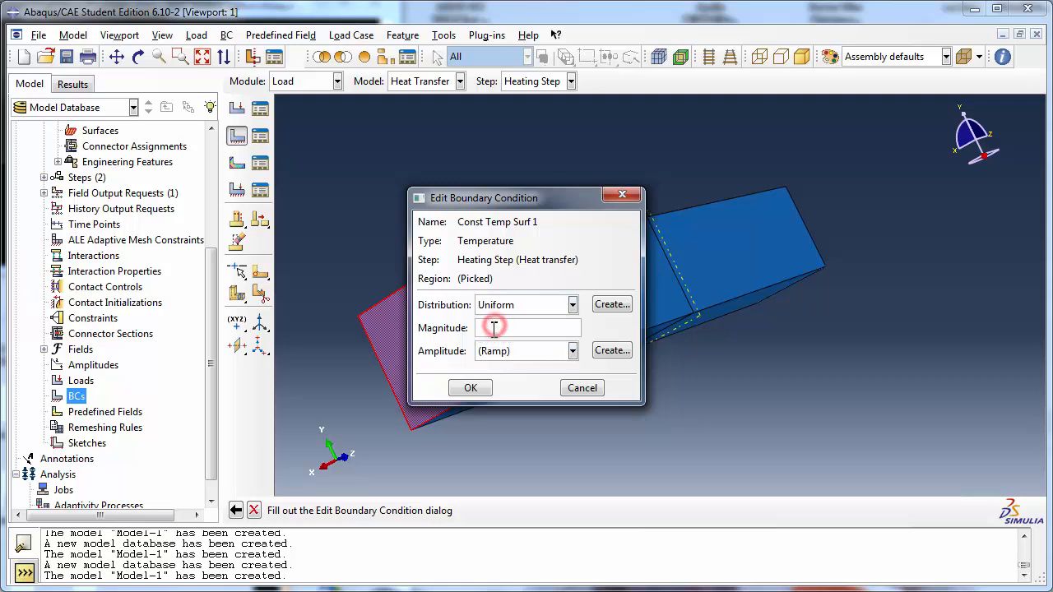
pyautogui.write('40')
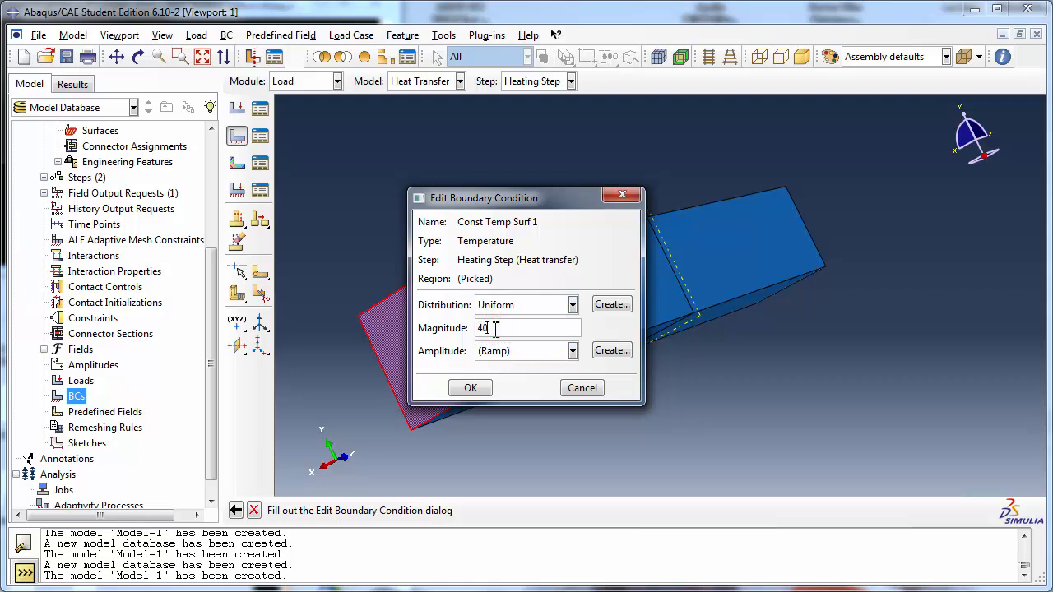
pyautogui.click(572, 350)
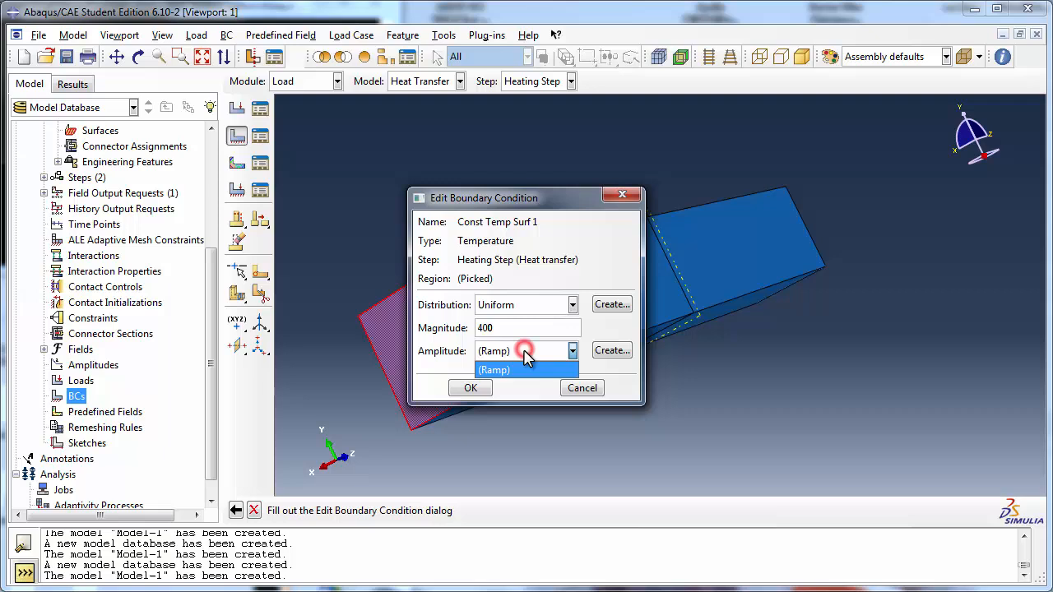
pyautogui.click(470, 388)
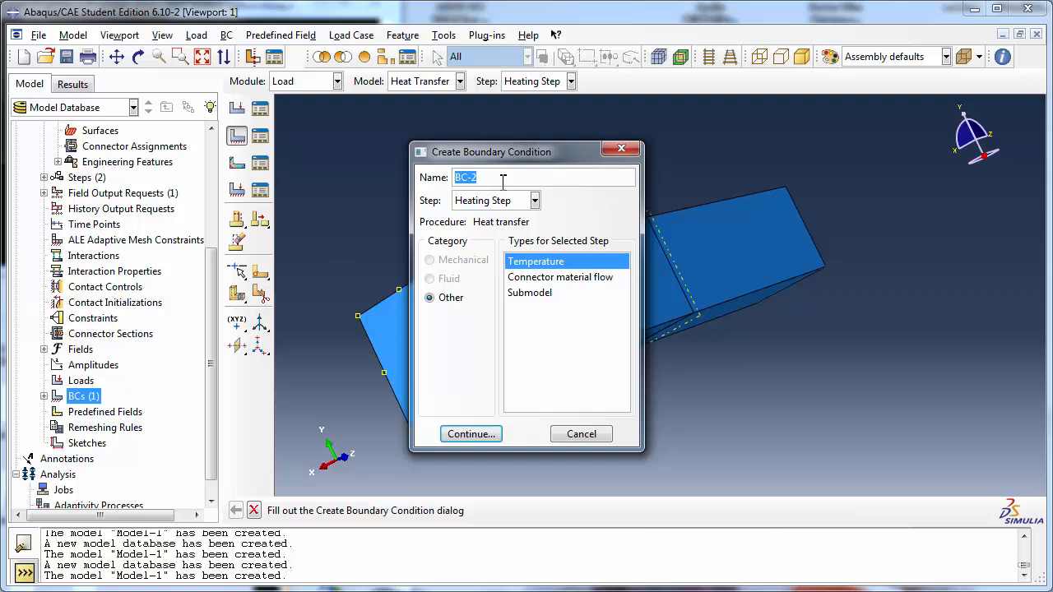
# Step: Name the second condition 'Const Temp Surf 2' as a temperature condition in the Heating Step
pyautogui.write('Const')
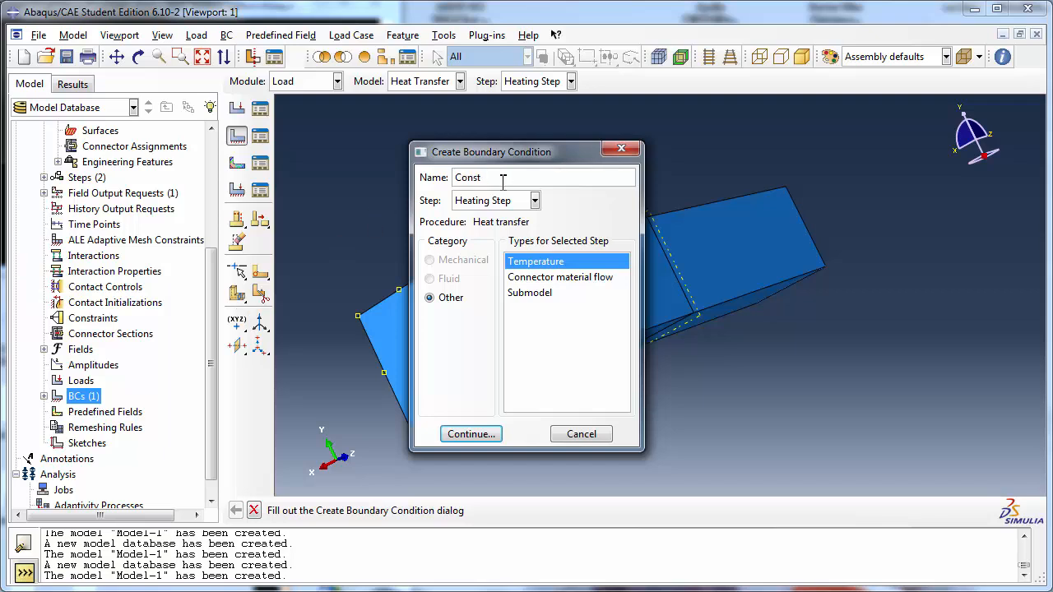
pyautogui.write('Temp Surf')
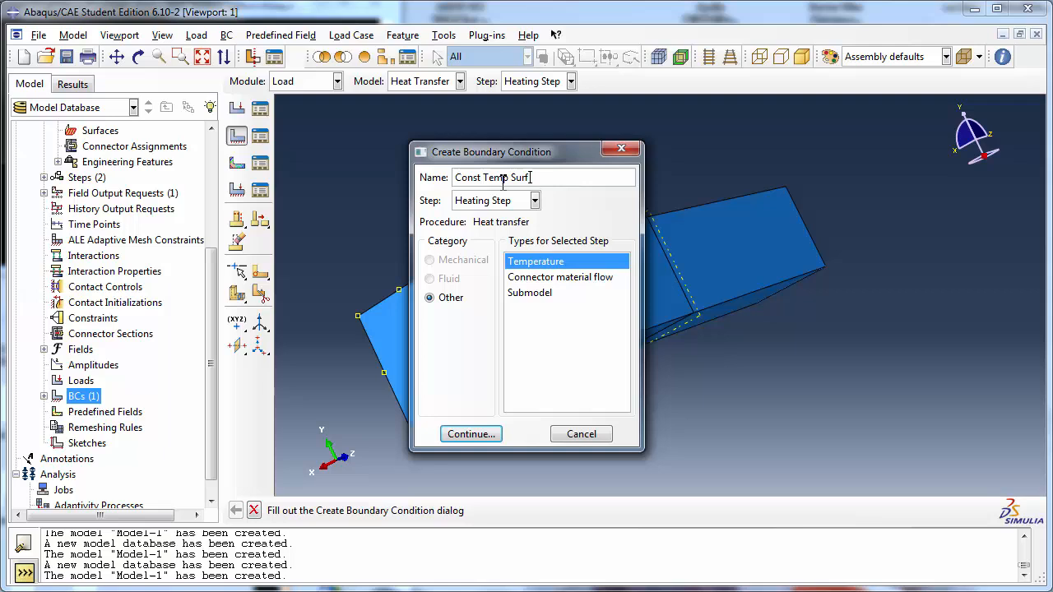
pyautogui.click(533, 201)
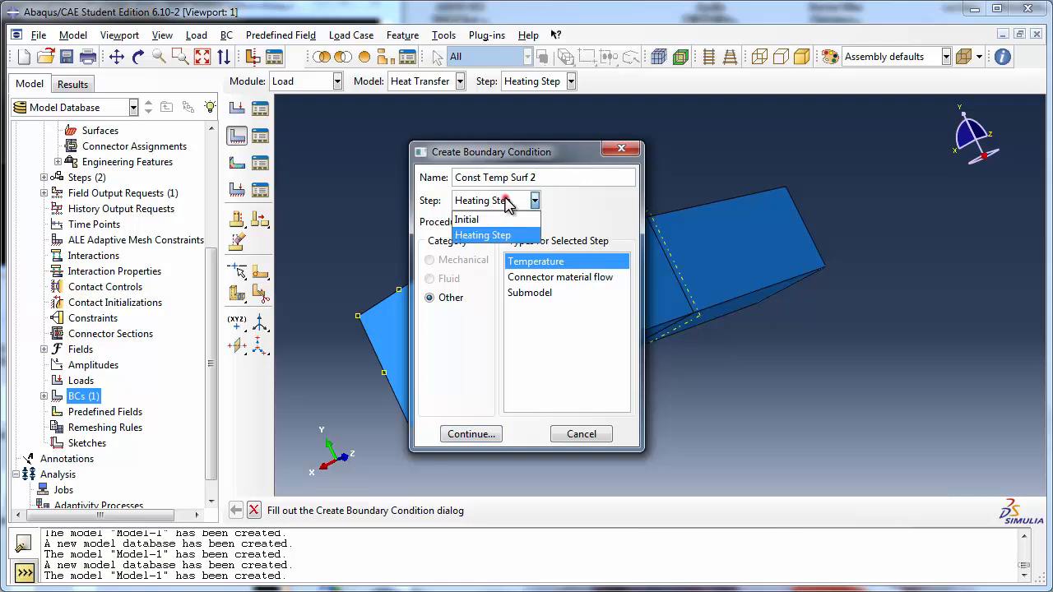
pyautogui.click(484, 234)
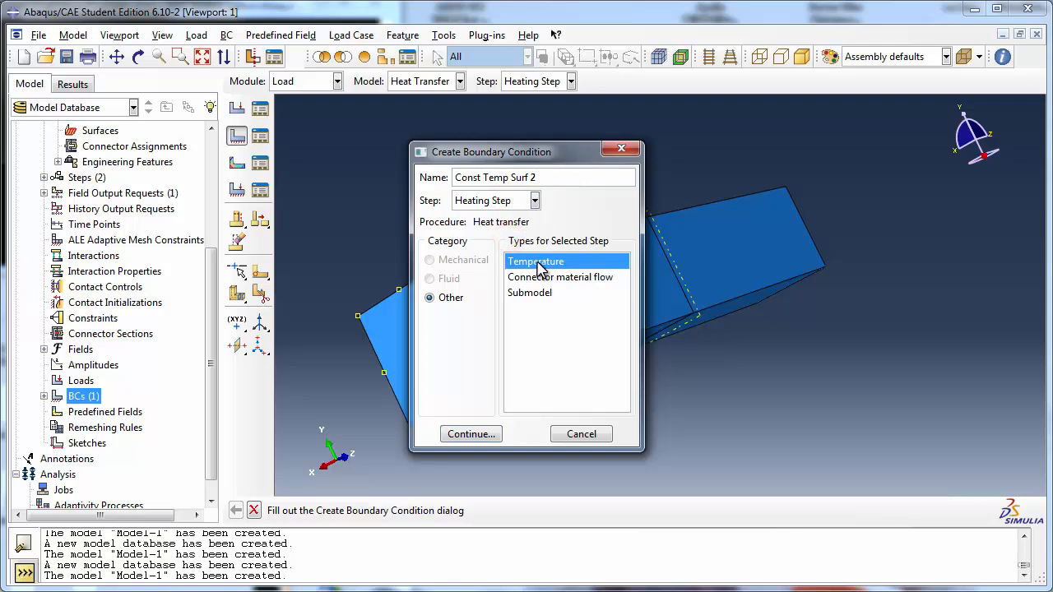
pyautogui.click(471, 434)
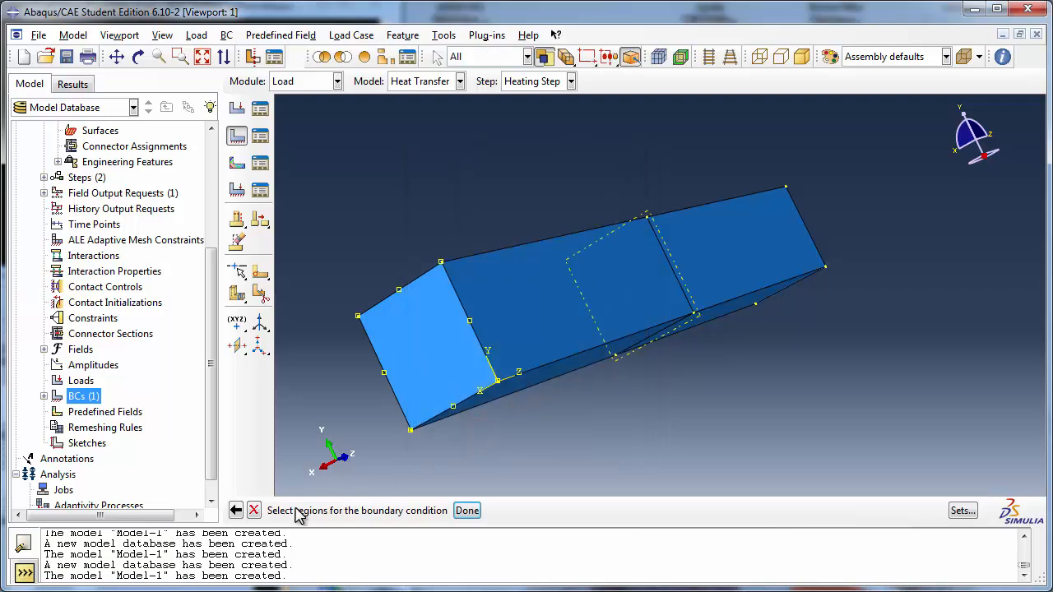
pyautogui.moveTo(153, 84)
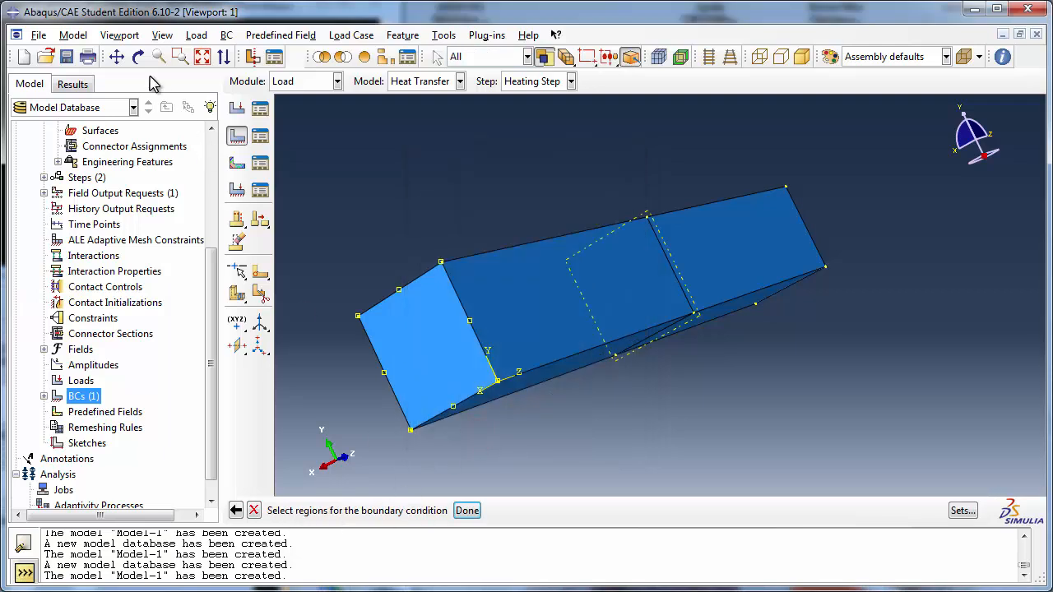
# Step: Rotate the view and assign the block's far end face as the condition's region
pyautogui.click(139, 56)
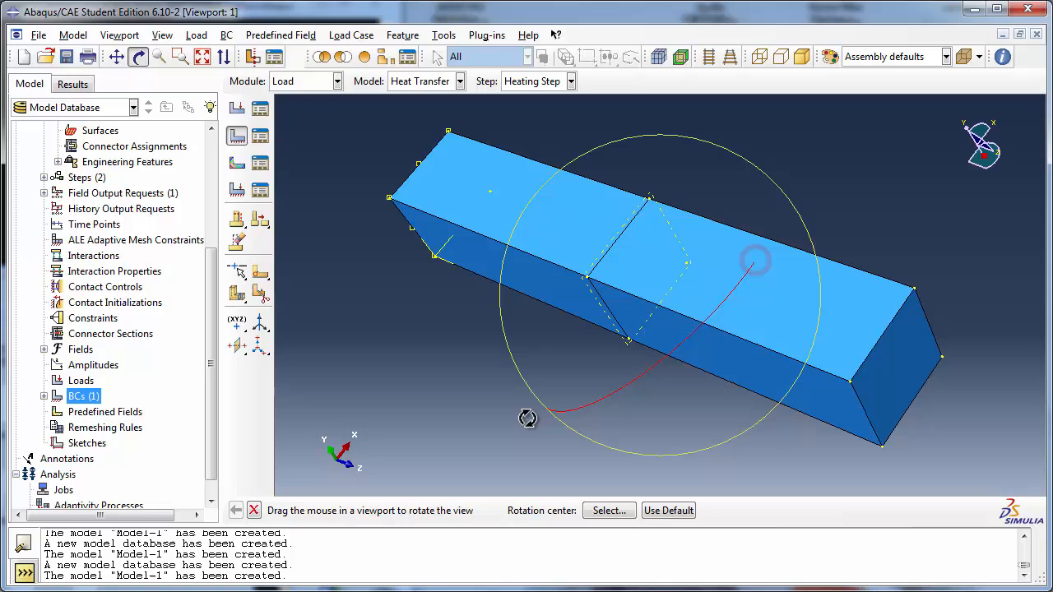
pyautogui.click(140, 56)
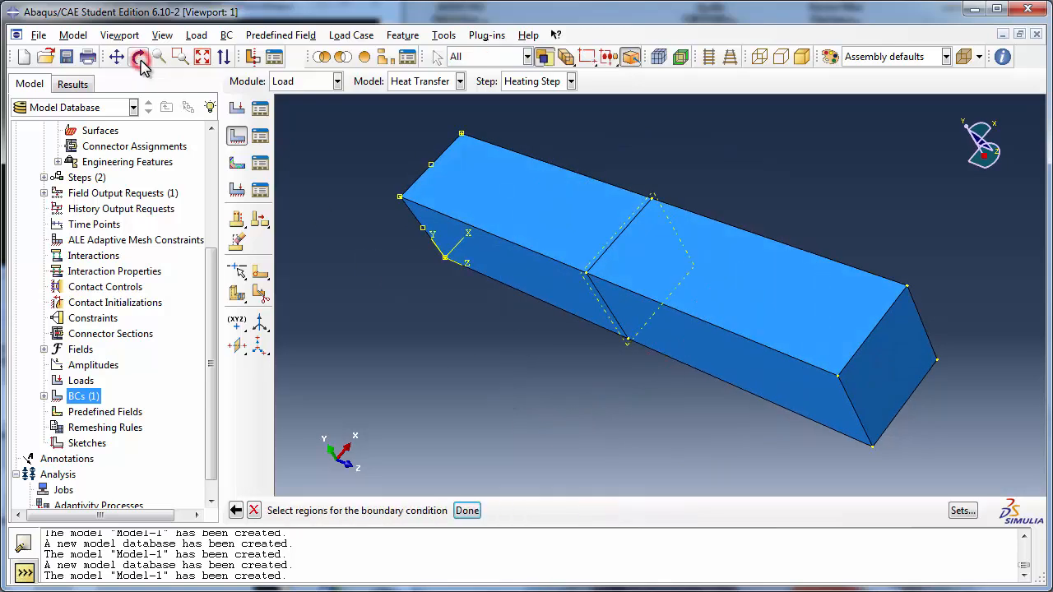
pyautogui.moveTo(868, 365)
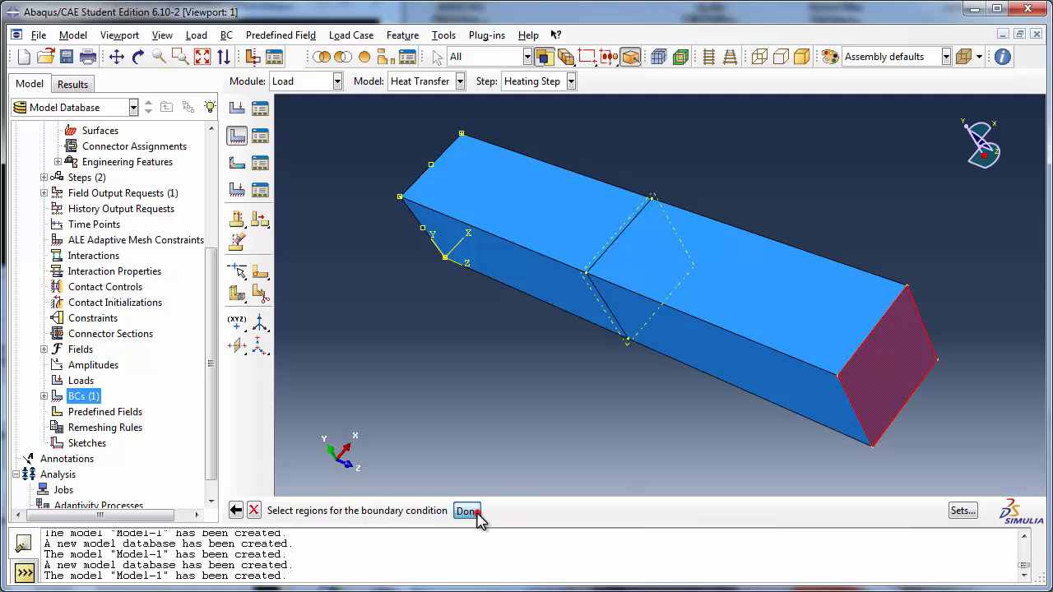
pyautogui.click(468, 510)
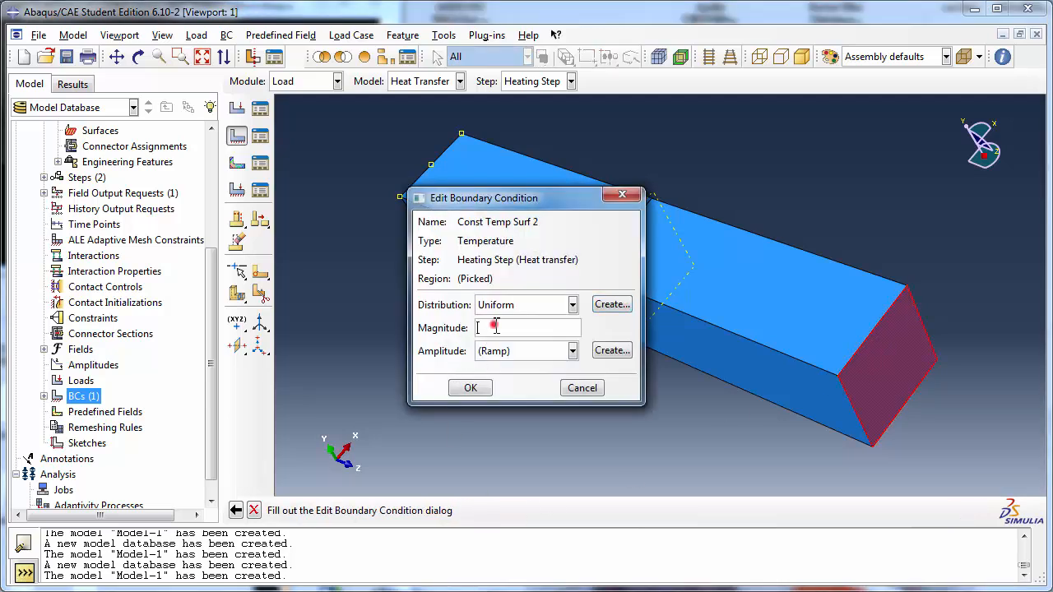
# Step: Set a uniform temperature magnitude of 350 and apply Const Temp Surf 2
pyautogui.write('350')
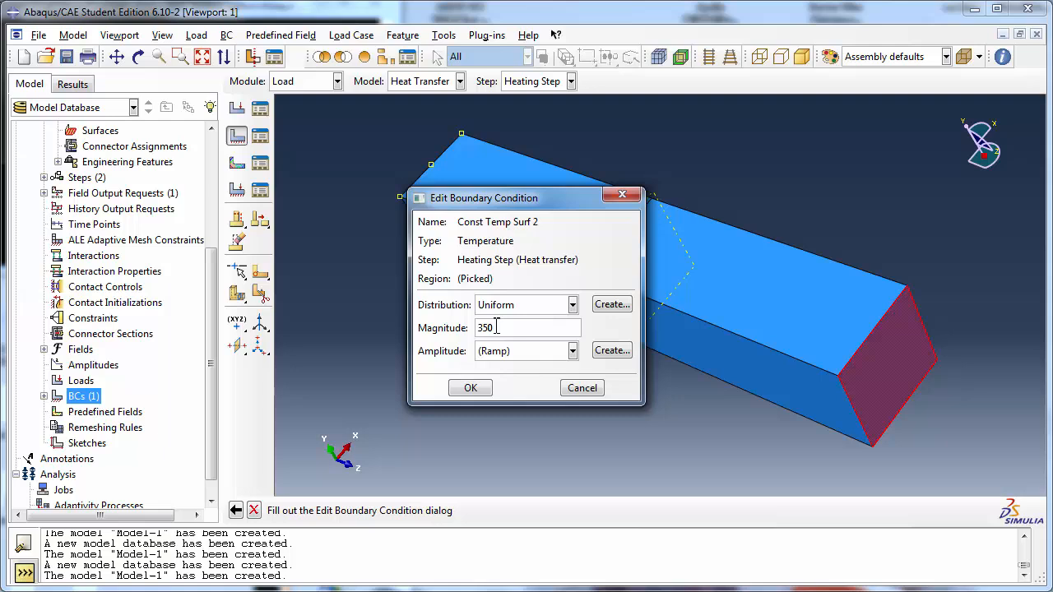
pyautogui.click(471, 388)
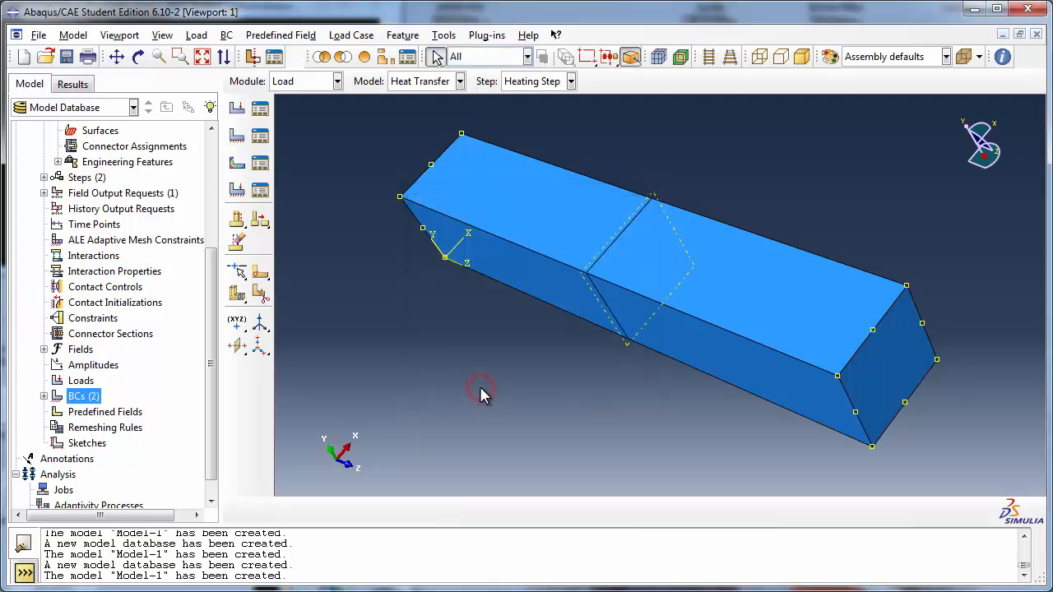
pyautogui.moveTo(83, 380)
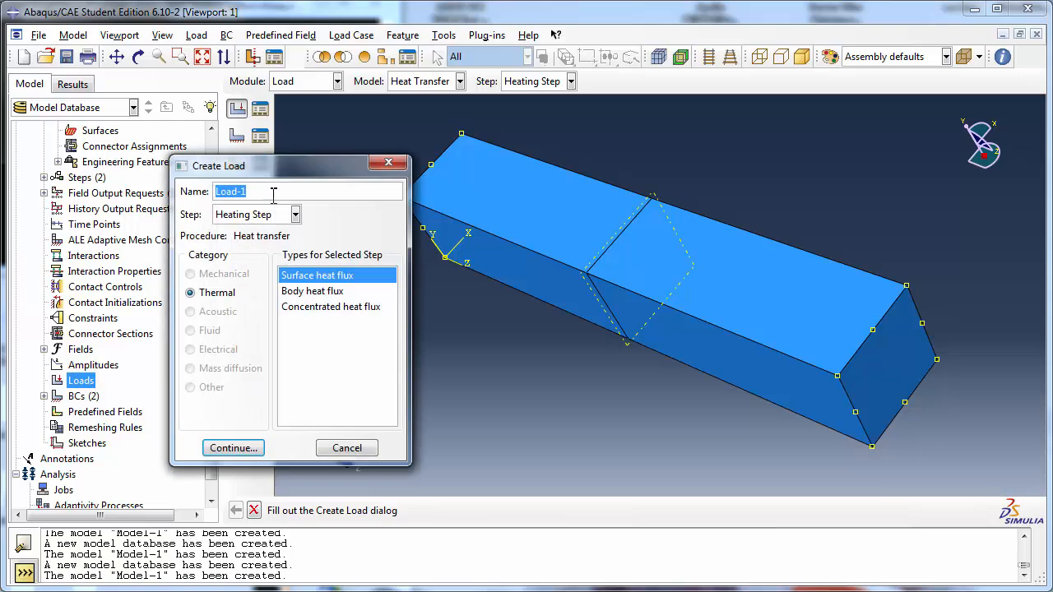
# Step: Name the surface heat flux load 'Heat Flux' and assign the near half's top face to it
pyautogui.write('Heat')
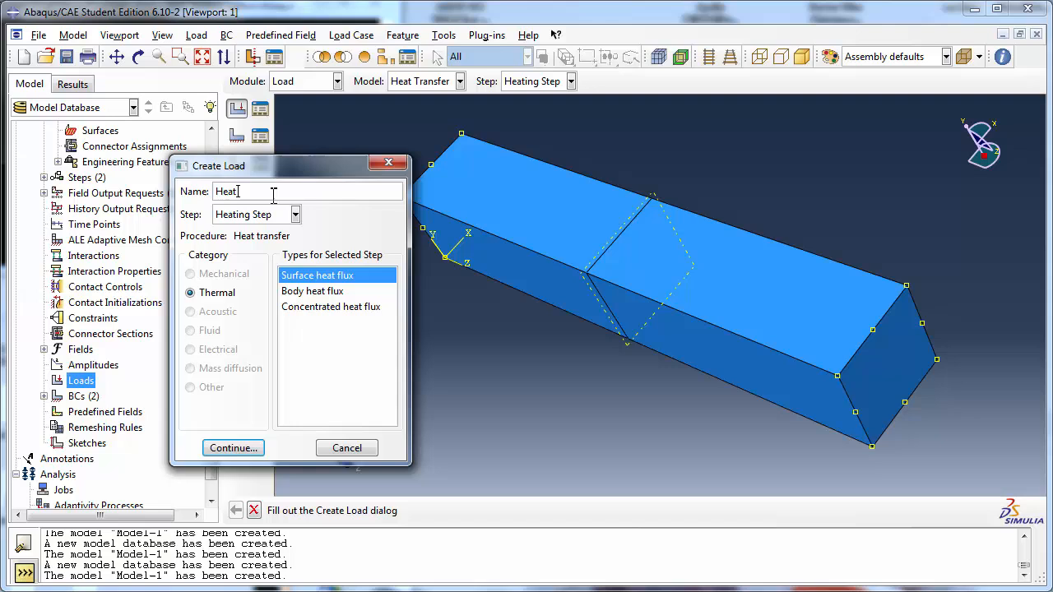
pyautogui.write('Flux')
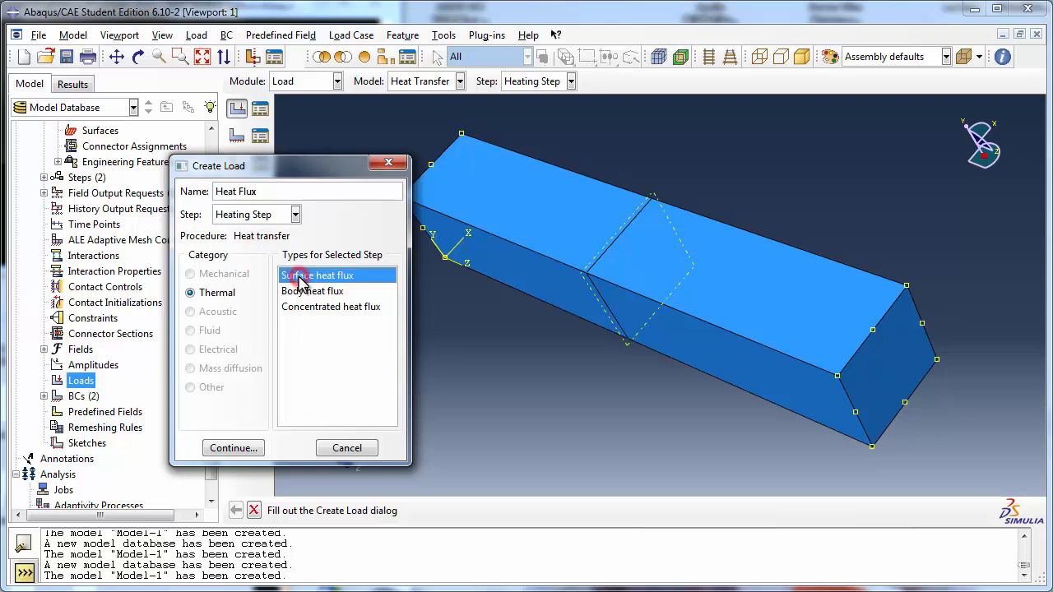
pyautogui.click(234, 447)
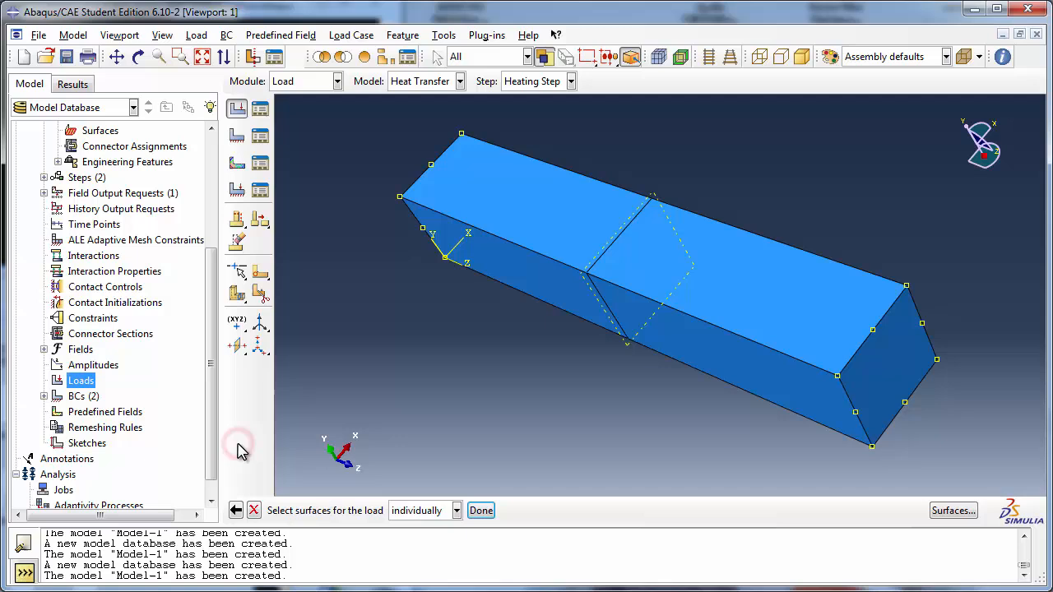
pyautogui.moveTo(459, 523)
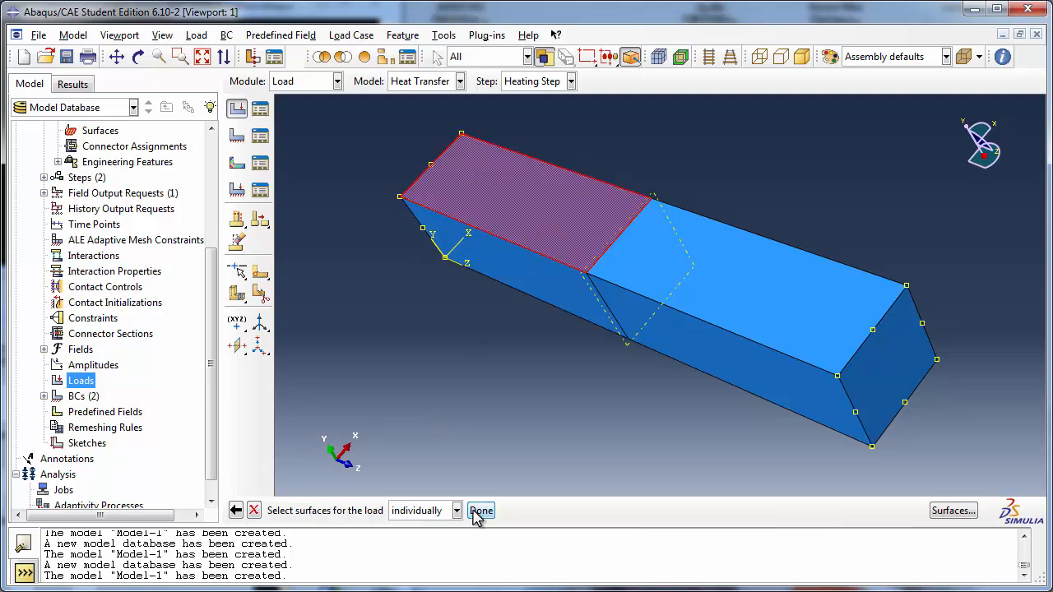
pyautogui.click(481, 510)
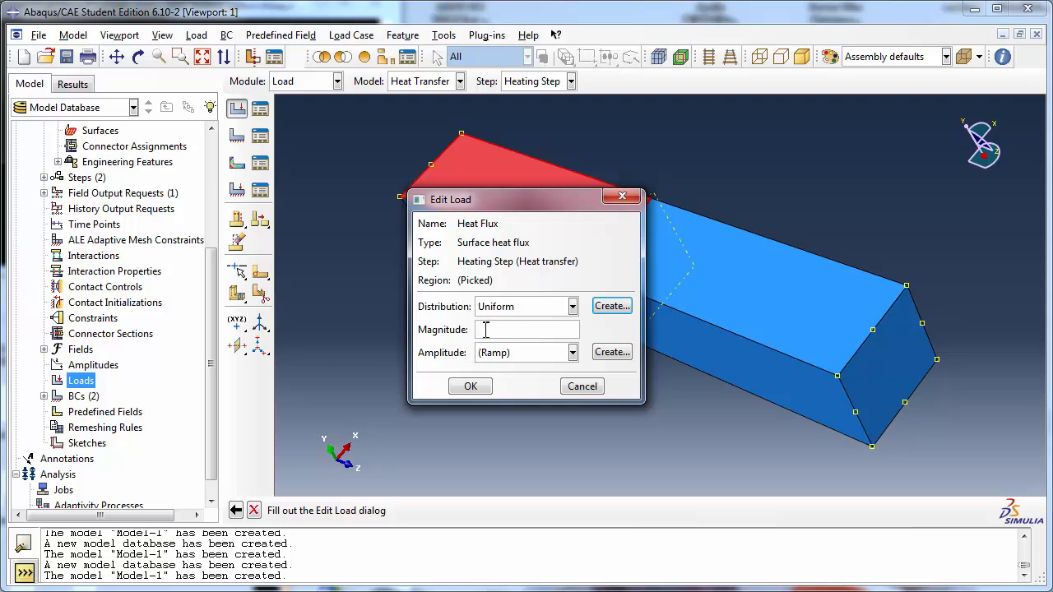
# Step: Keep the Heat Flux load Uniform and set its magnitude to 5000
pyautogui.click(573, 306)
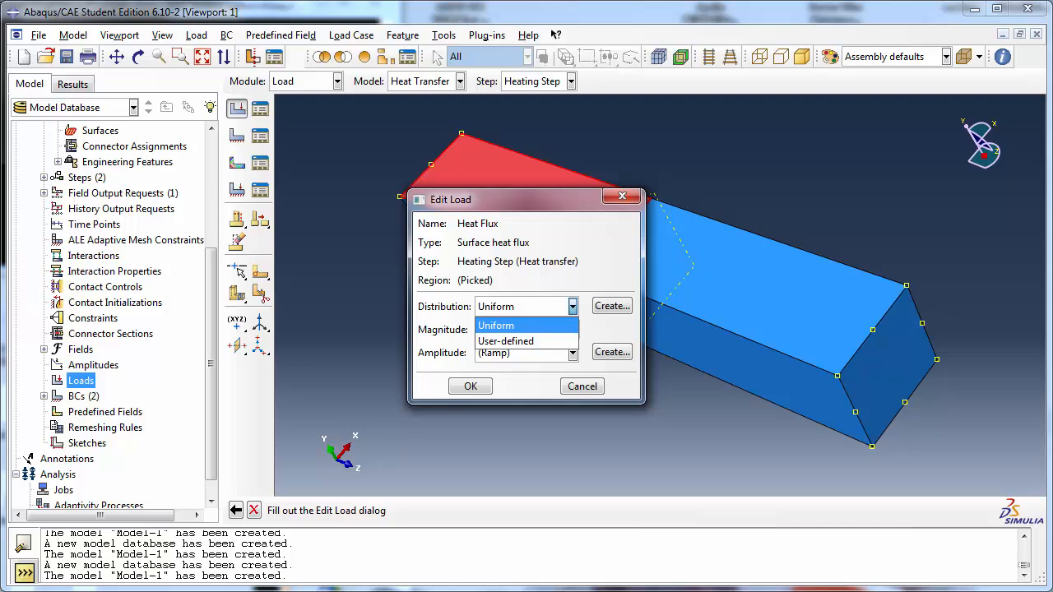
pyautogui.click(493, 326)
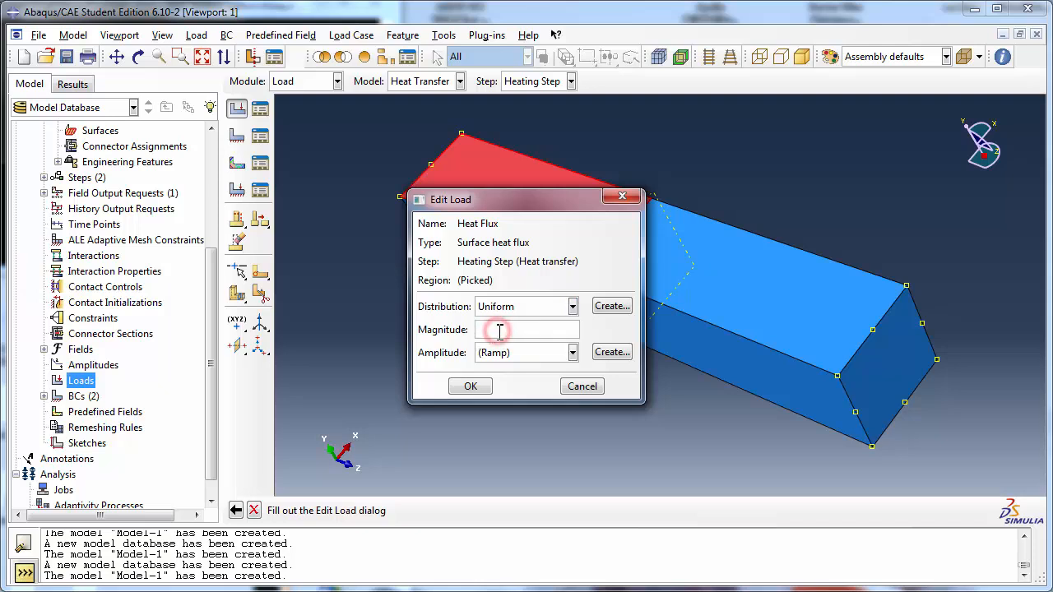
pyautogui.write('5000')
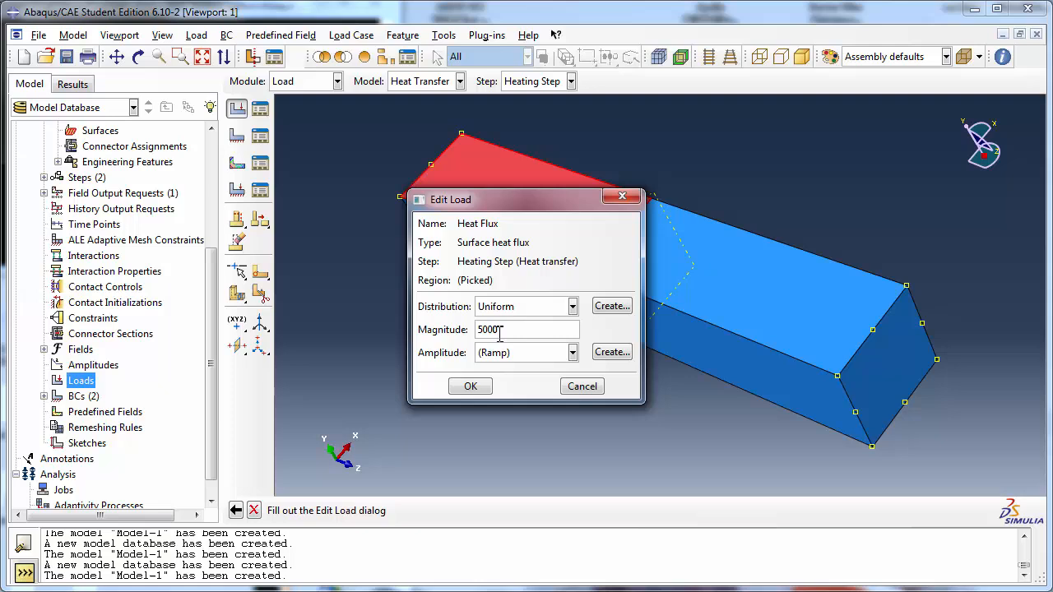